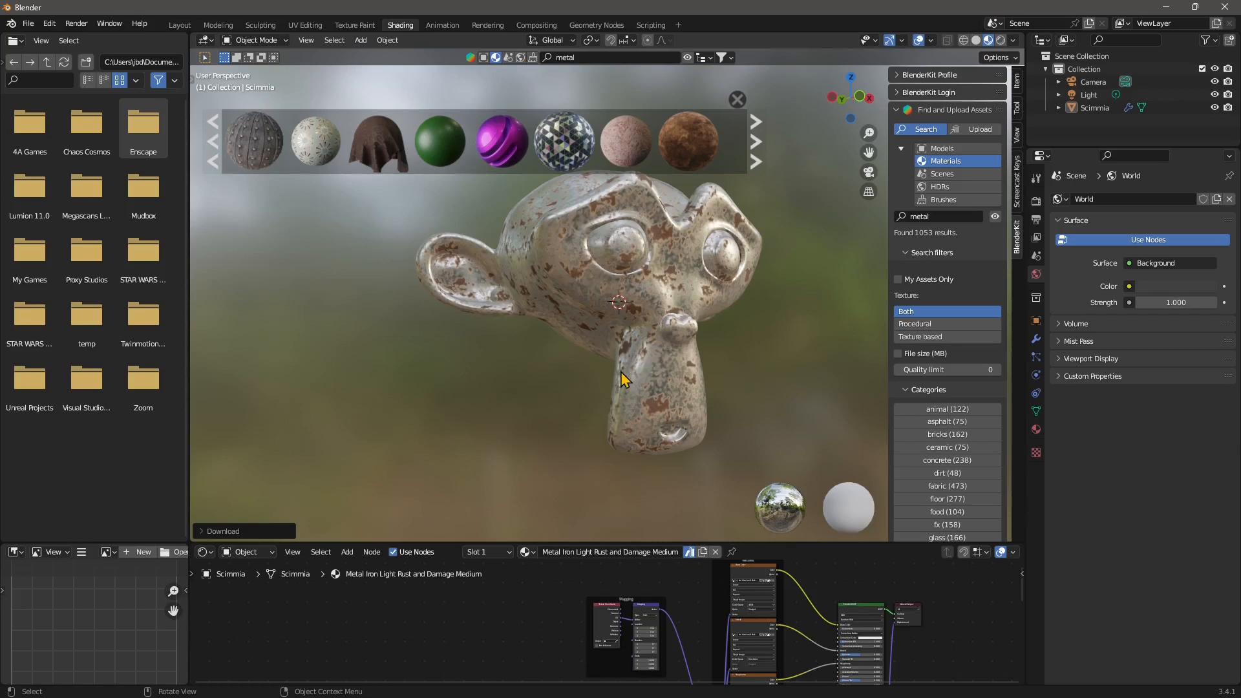
{"action": "mouse_move", "coordinate": [646, 247]}
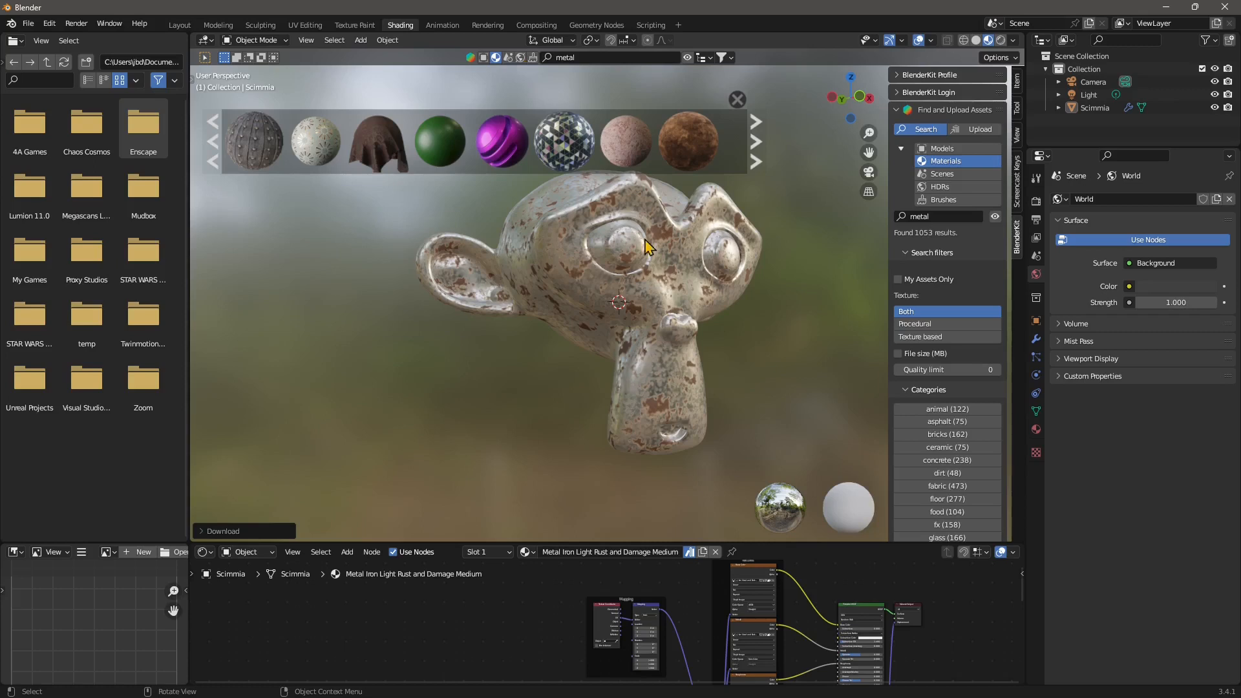
{"action": "mouse_move", "coordinate": [596, 289]}
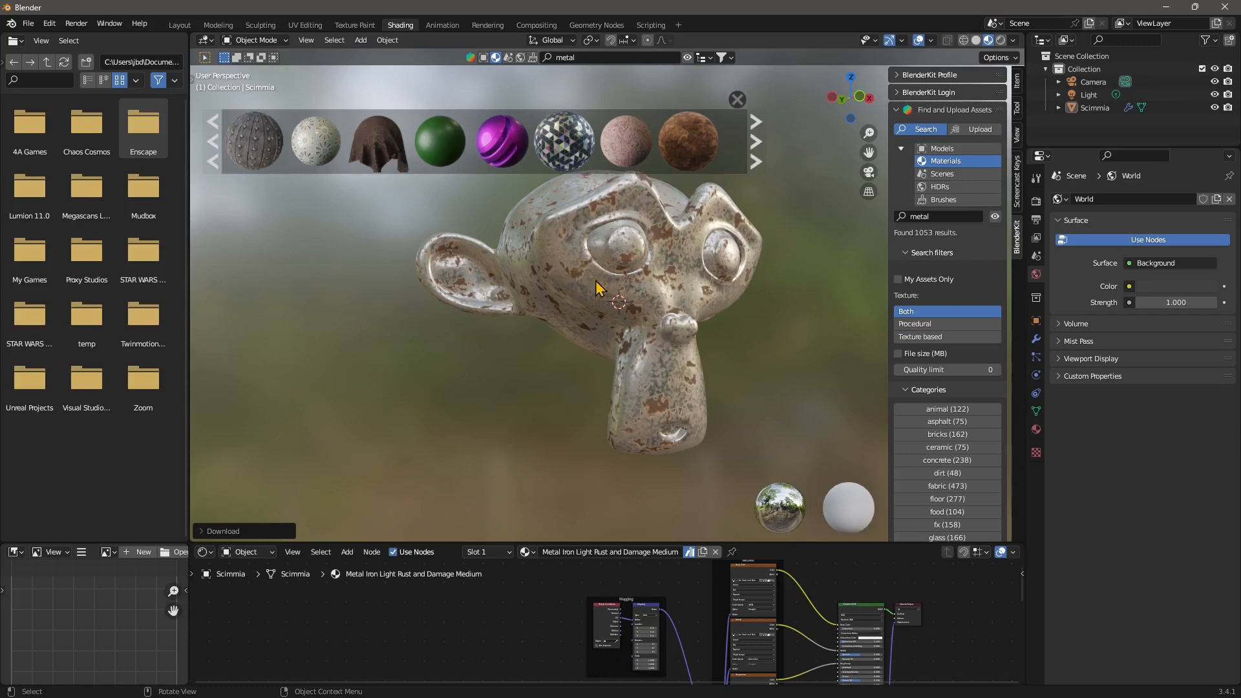
{"action": "mouse_move", "coordinate": [593, 285]}
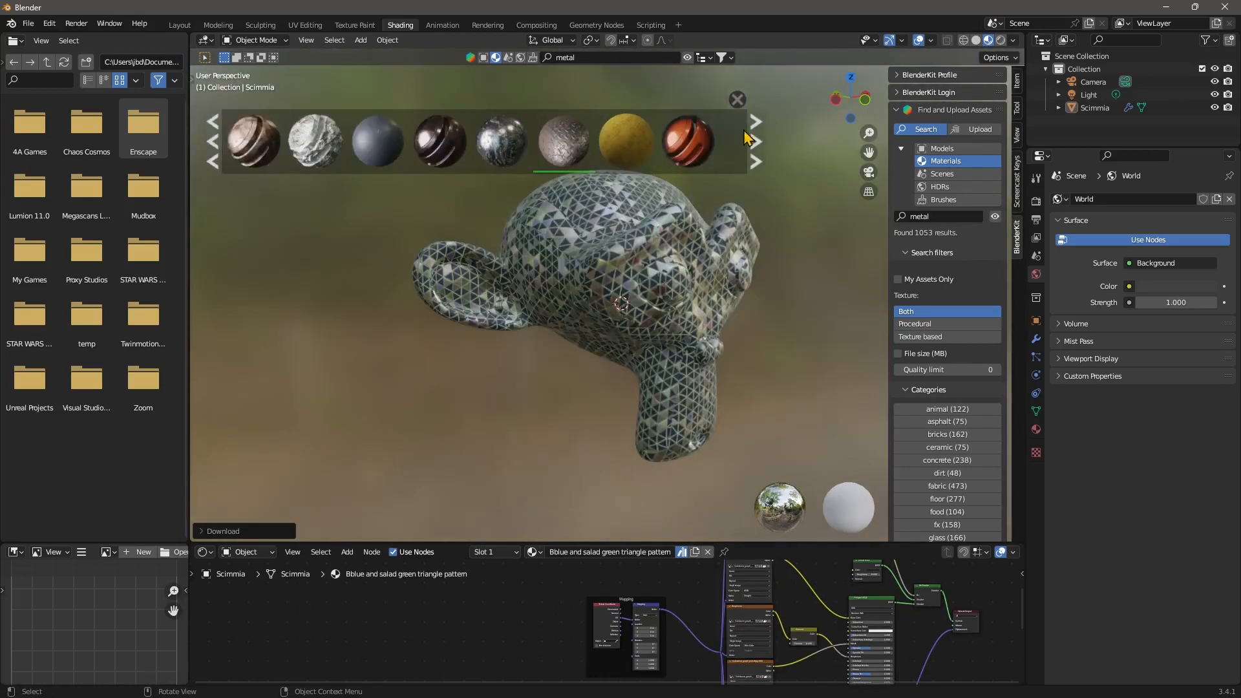
Page through the BlenderKit metal results to find the blue and green triangle pattern material
{"action": "left_click", "coordinate": [212, 161]}
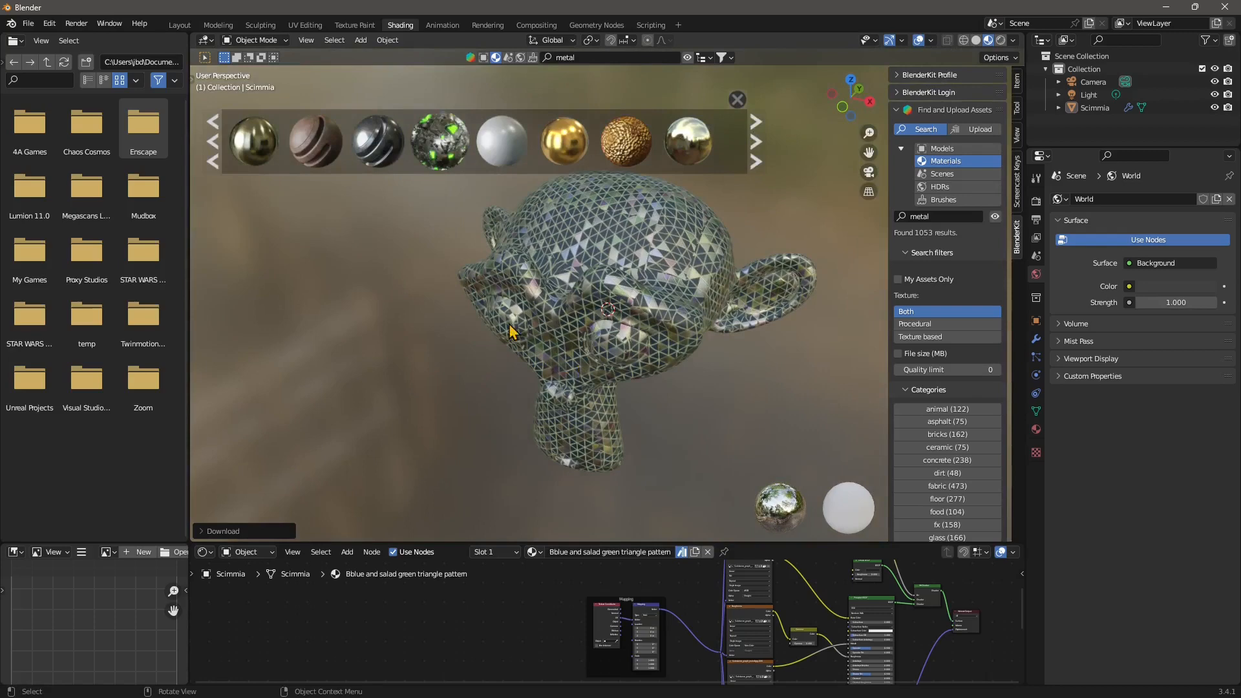
{"action": "left_click", "coordinate": [27, 23]}
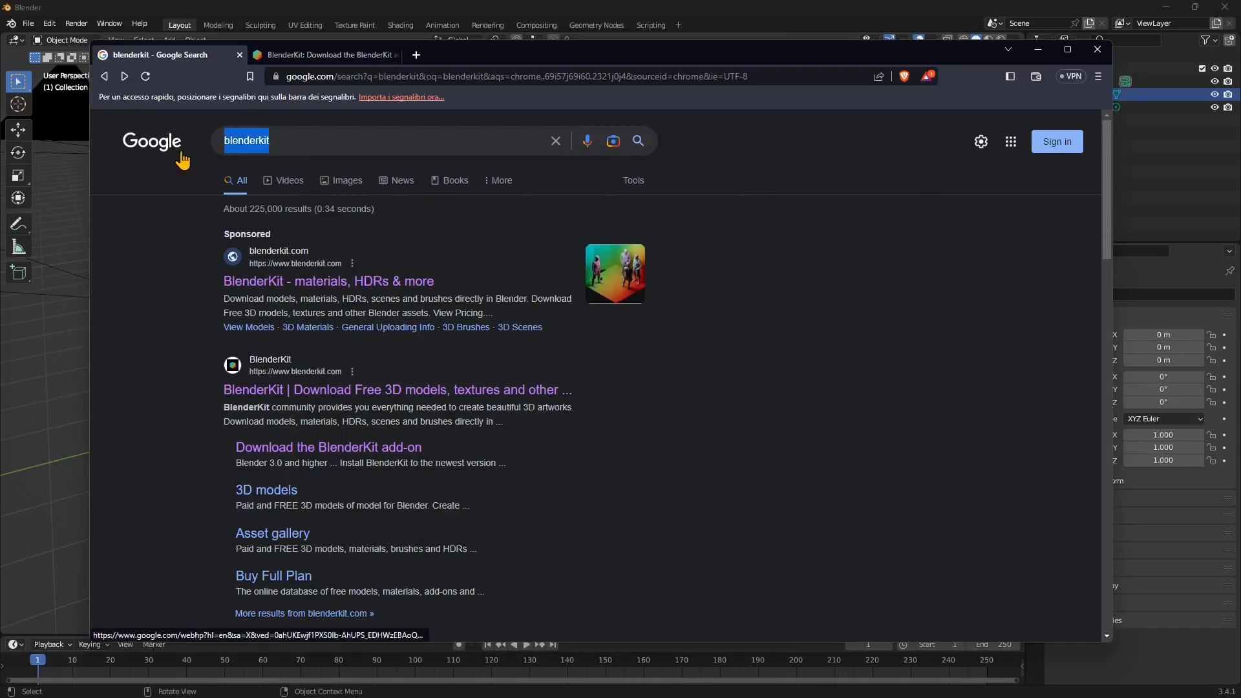
{"action": "mouse_move", "coordinate": [151, 141]}
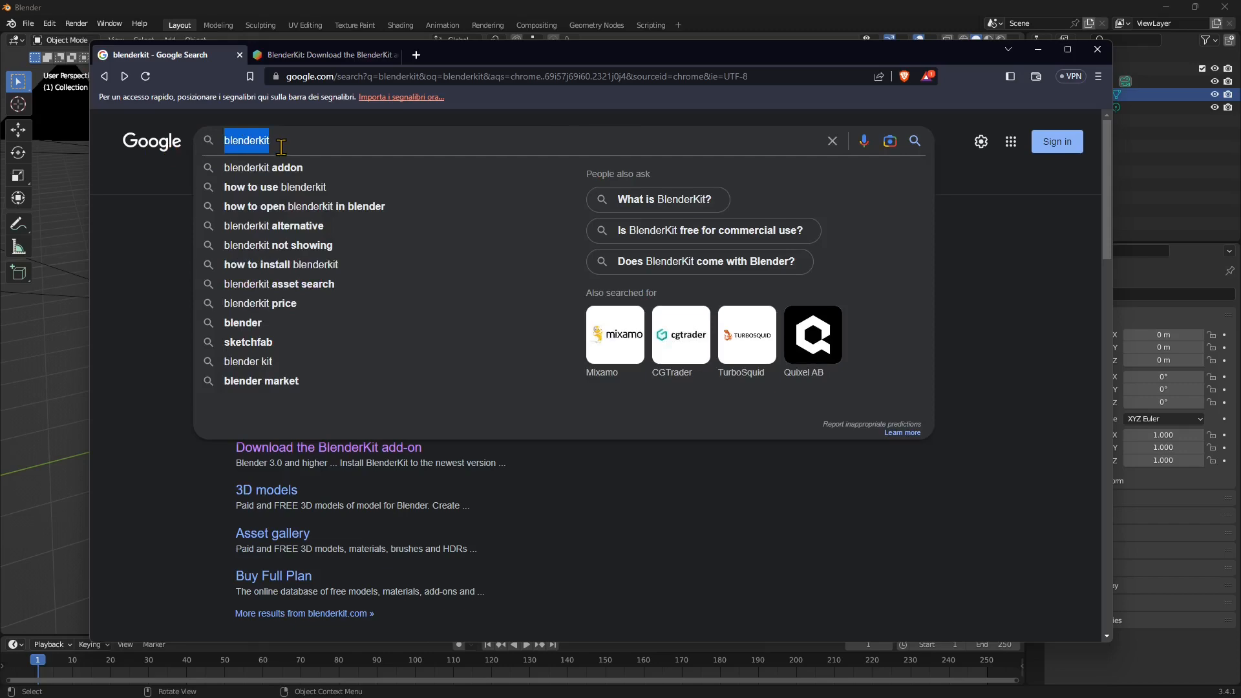
Open the get-blenderkit page and download the blenderkit-v3.5.2 add-on zip
{"action": "left_click", "coordinate": [324, 55]}
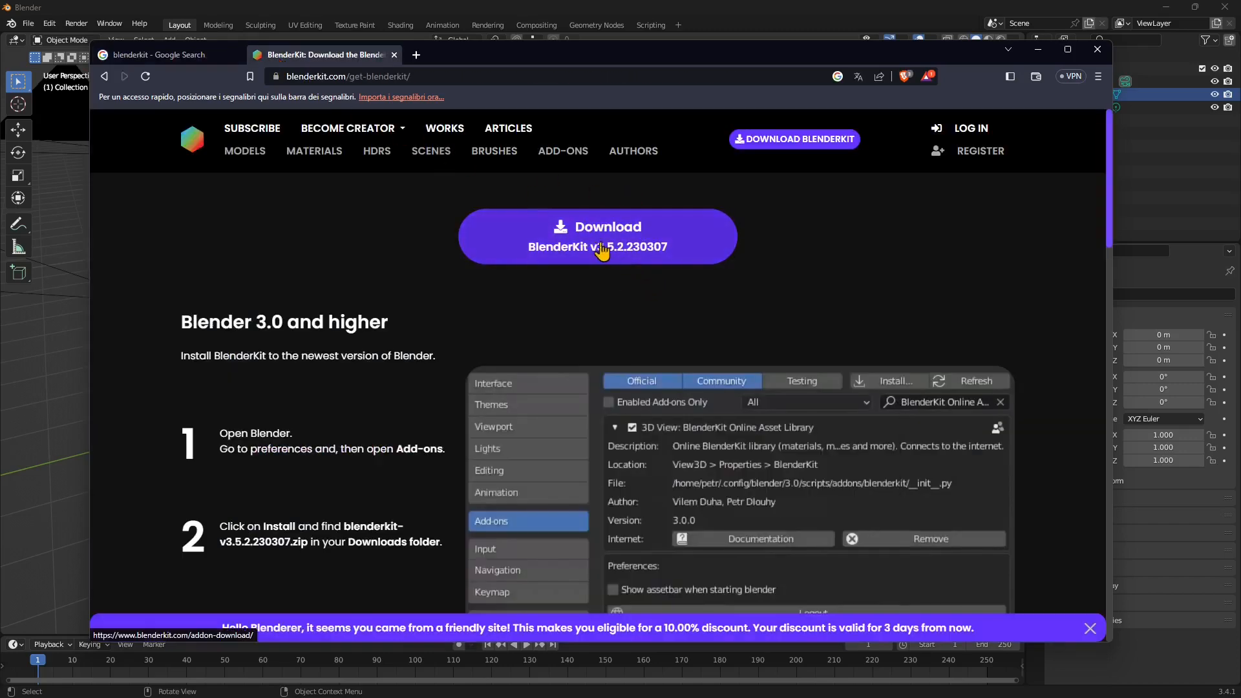
{"action": "left_click", "coordinate": [596, 236]}
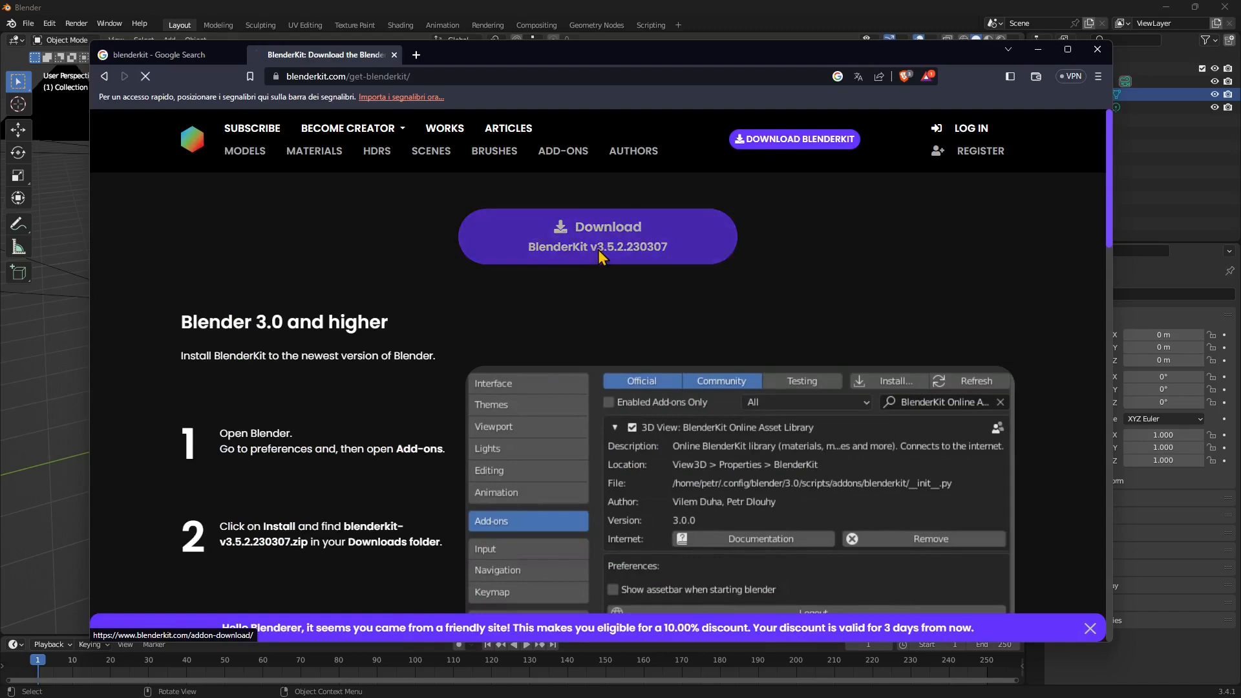
{"action": "left_click", "coordinate": [597, 235]}
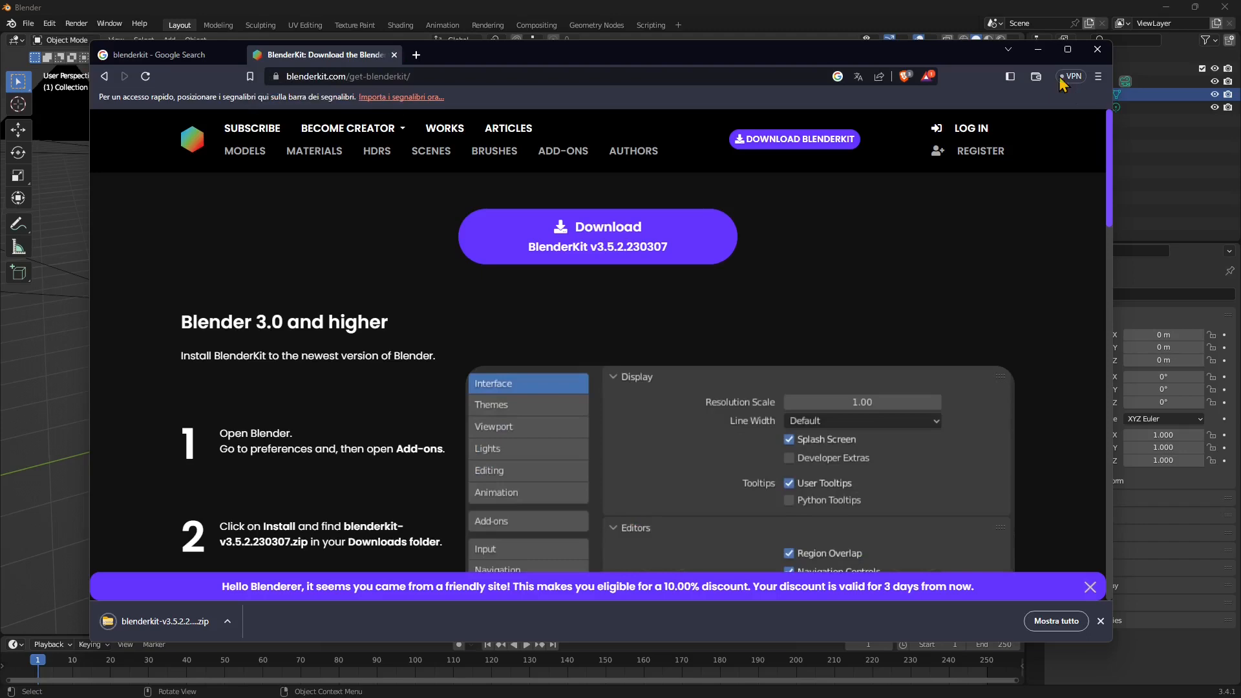
{"action": "mouse_move", "coordinate": [1037, 49]}
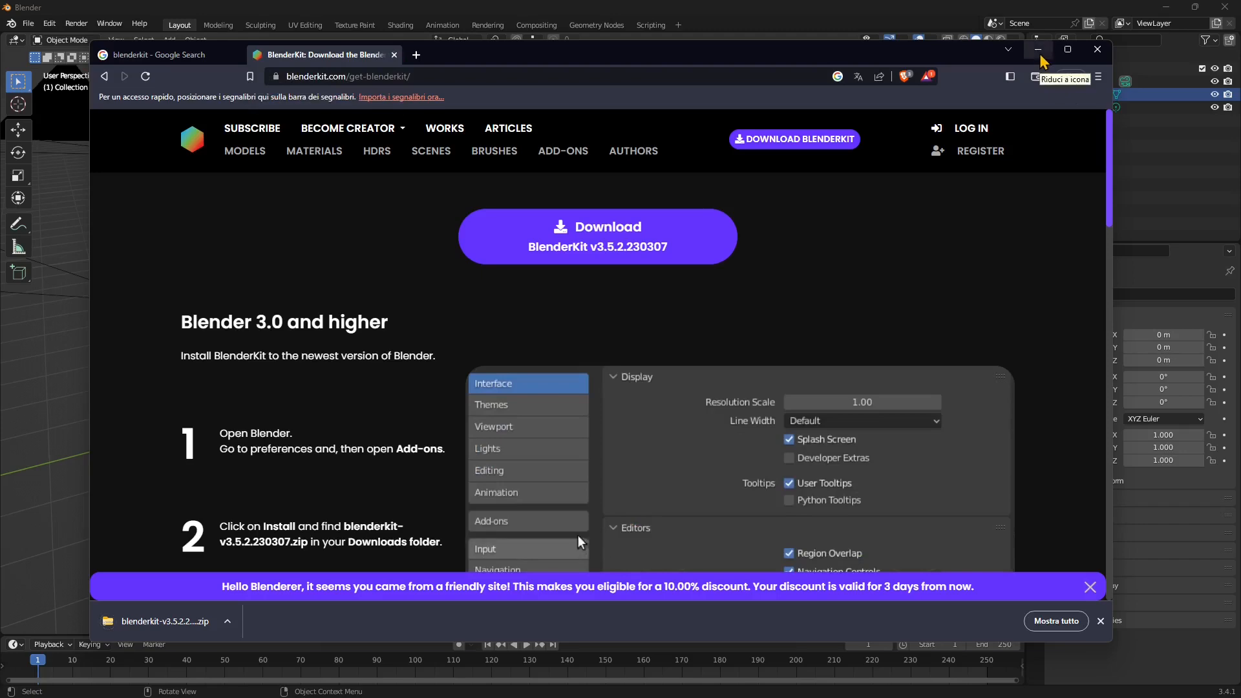
Minimize Chrome and open Blender's Edit menu
{"action": "left_click", "coordinate": [1036, 49]}
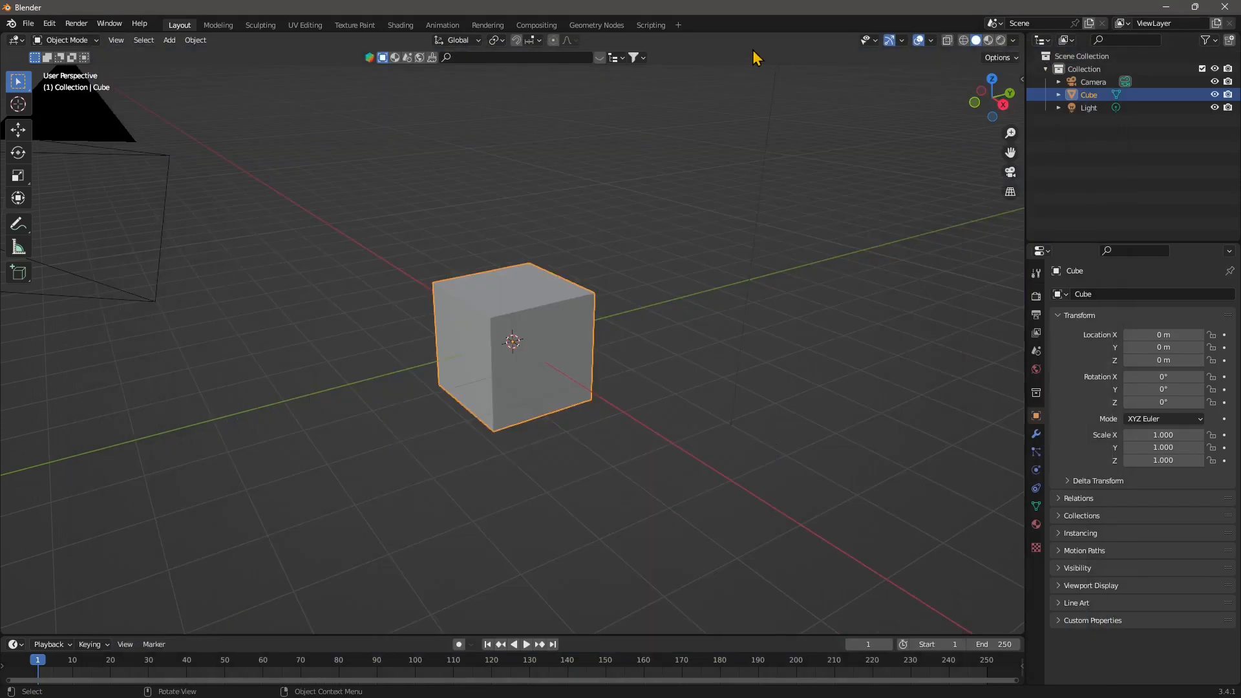
{"action": "mouse_move", "coordinate": [483, 119]}
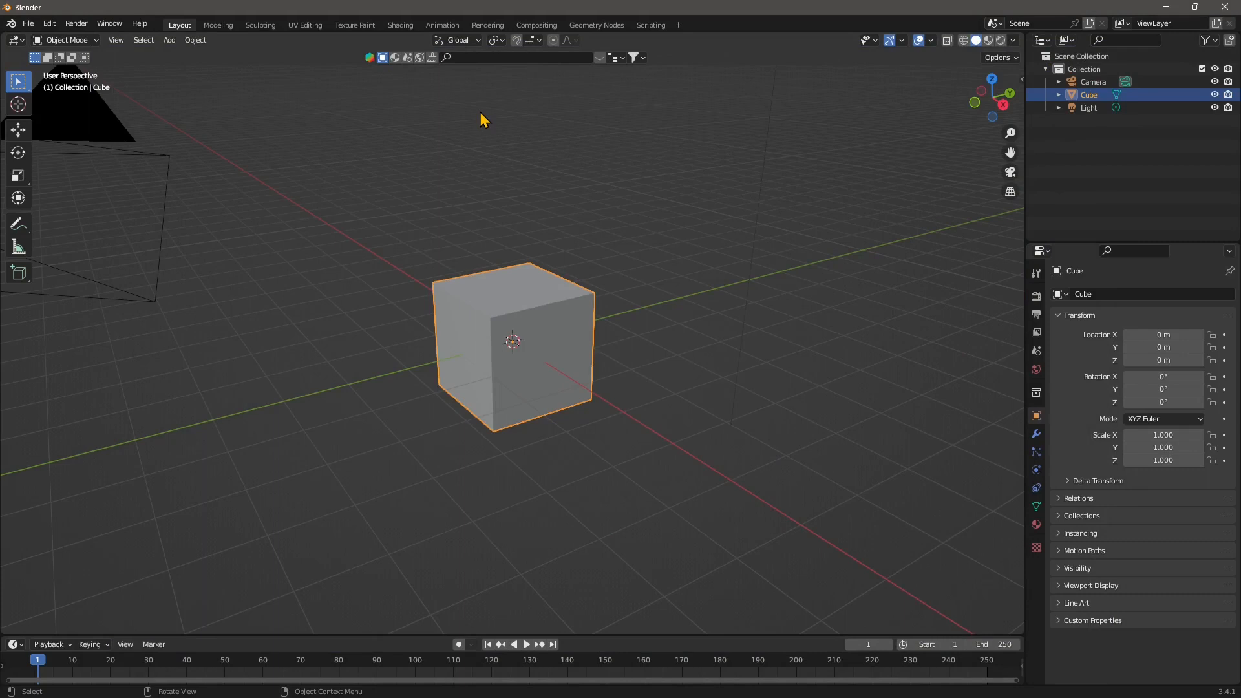
{"action": "mouse_move", "coordinate": [107, 117]}
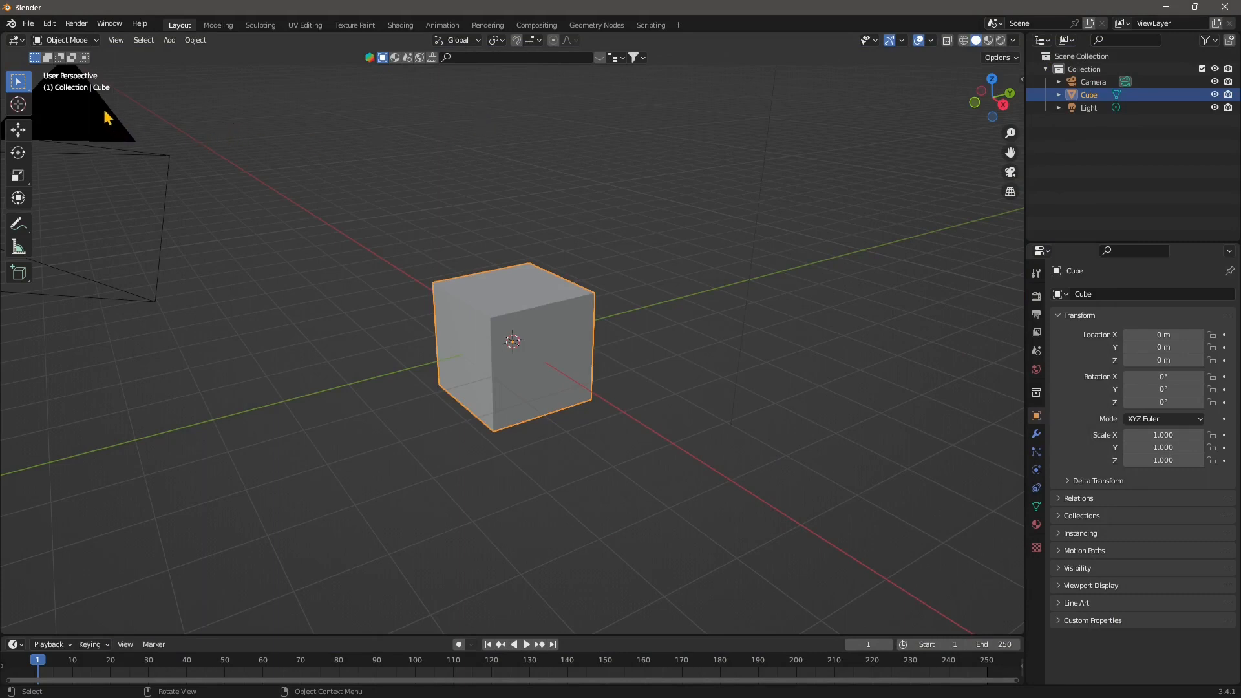
{"action": "left_click", "coordinate": [49, 23]}
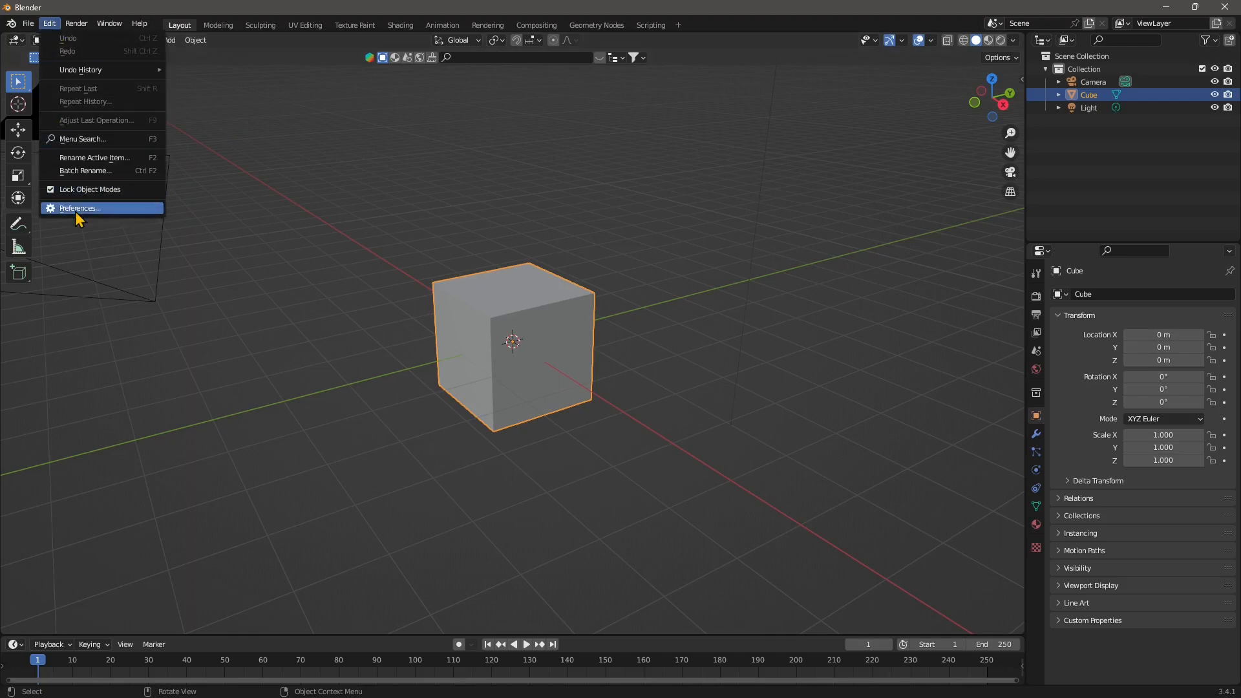
Install blenderkit-v3.5.2.230307.zip as an add-on from Preferences > Add-ons
{"action": "left_click", "coordinate": [79, 207]}
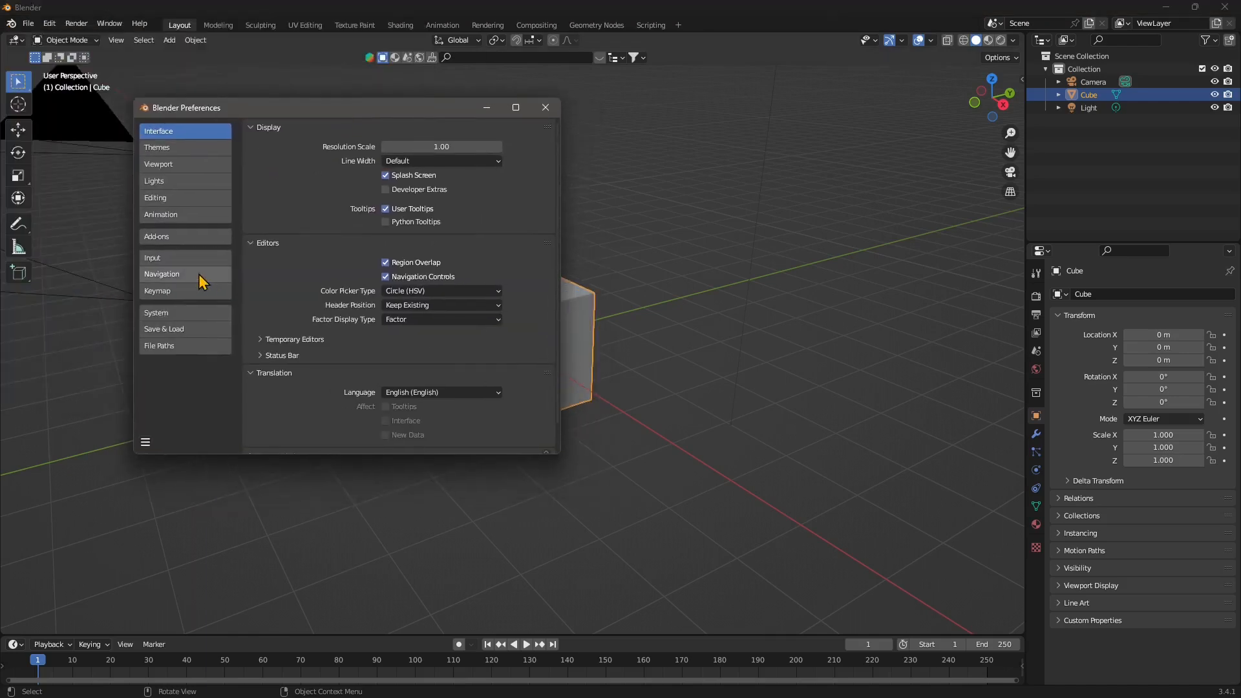
{"action": "left_click", "coordinate": [156, 236]}
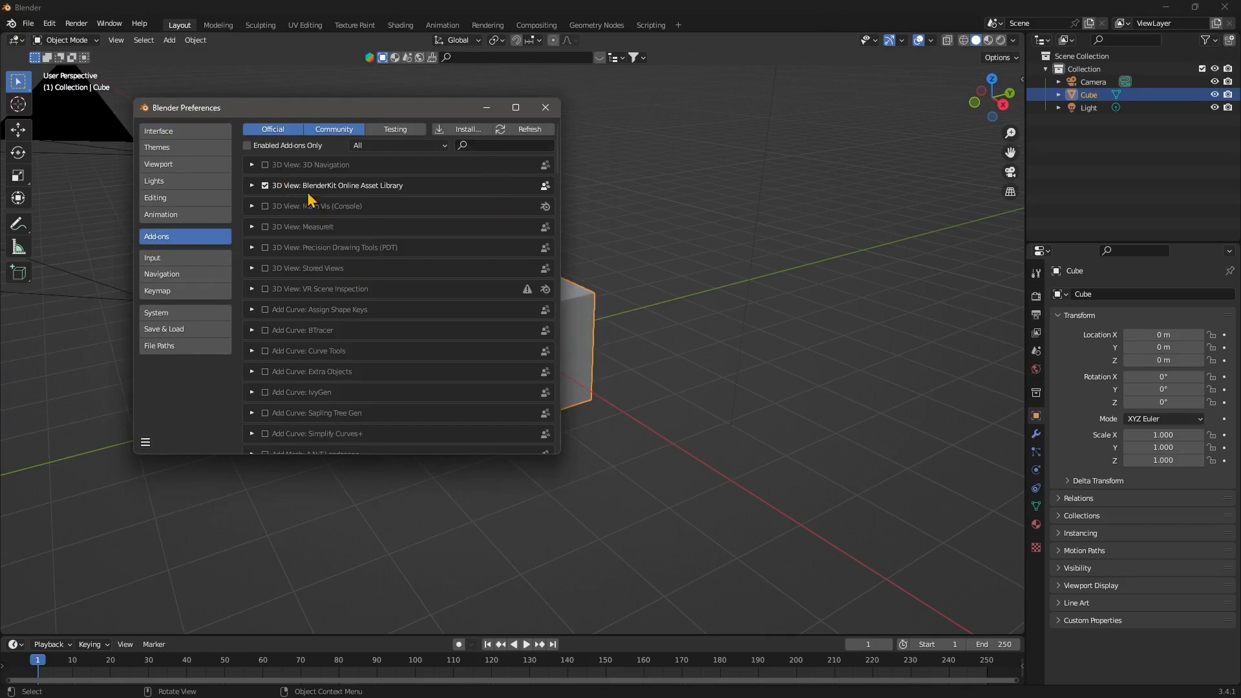
{"action": "mouse_move", "coordinate": [317, 194]}
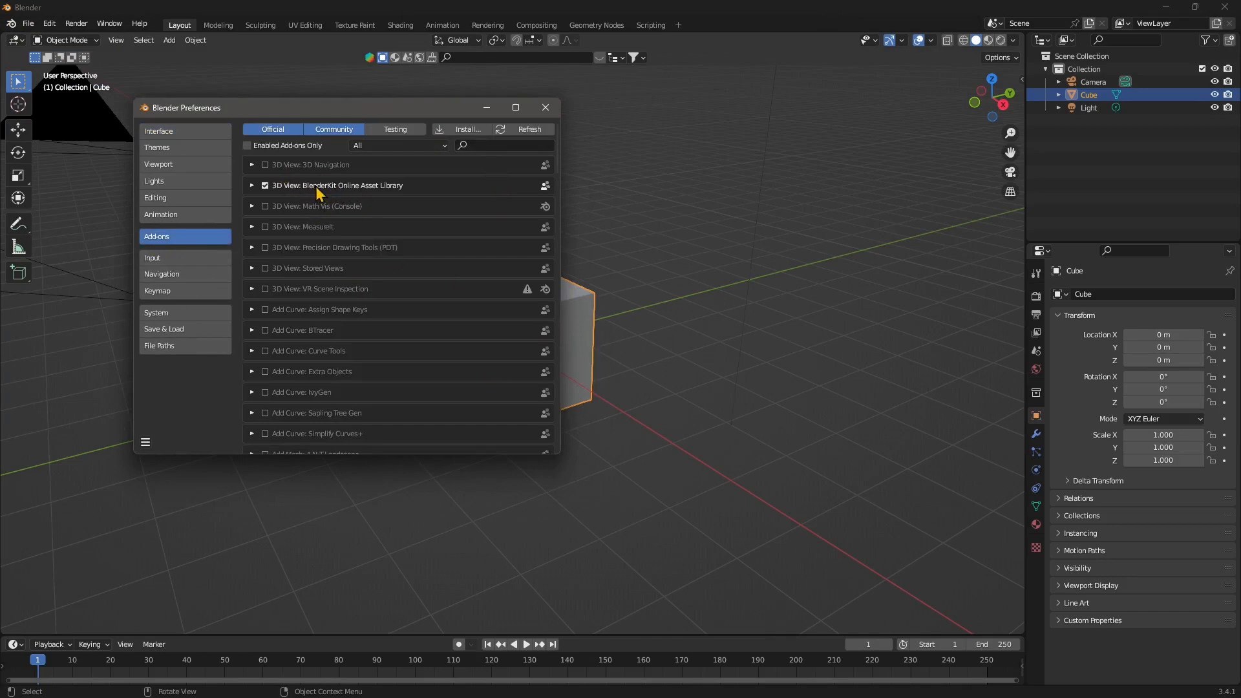
{"action": "mouse_move", "coordinate": [373, 197]}
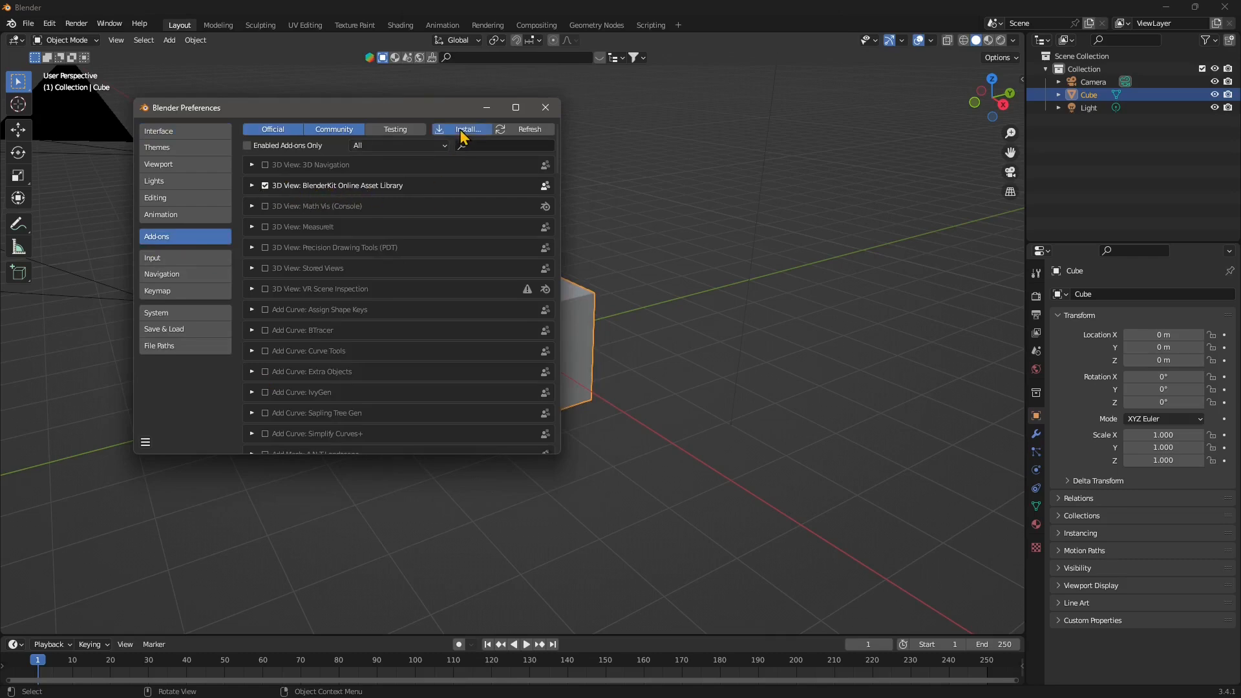
{"action": "left_click", "coordinate": [468, 129]}
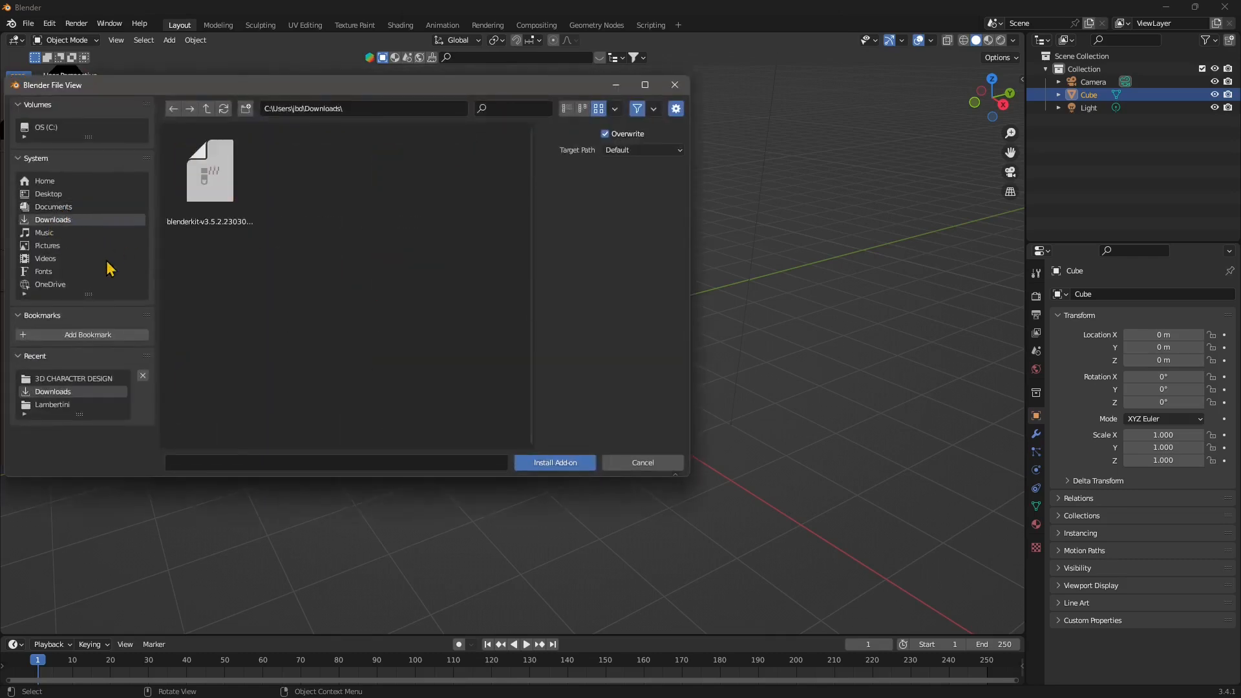
{"action": "left_click", "coordinate": [209, 169]}
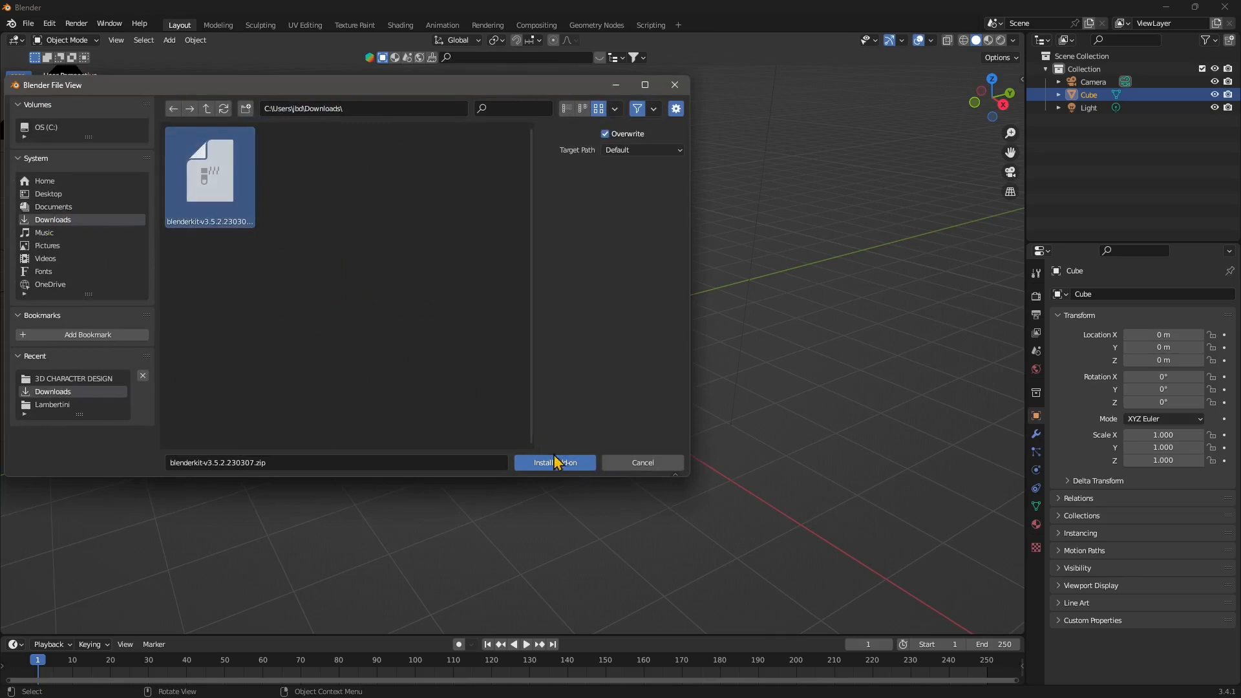
{"action": "left_click", "coordinate": [554, 462]}
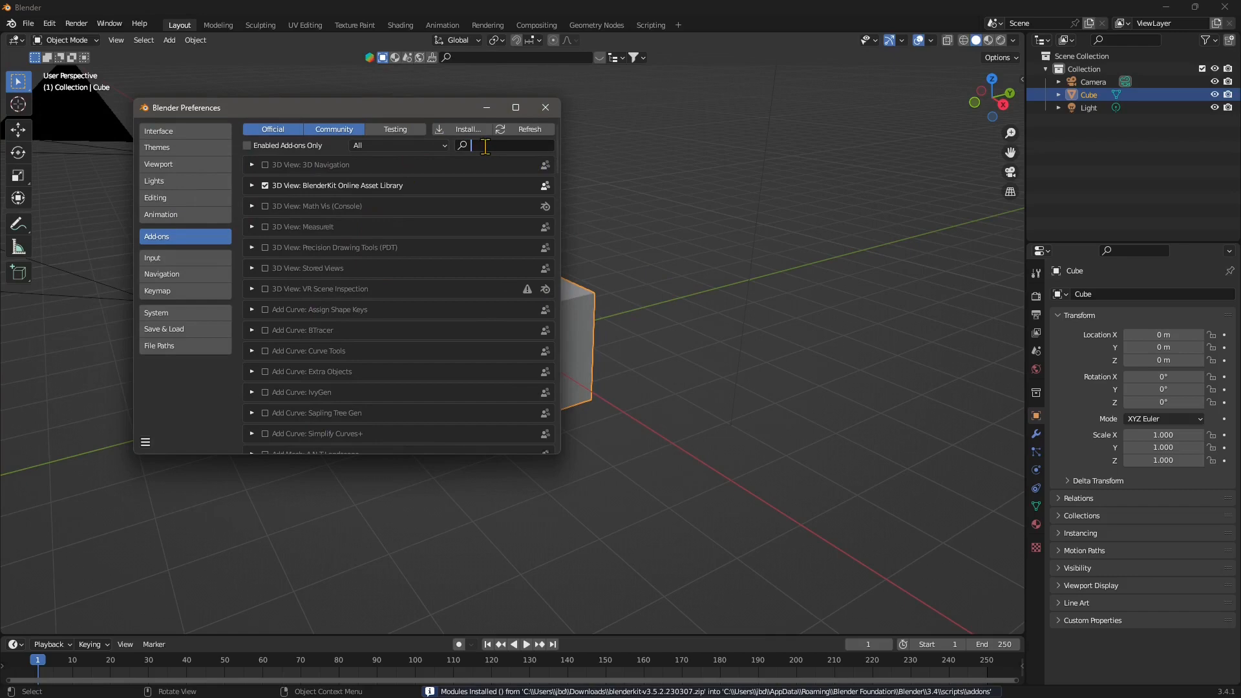
Enable the BlenderKit Online Asset Library add-on and dismiss its welcome guide
{"action": "type", "text": "blenderkit"}
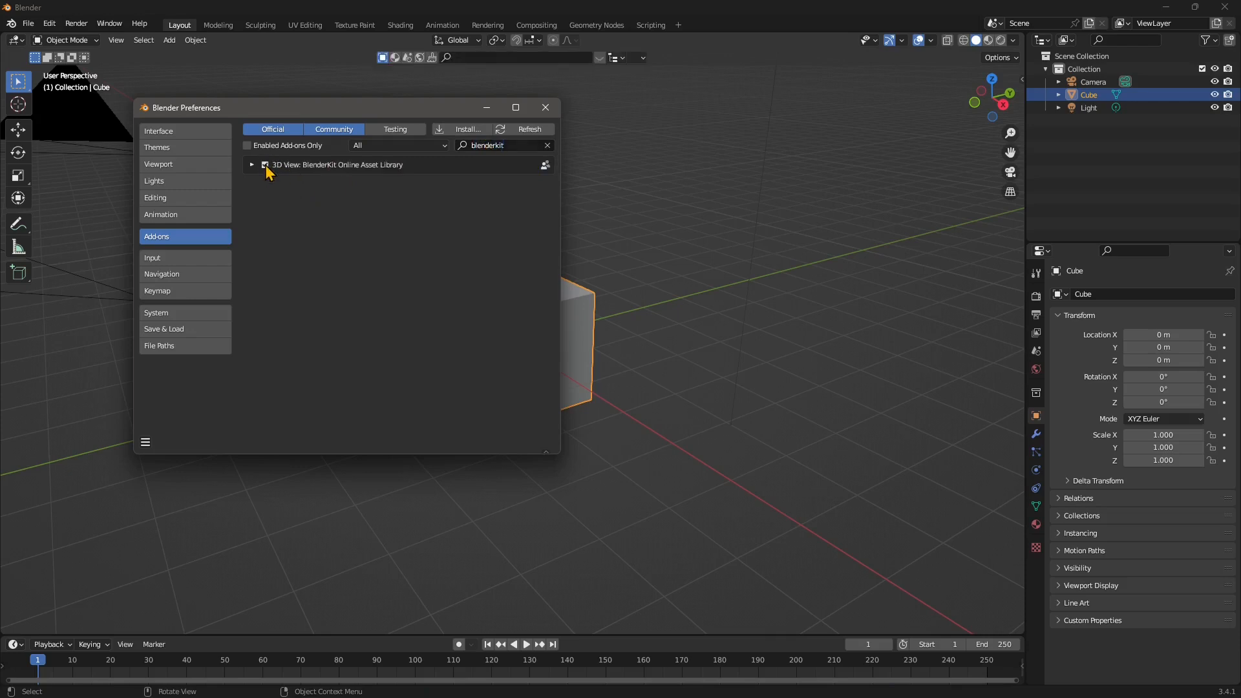
{"action": "left_click", "coordinate": [265, 164]}
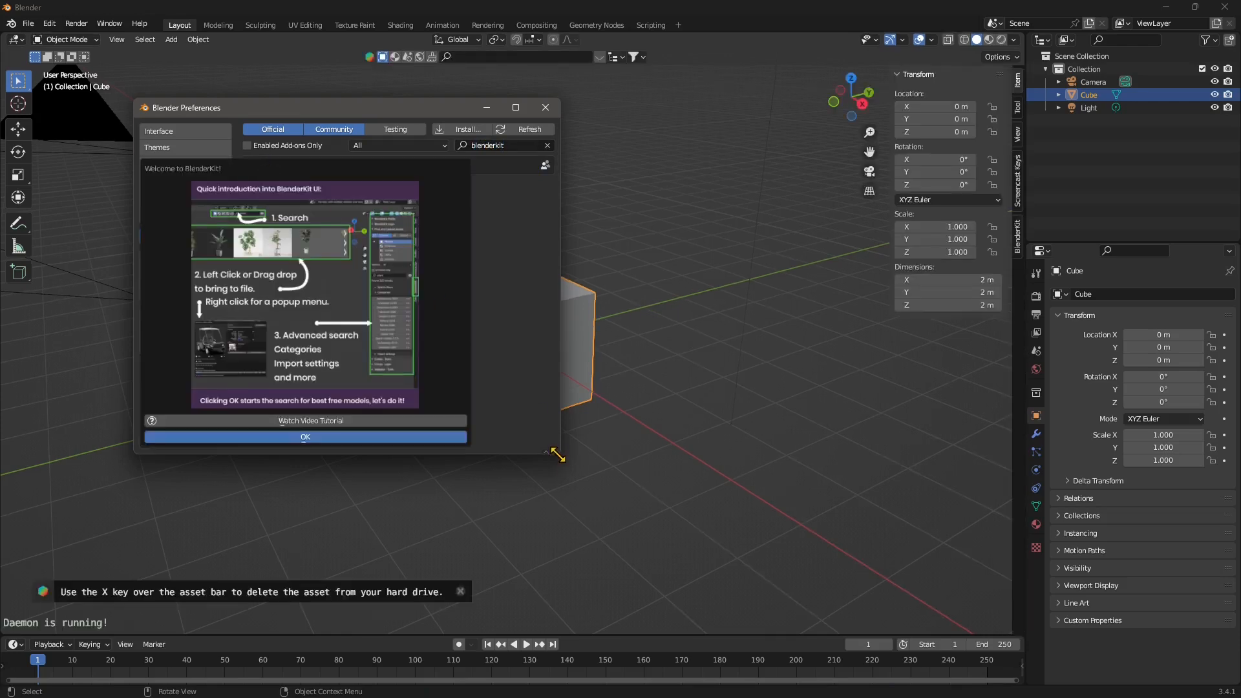
{"action": "left_click_drag", "start_coordinate": [557, 455], "coordinate": [710, 528]}
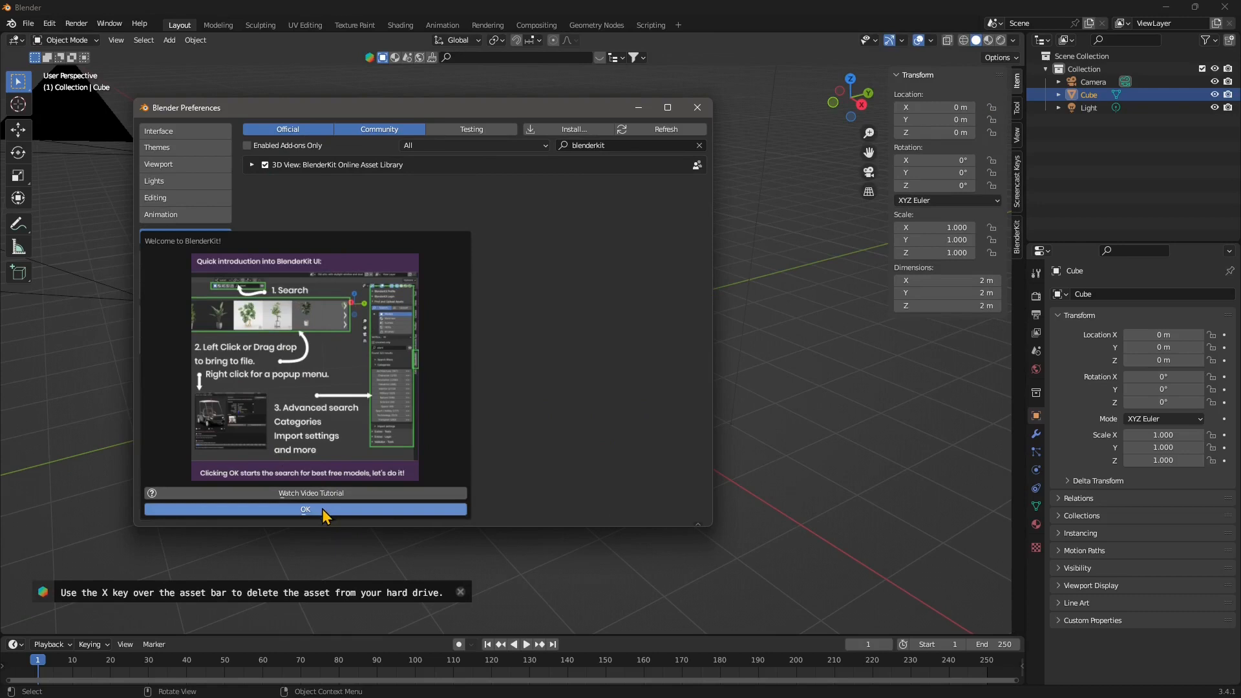
{"action": "left_click", "coordinate": [304, 508]}
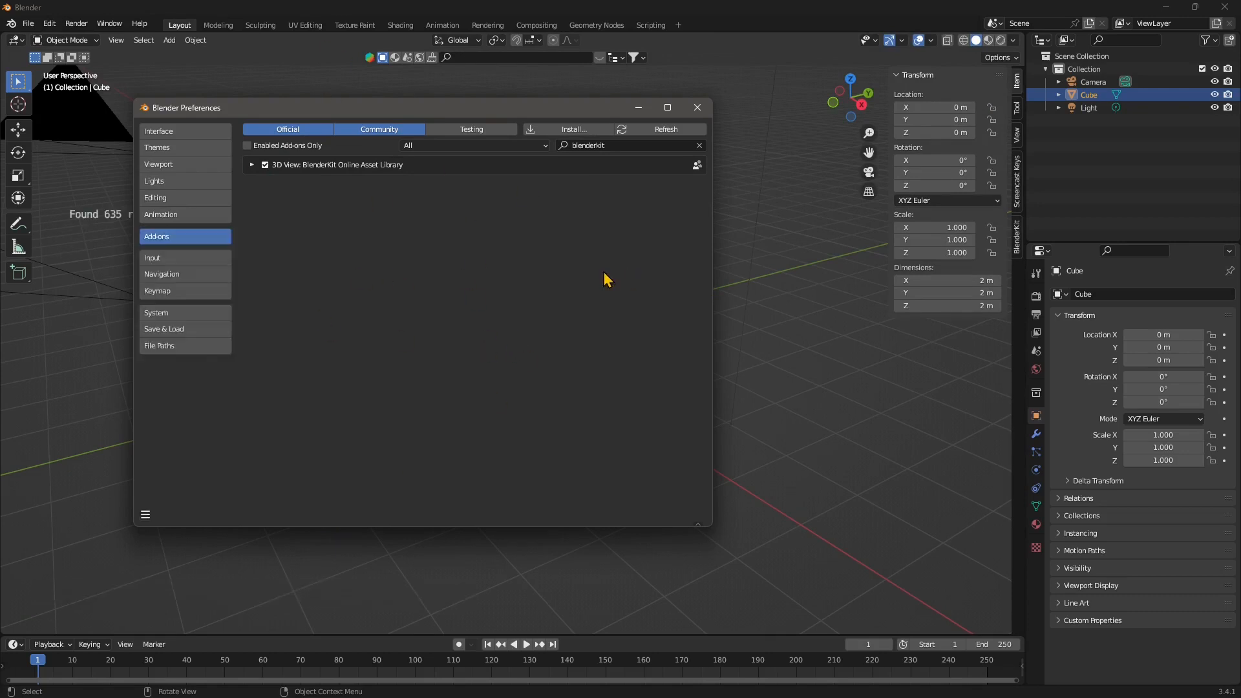
{"action": "mouse_move", "coordinate": [310, 335]}
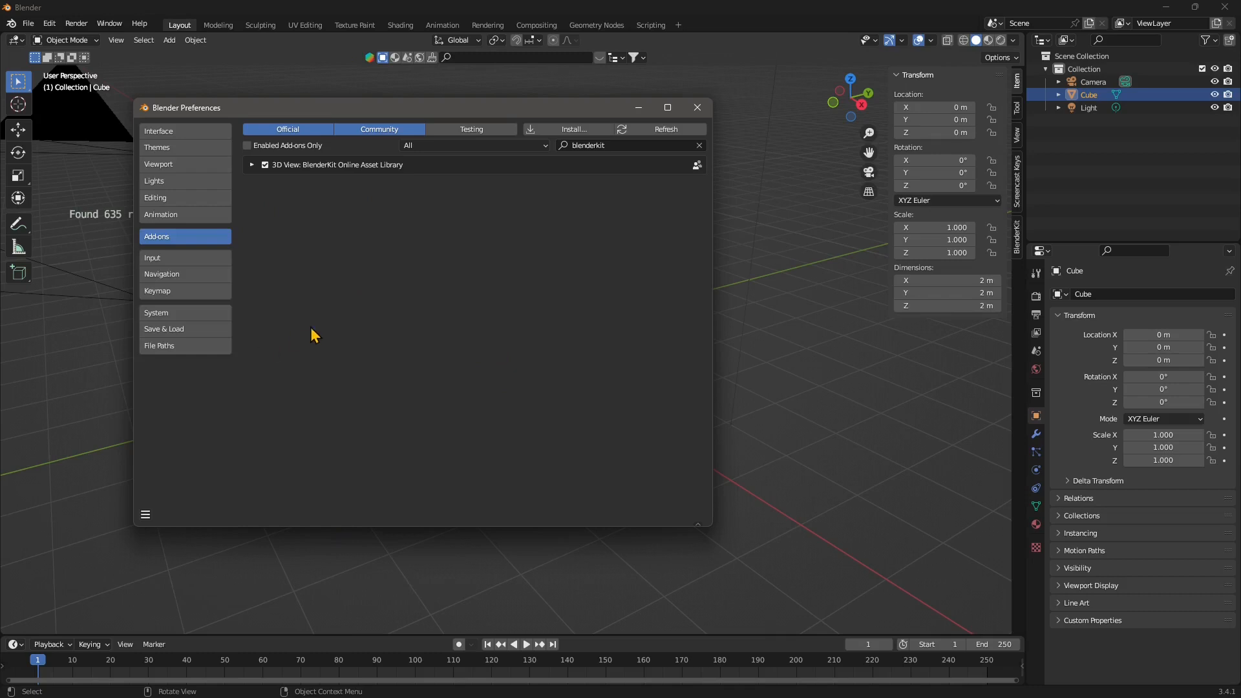
{"action": "mouse_move", "coordinate": [695, 107]}
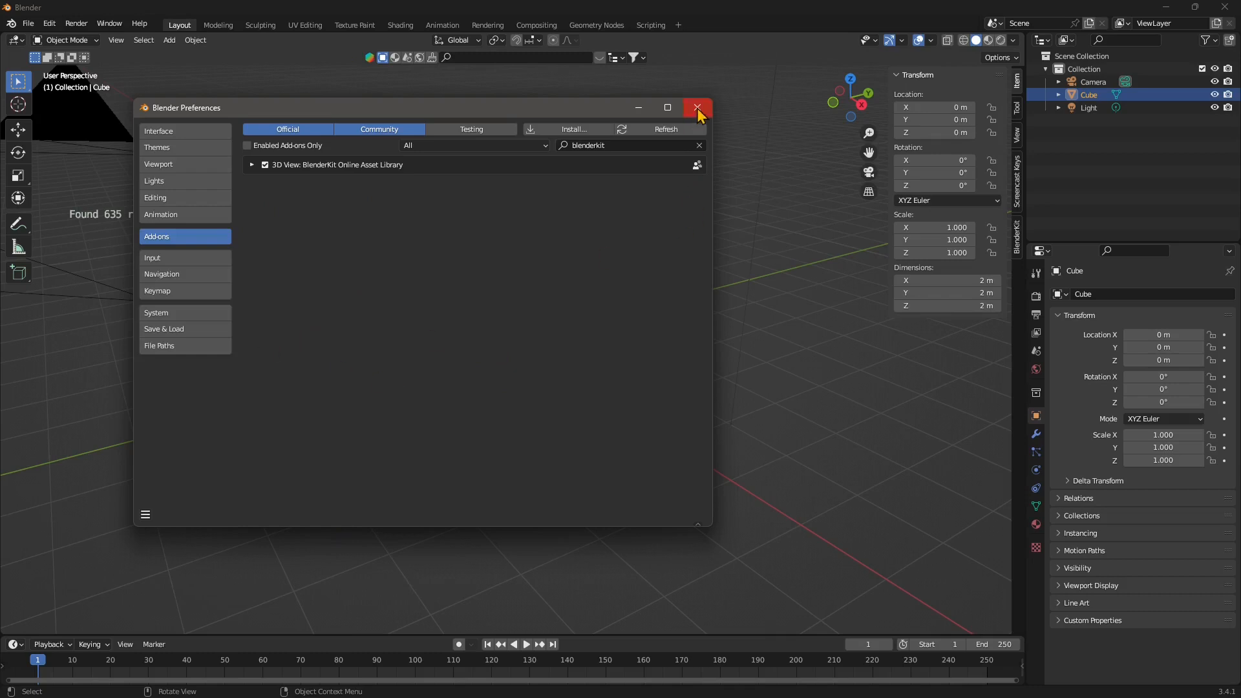
Close Preferences, open the BlenderKit material bar and page through the 5567 results
{"action": "left_click", "coordinate": [696, 107]}
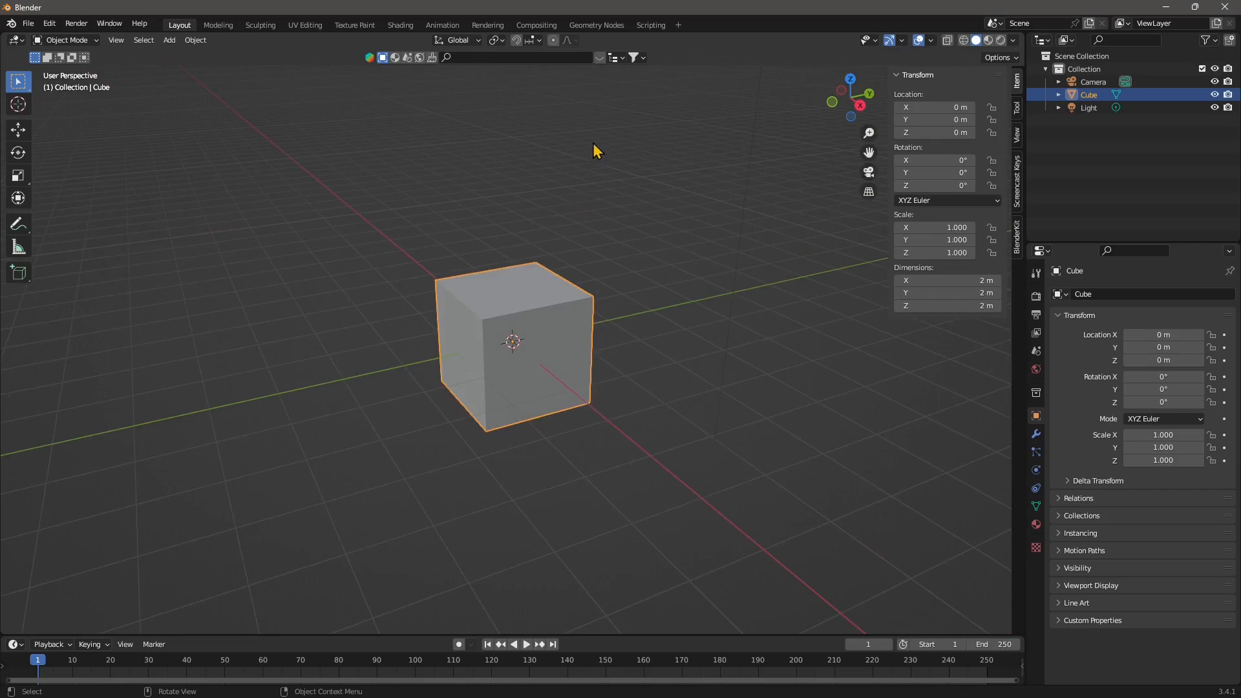
{"action": "mouse_move", "coordinate": [580, 116]}
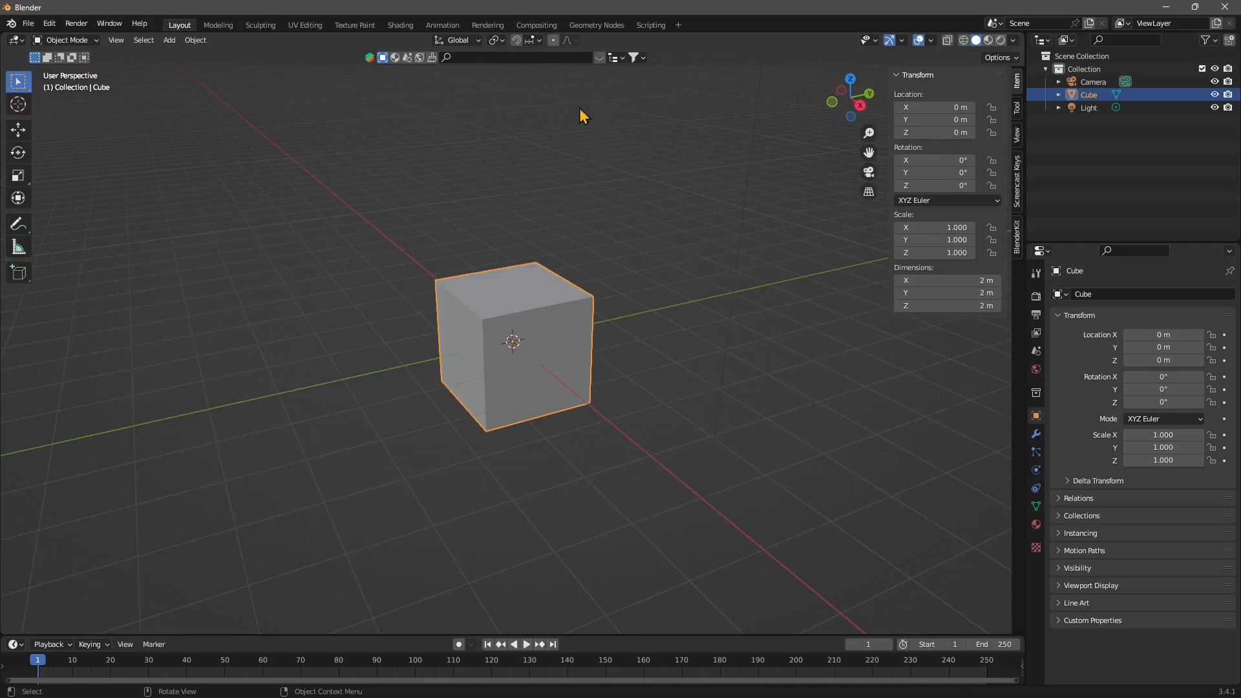
{"action": "left_click", "coordinate": [368, 57]}
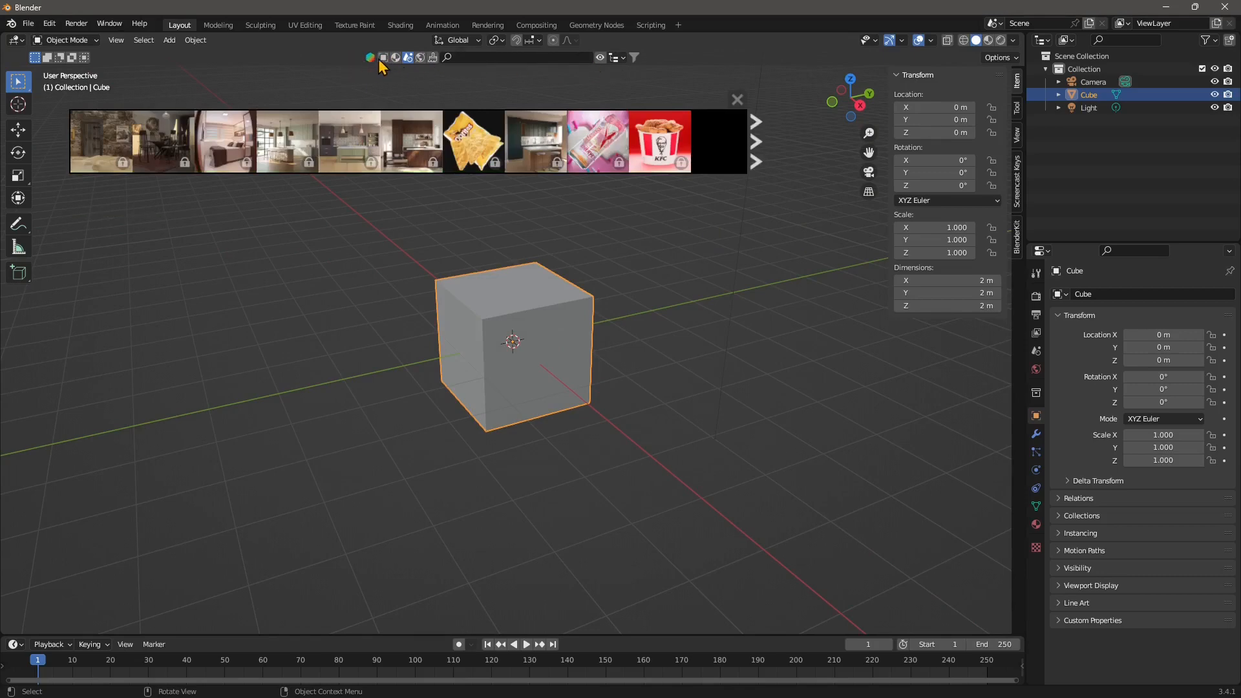
{"action": "left_click", "coordinate": [394, 57]}
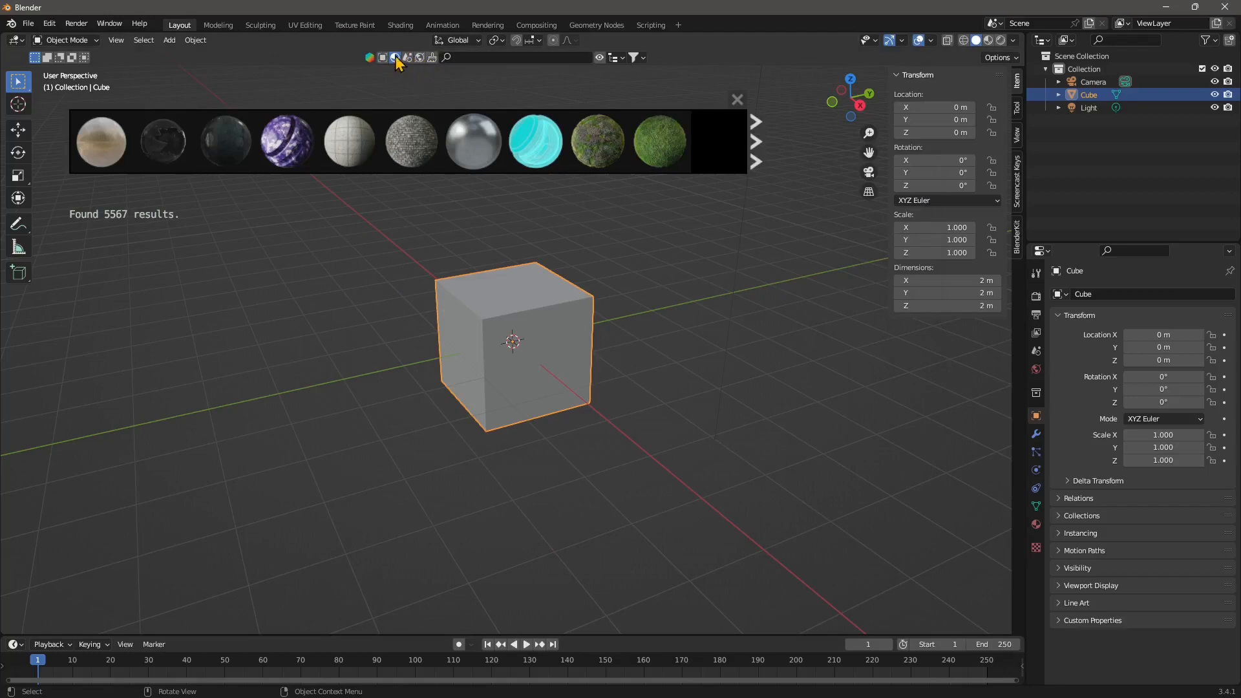
{"action": "mouse_move", "coordinate": [395, 62]}
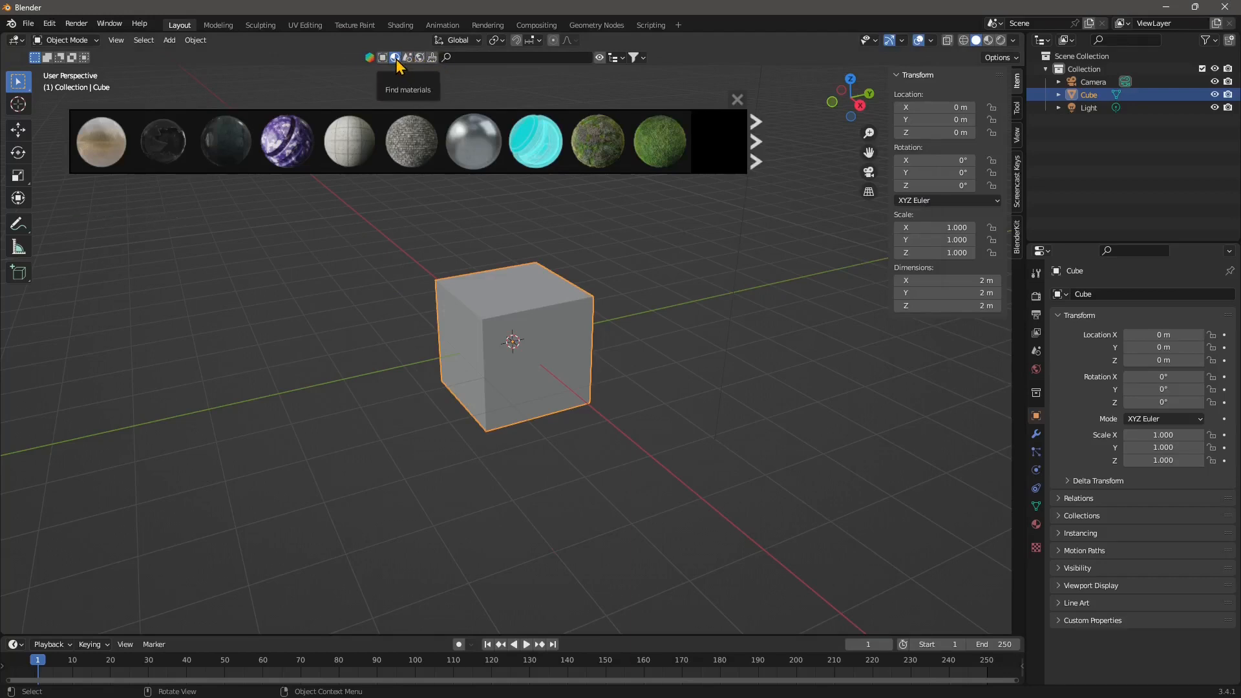
{"action": "mouse_move", "coordinate": [102, 141]}
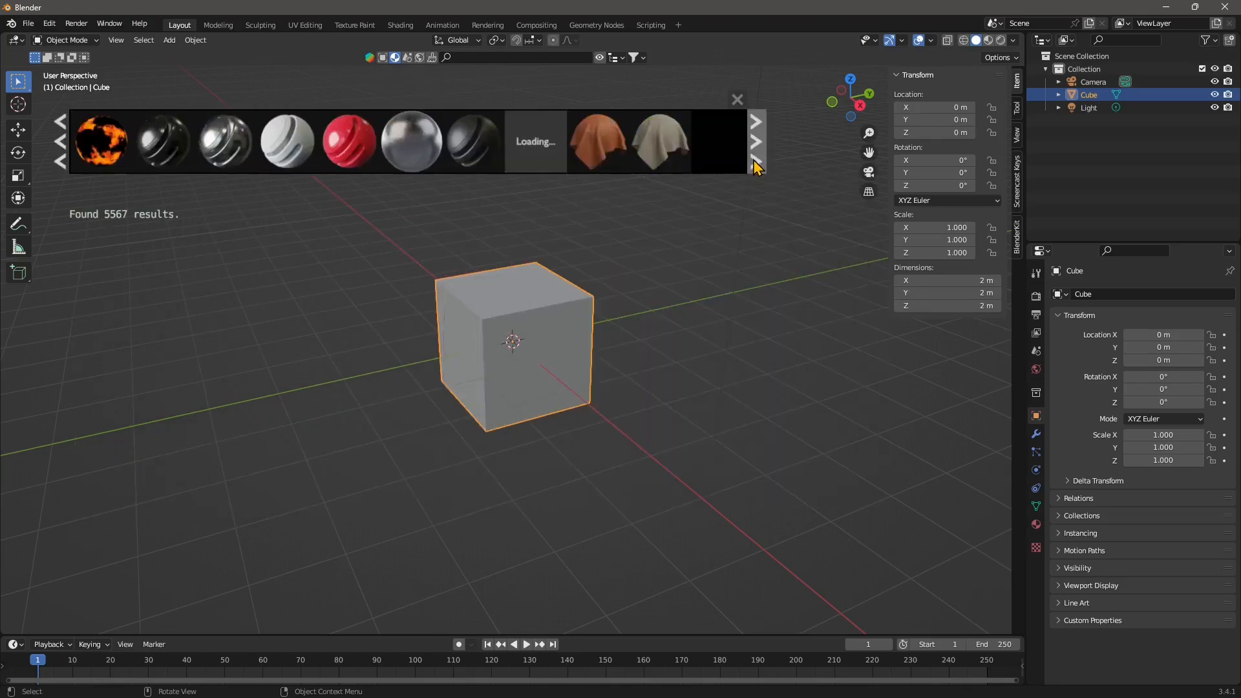
{"action": "left_click", "coordinate": [755, 141]}
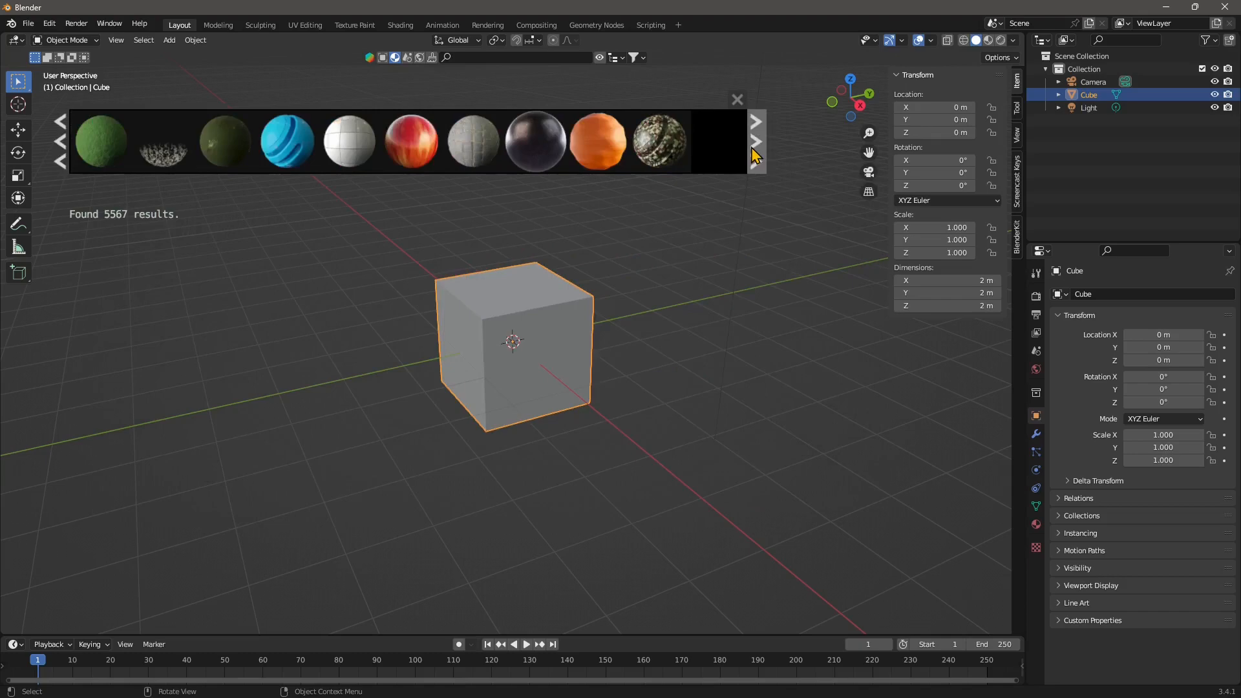
{"action": "left_click", "coordinate": [755, 120]}
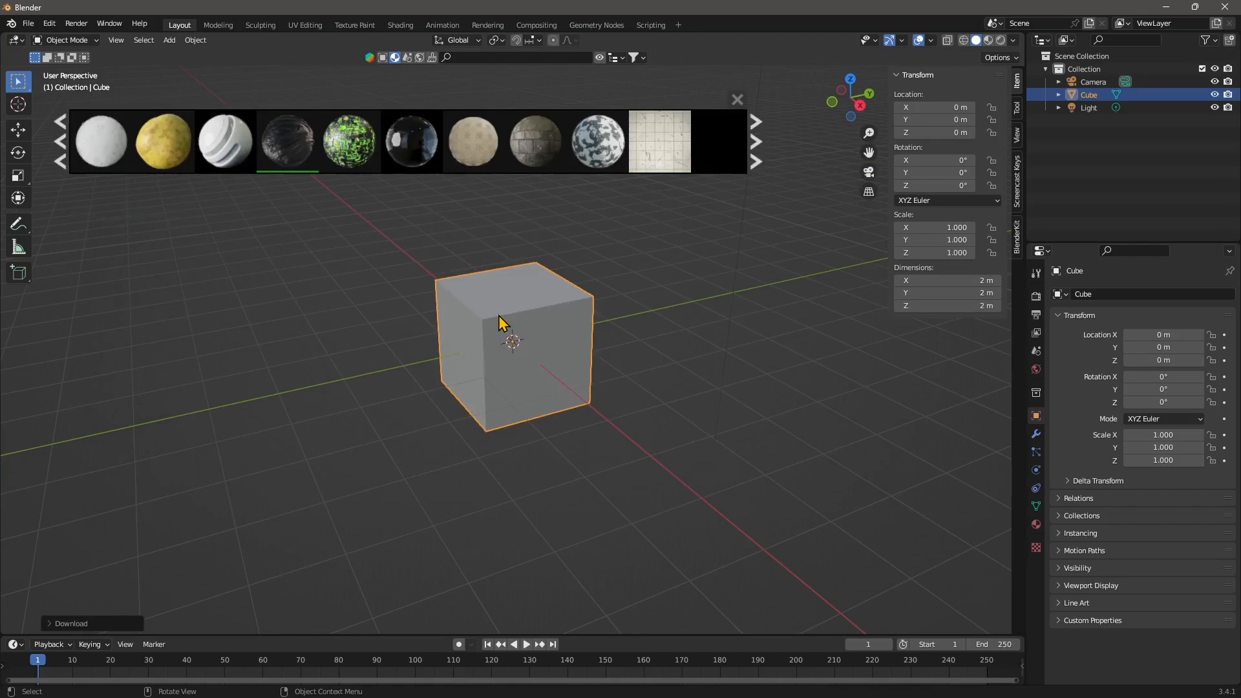
{"action": "mouse_move", "coordinate": [287, 141]}
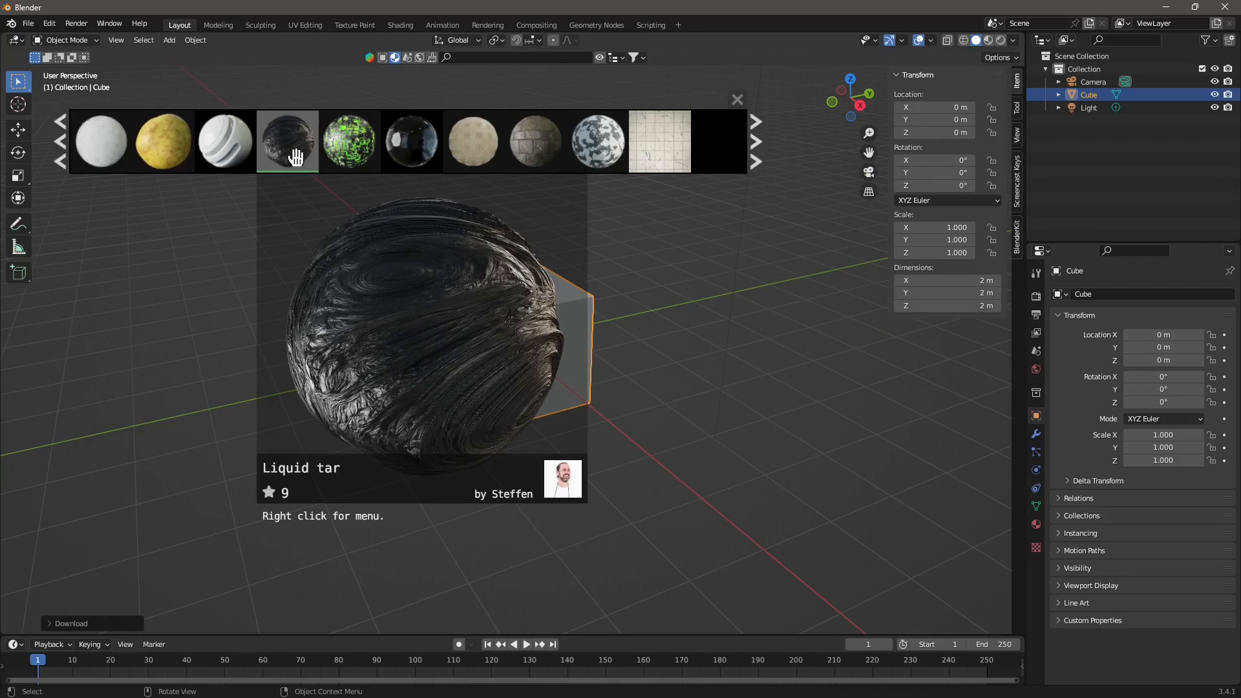
{"action": "left_click", "coordinate": [286, 141]}
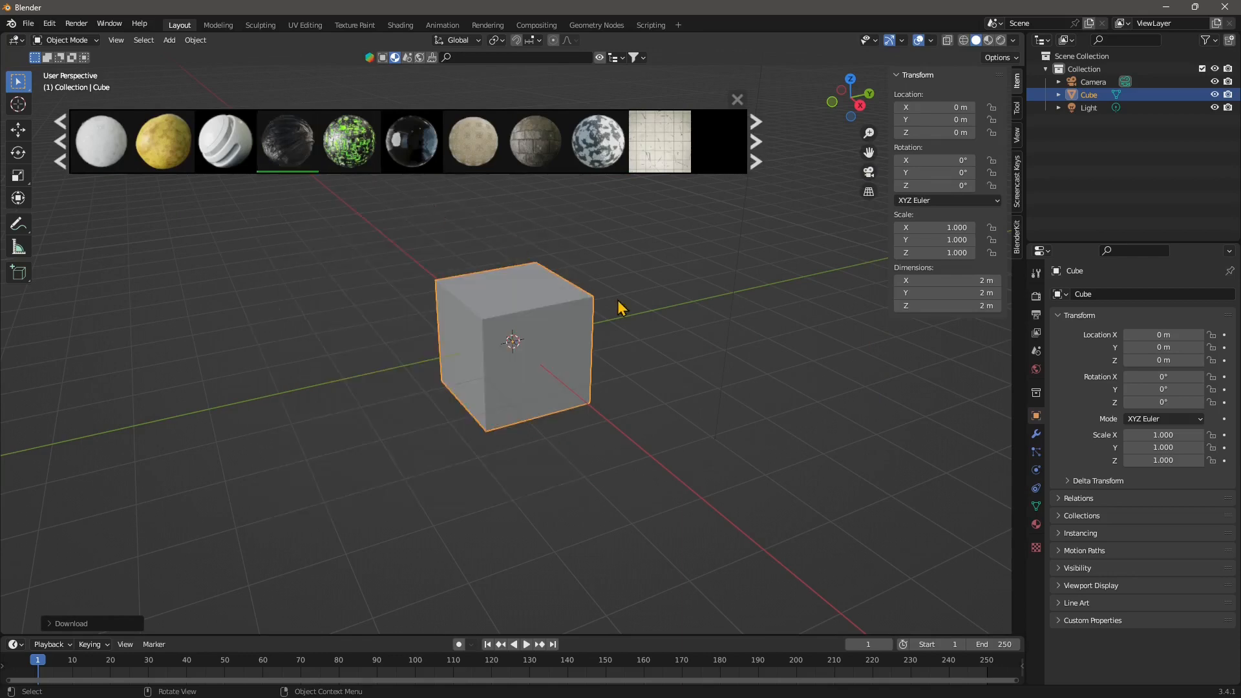
{"action": "mouse_move", "coordinate": [307, 185]}
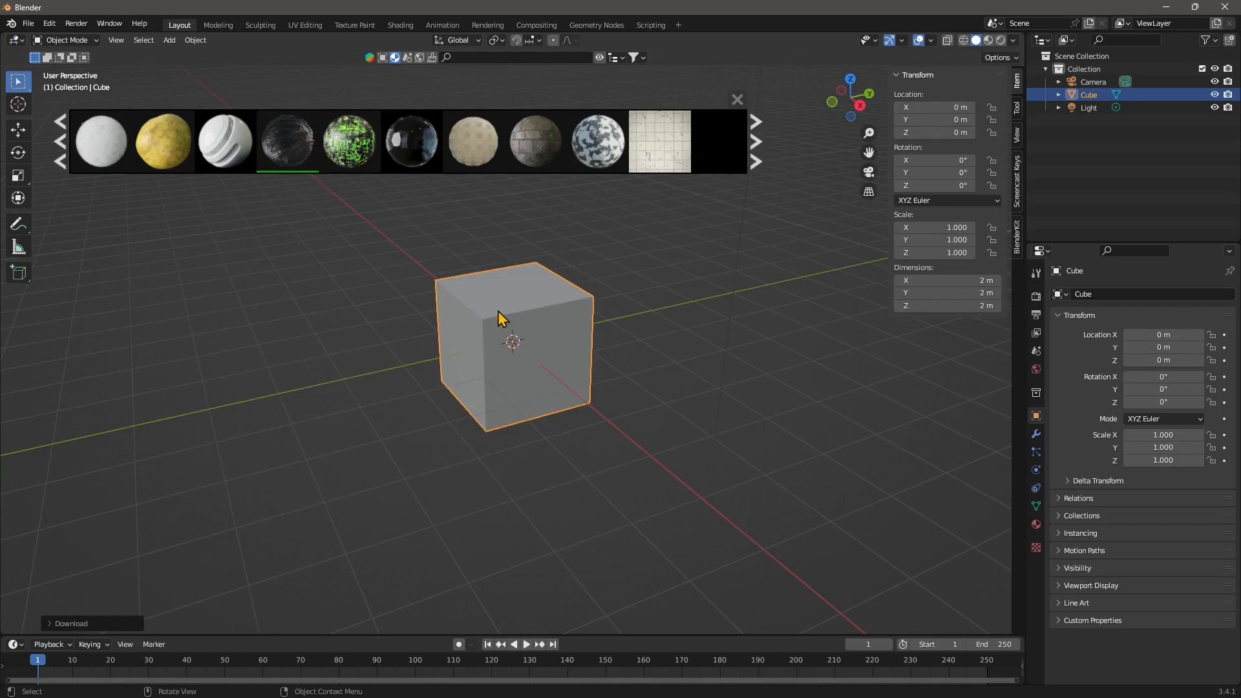
{"action": "mouse_move", "coordinate": [543, 306]}
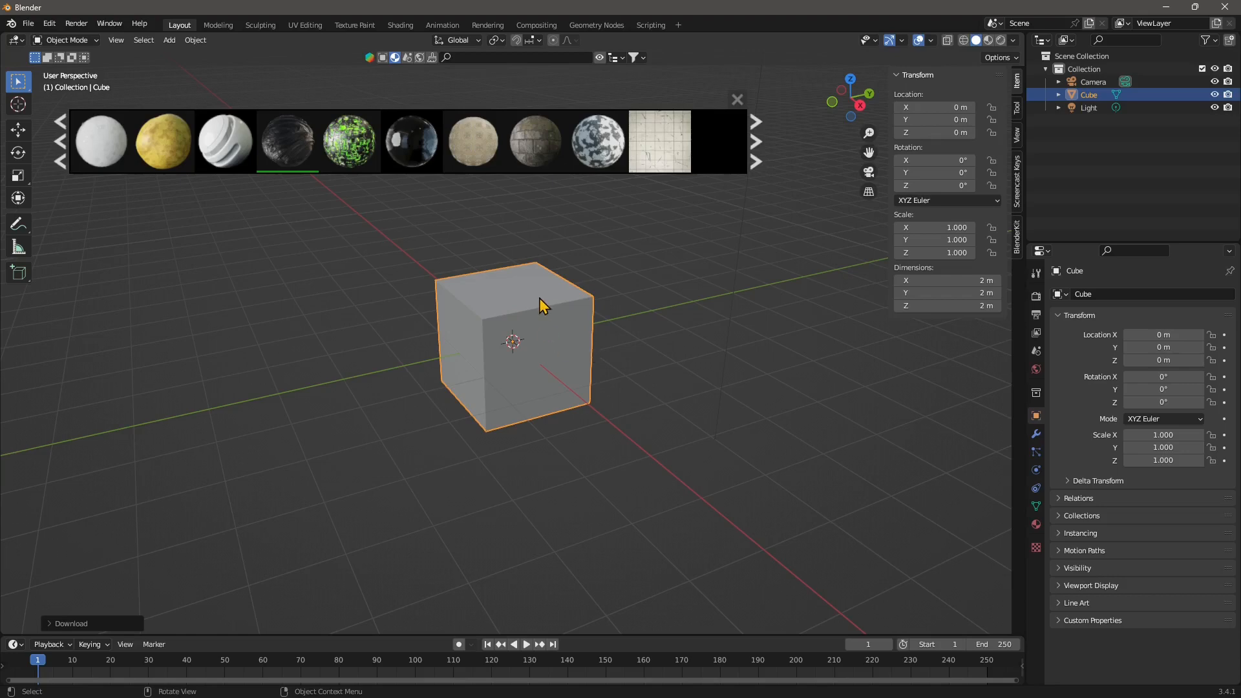
{"action": "mouse_move", "coordinate": [976, 40]}
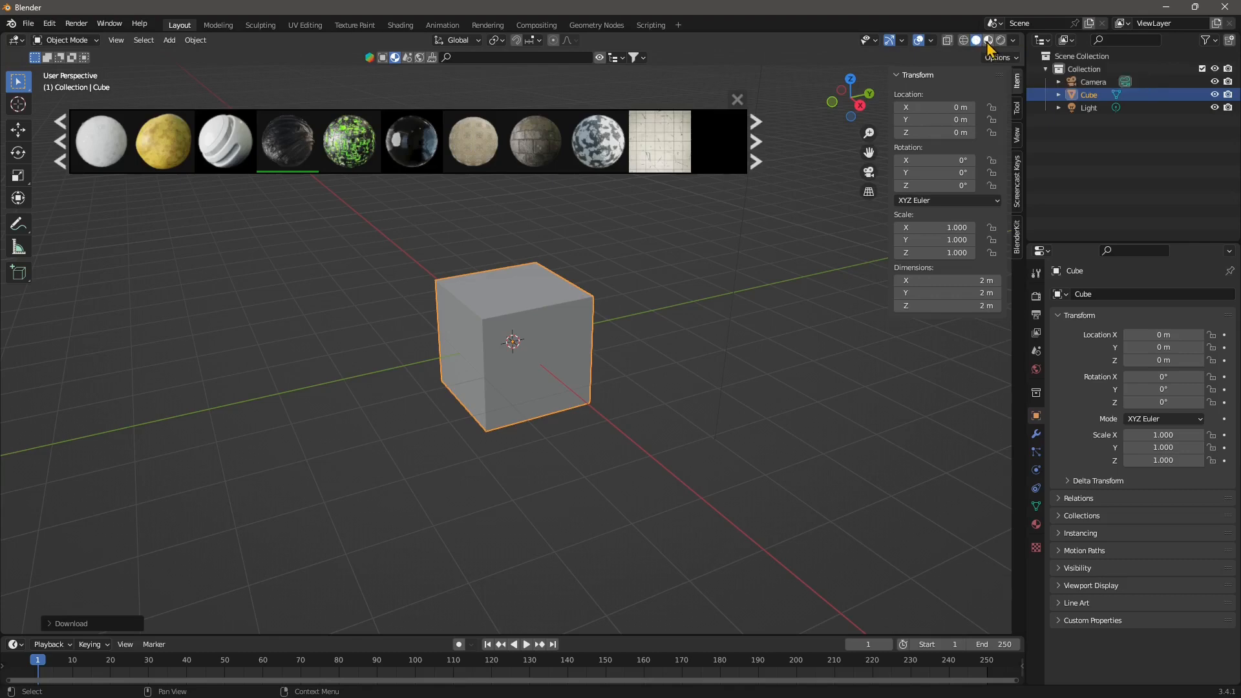
{"action": "mouse_move", "coordinate": [986, 40]}
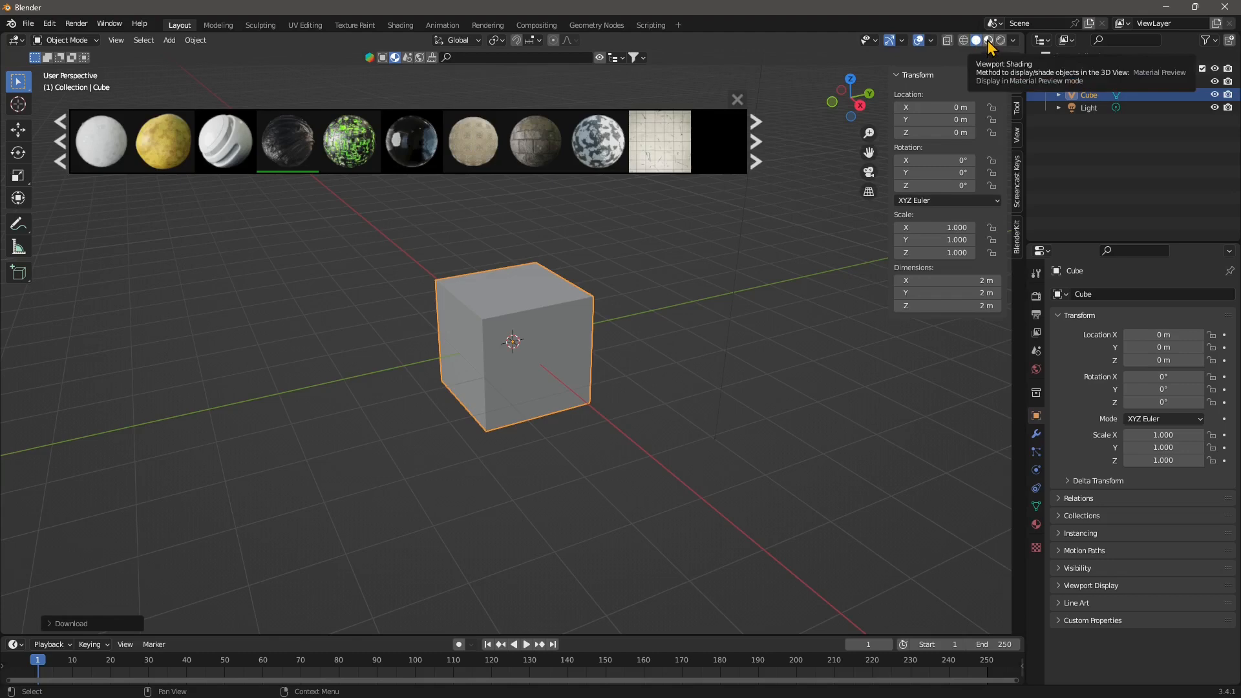
Switch to Material Preview and orbit around the cube to inspect the Liquid tar surface
{"action": "left_click", "coordinate": [987, 40]}
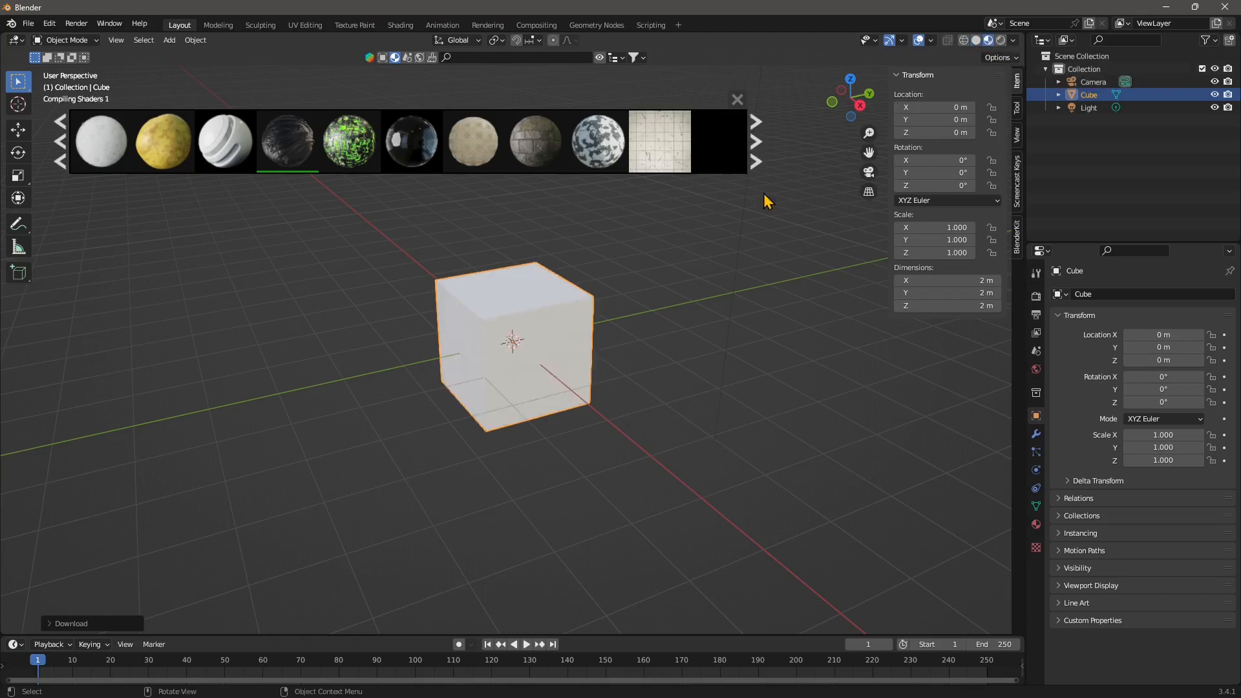
{"action": "mouse_move", "coordinate": [505, 273]}
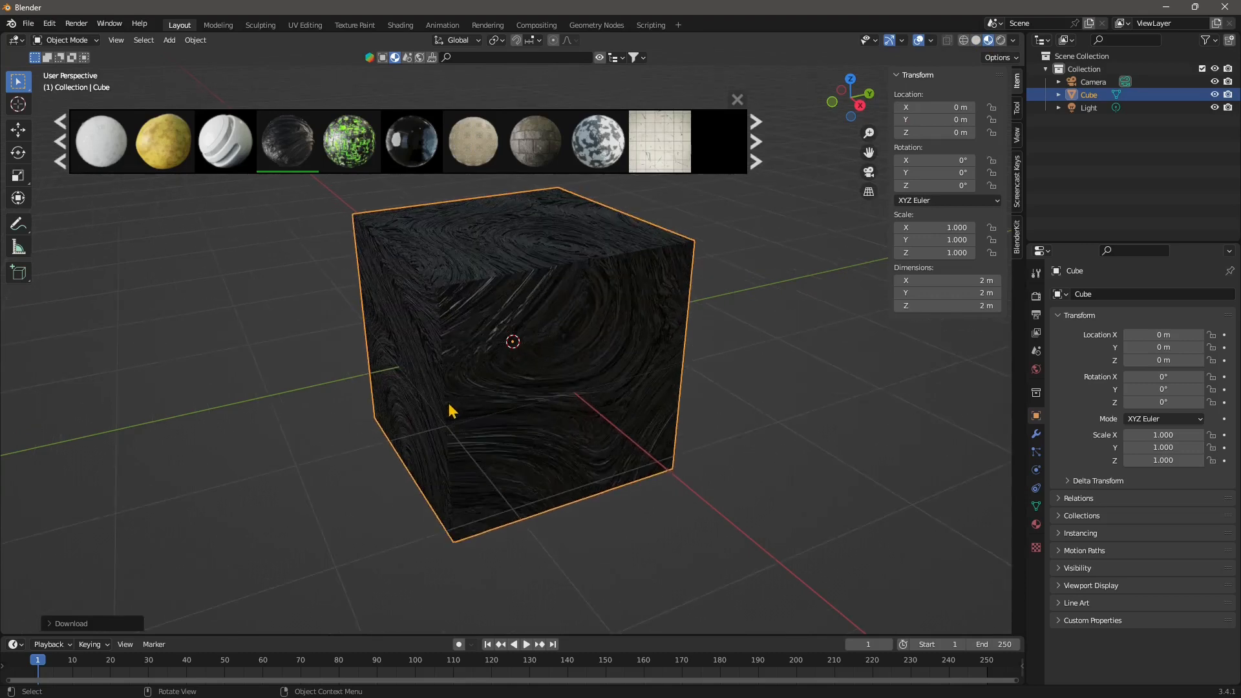
{"action": "left_click_drag", "start_coordinate": [451, 410], "coordinate": [557, 324]}
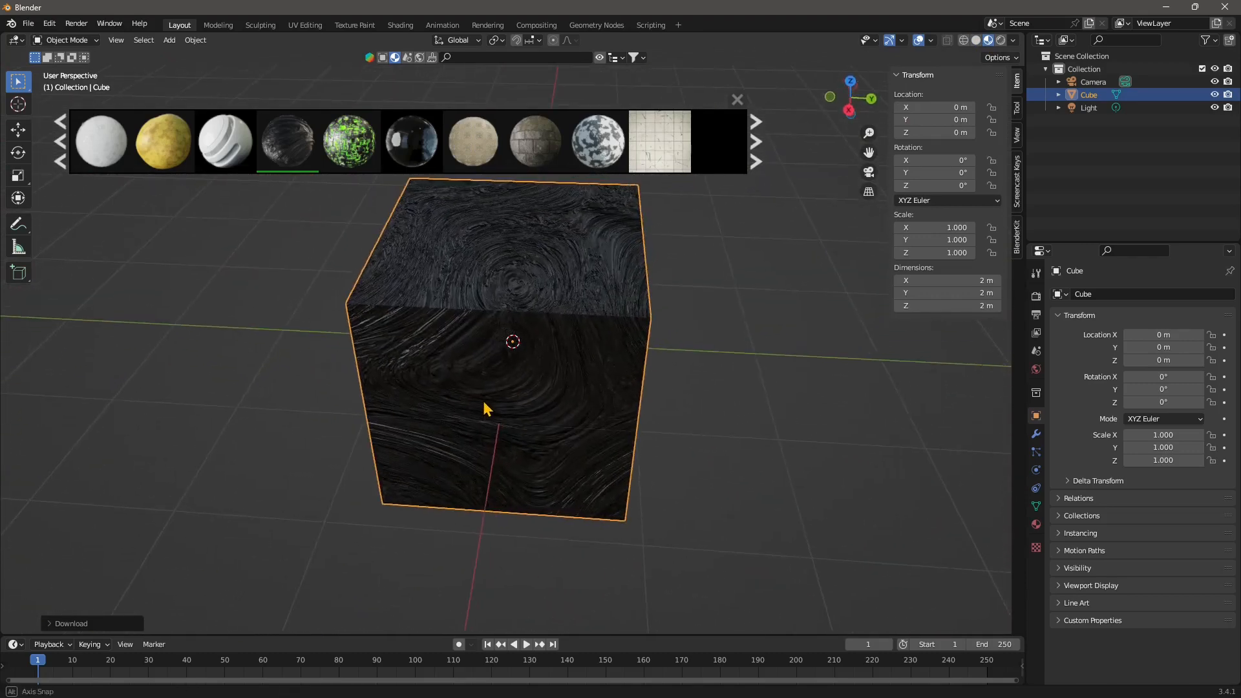
{"action": "left_click_drag", "start_coordinate": [487, 408], "coordinate": [558, 317]}
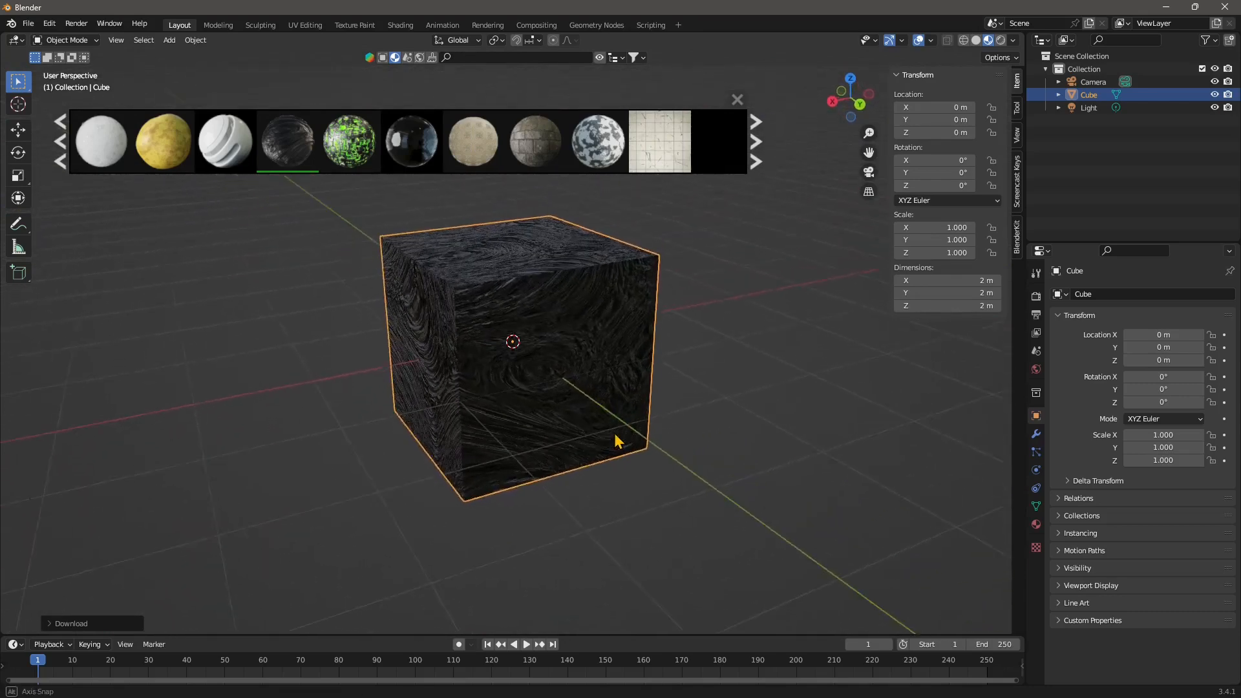
{"action": "left_click_drag", "start_coordinate": [617, 441], "coordinate": [418, 420]}
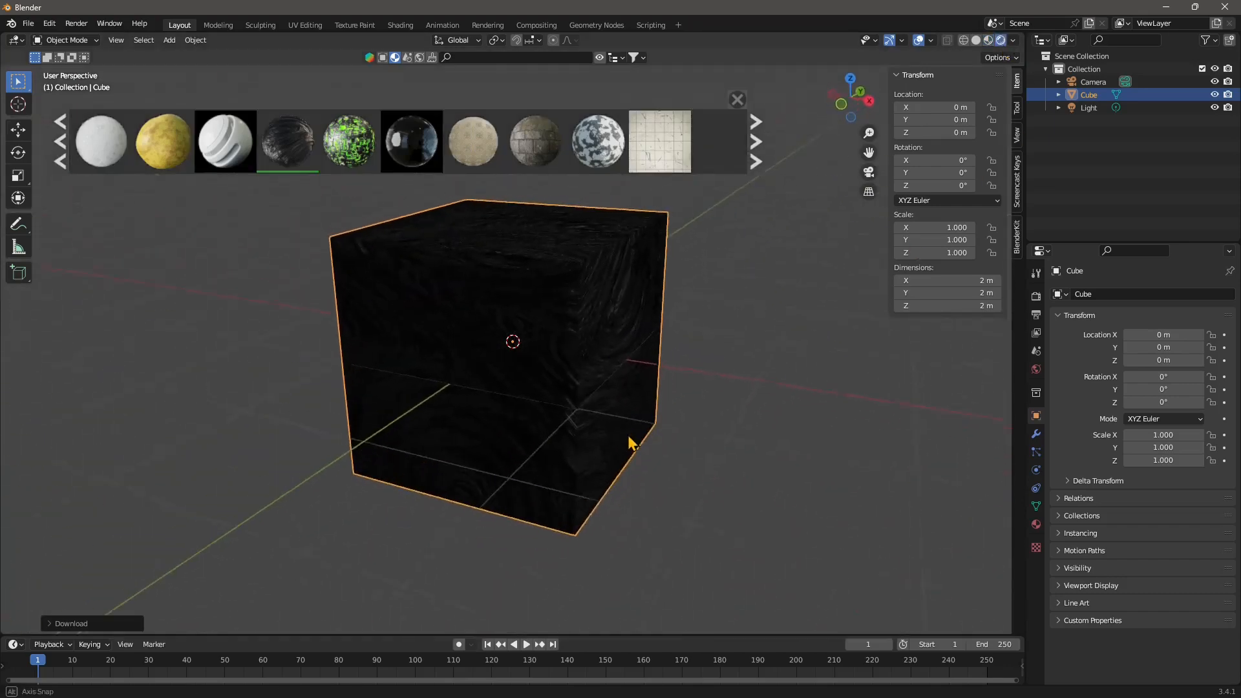
{"action": "scroll", "scroll_direction": "down", "scroll_amount": 3}
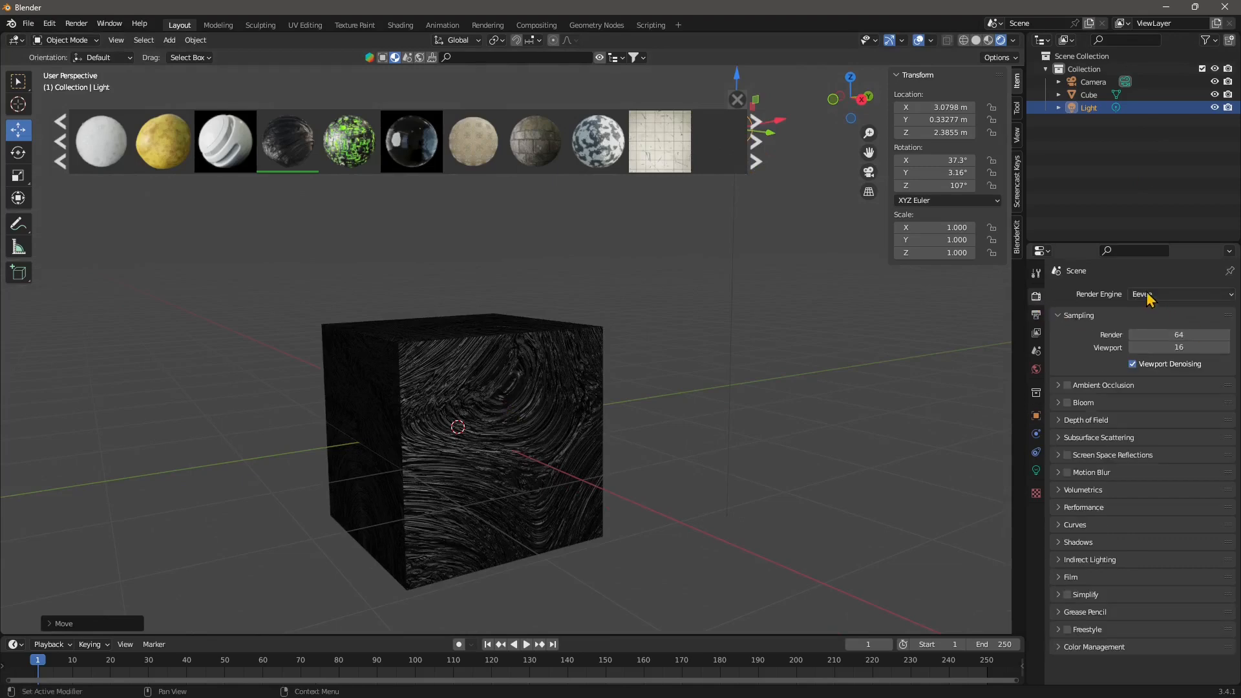
Change the Render Engine dropdown from Eevee to Cycles
{"action": "left_click", "coordinate": [1179, 294]}
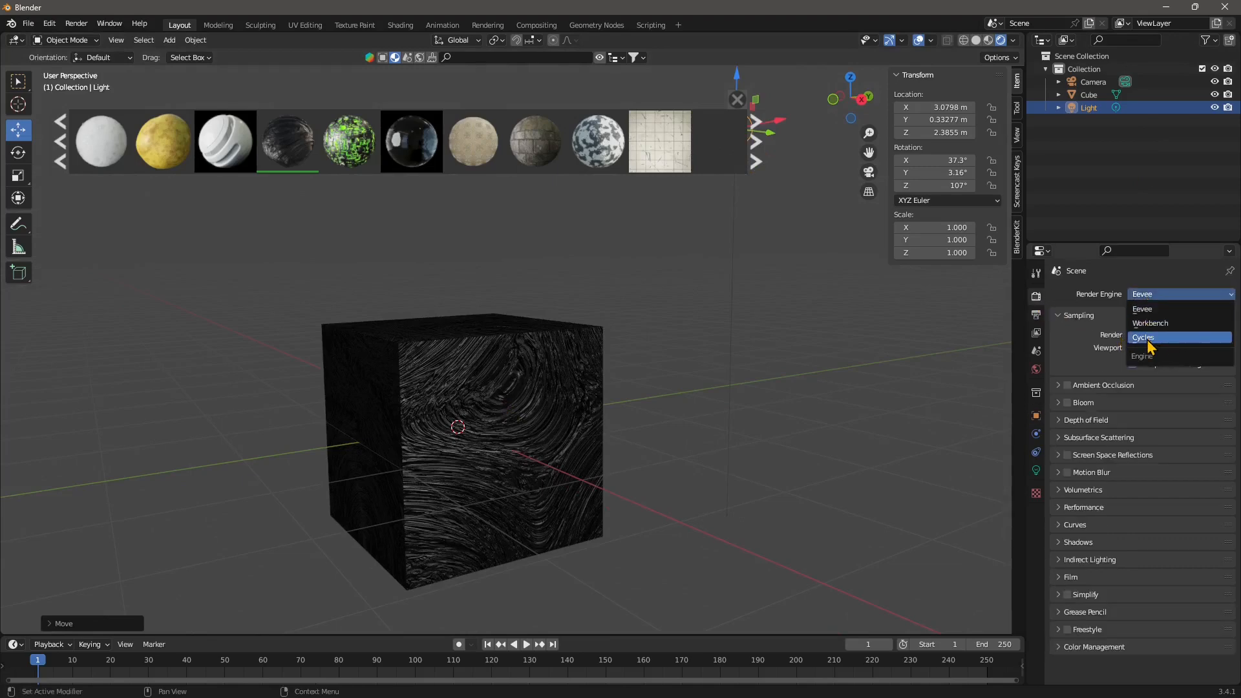
{"action": "left_click", "coordinate": [1142, 337]}
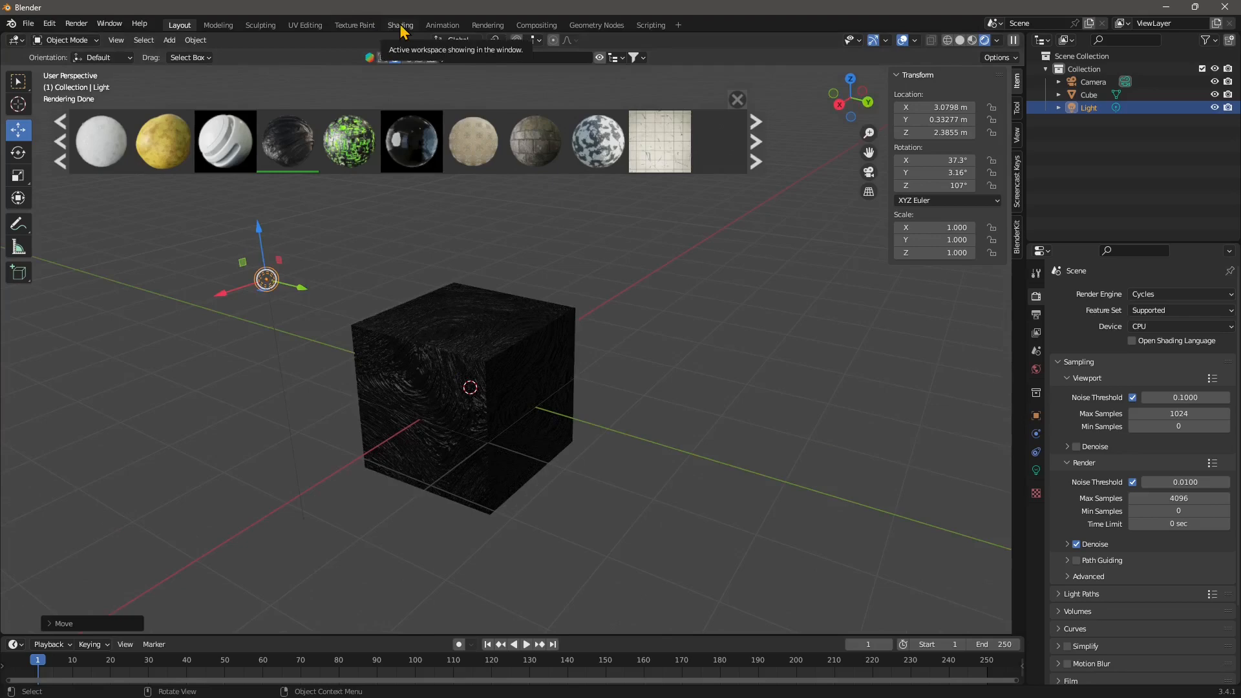
Open the Shading workspace and select the cube to show its Liquid tar nodes
{"action": "left_click", "coordinate": [399, 25]}
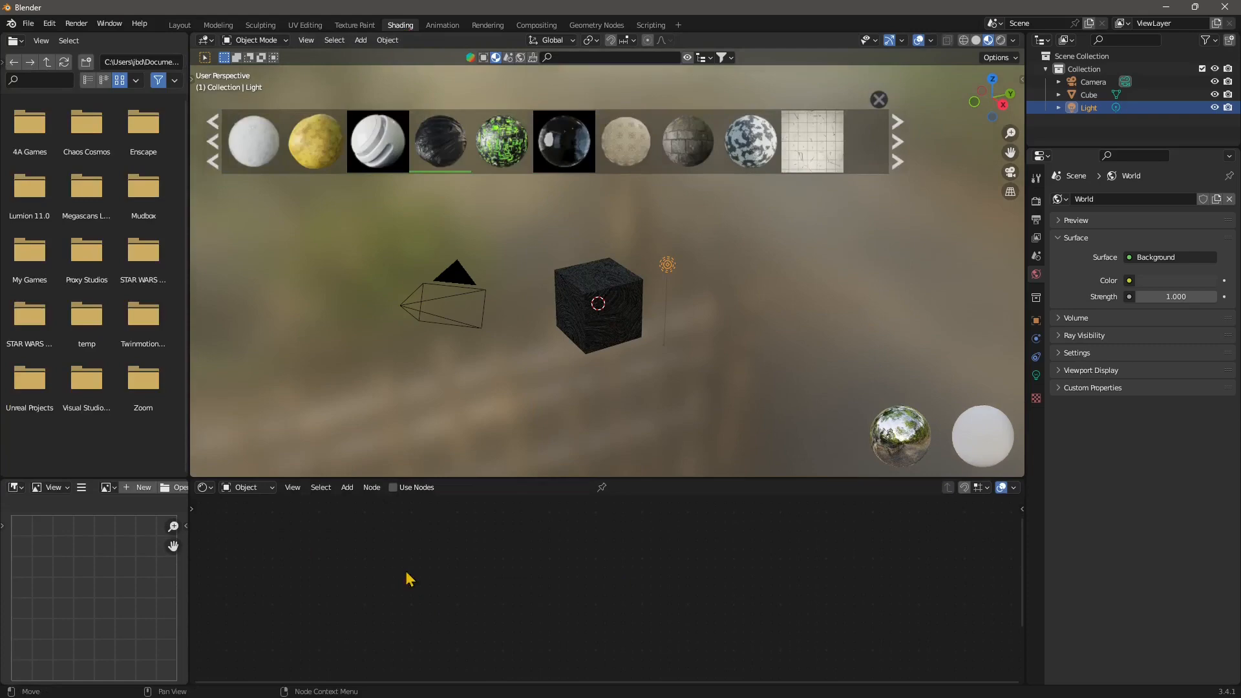
{"action": "left_click", "coordinate": [597, 304]}
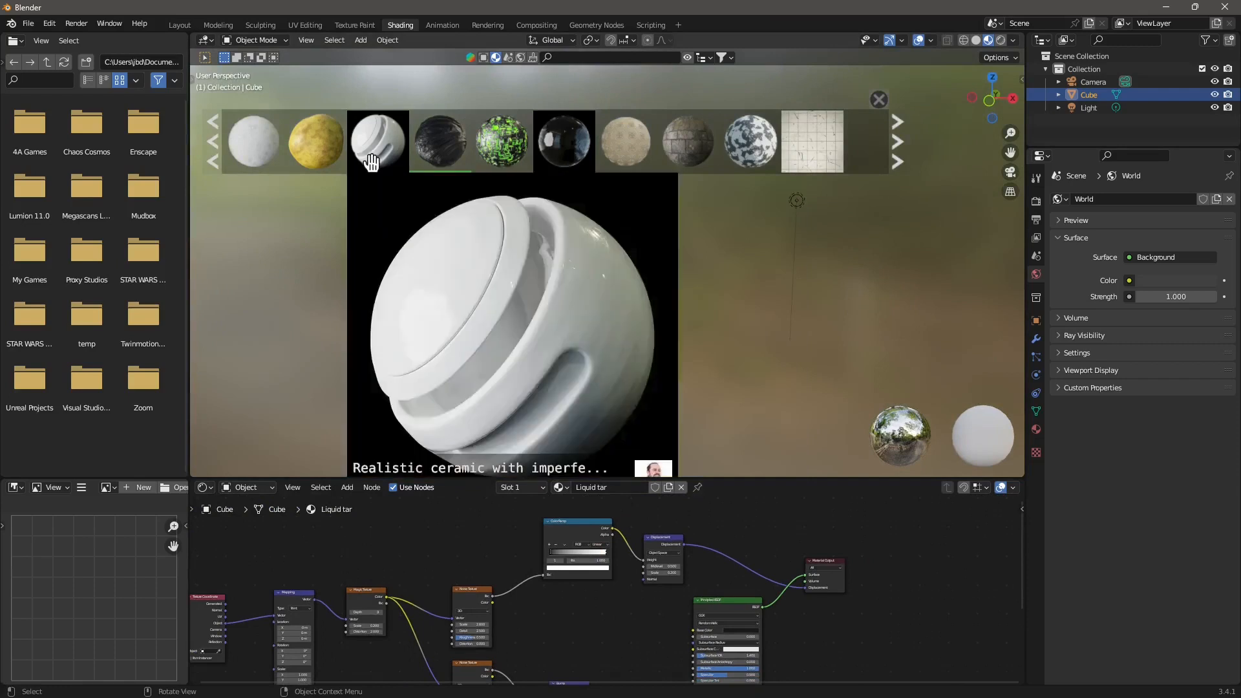
Delete the cube and add a Suzanne monkey mesh from the Add menu
{"action": "left_click", "coordinate": [377, 141]}
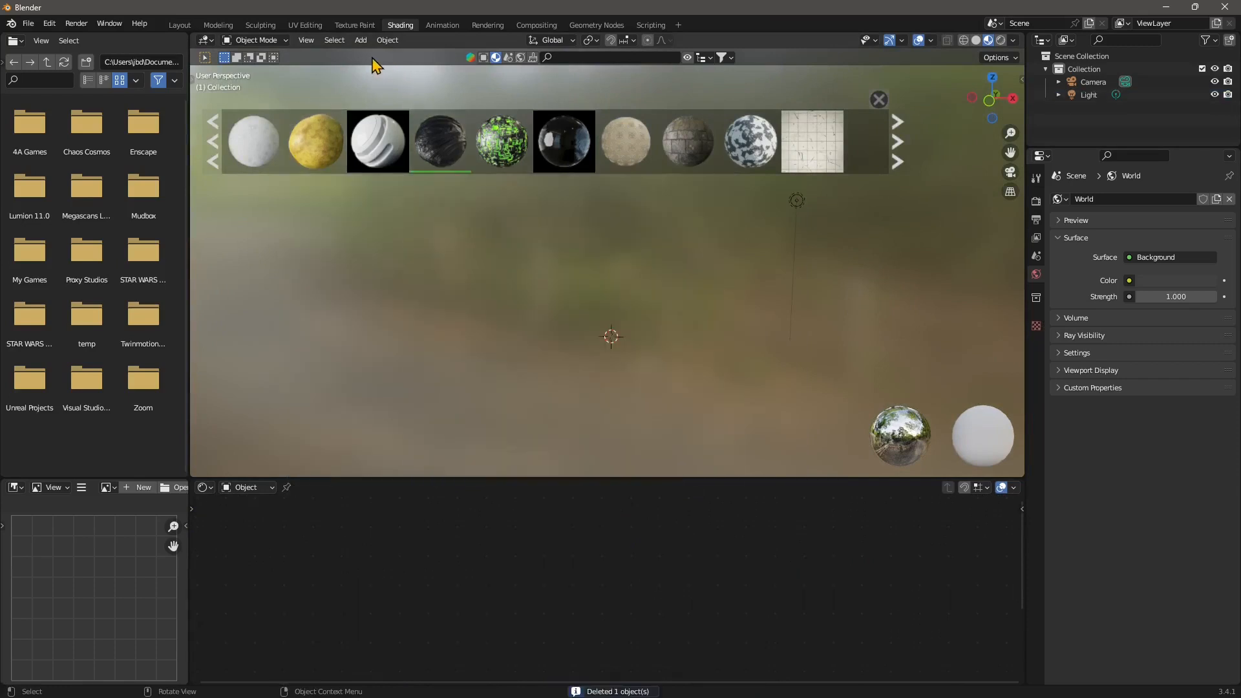
{"action": "left_click", "coordinate": [360, 40]}
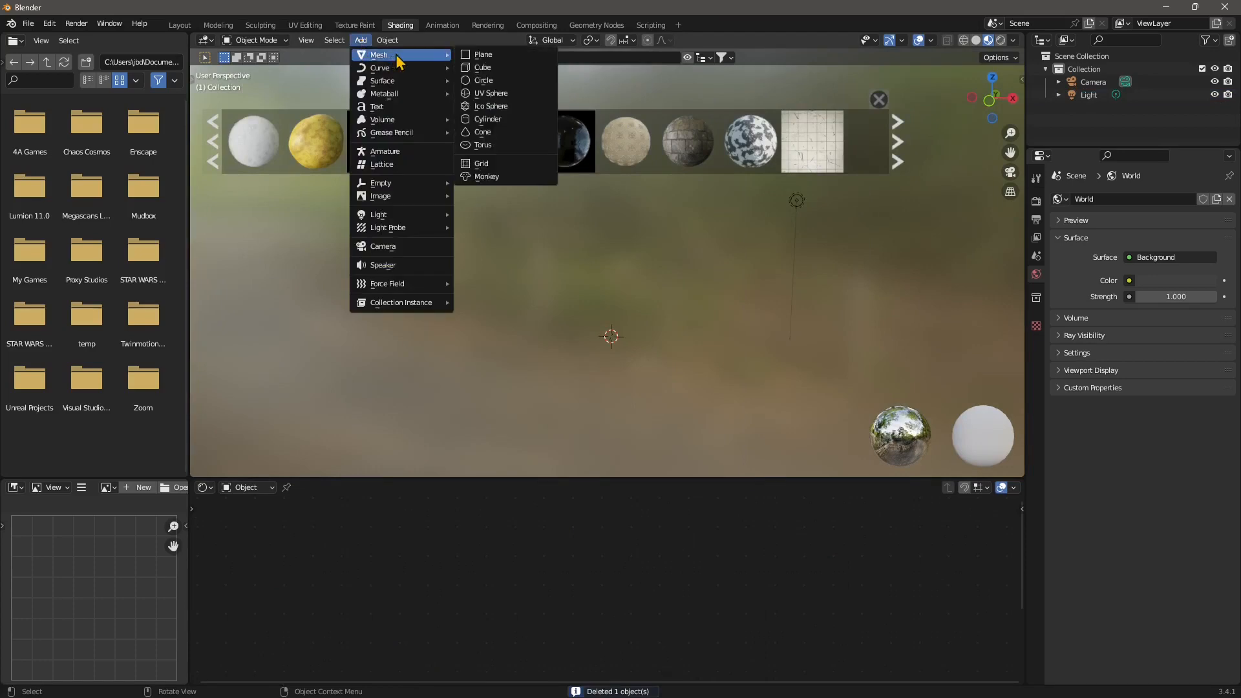
{"action": "mouse_move", "coordinate": [483, 54]}
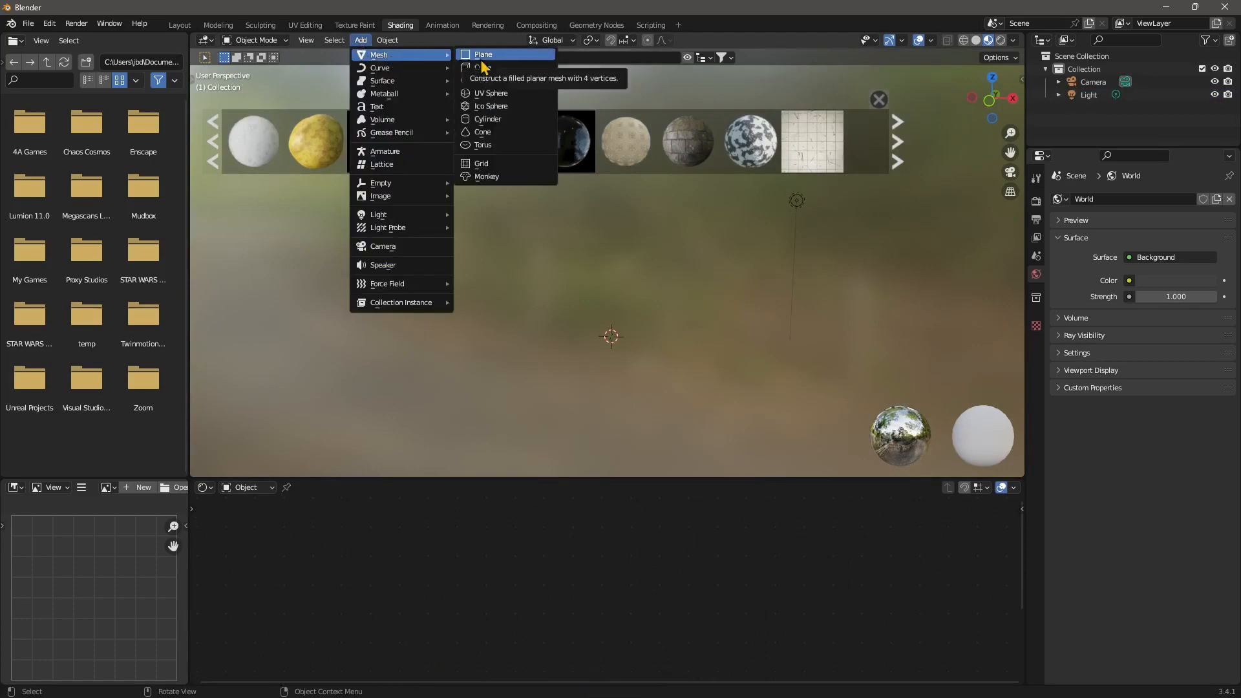
{"action": "mouse_move", "coordinate": [491, 176]}
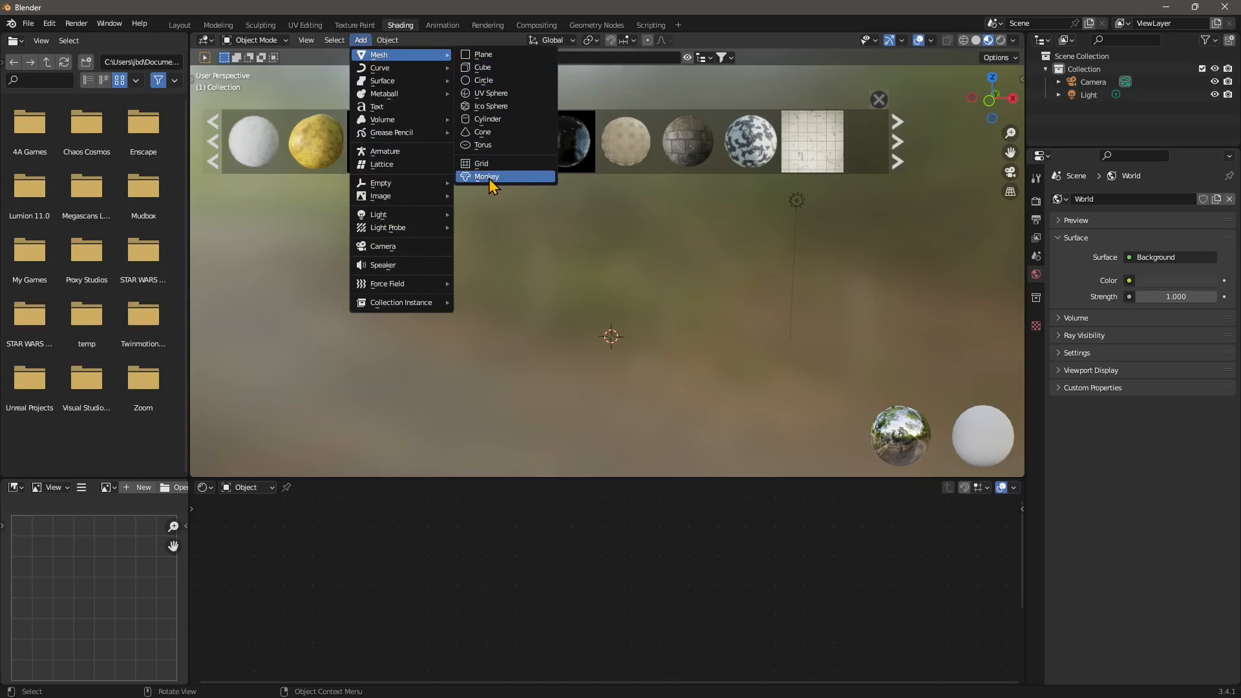
{"action": "left_click", "coordinate": [485, 176]}
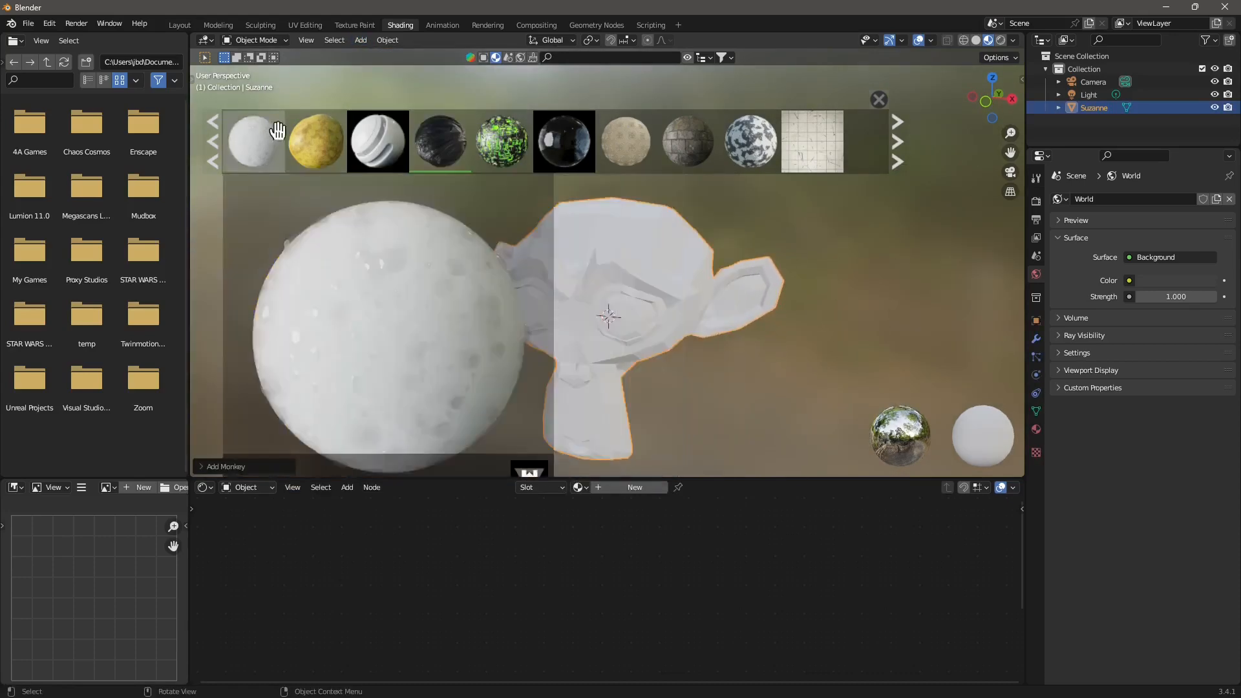
{"action": "left_click", "coordinate": [213, 121]}
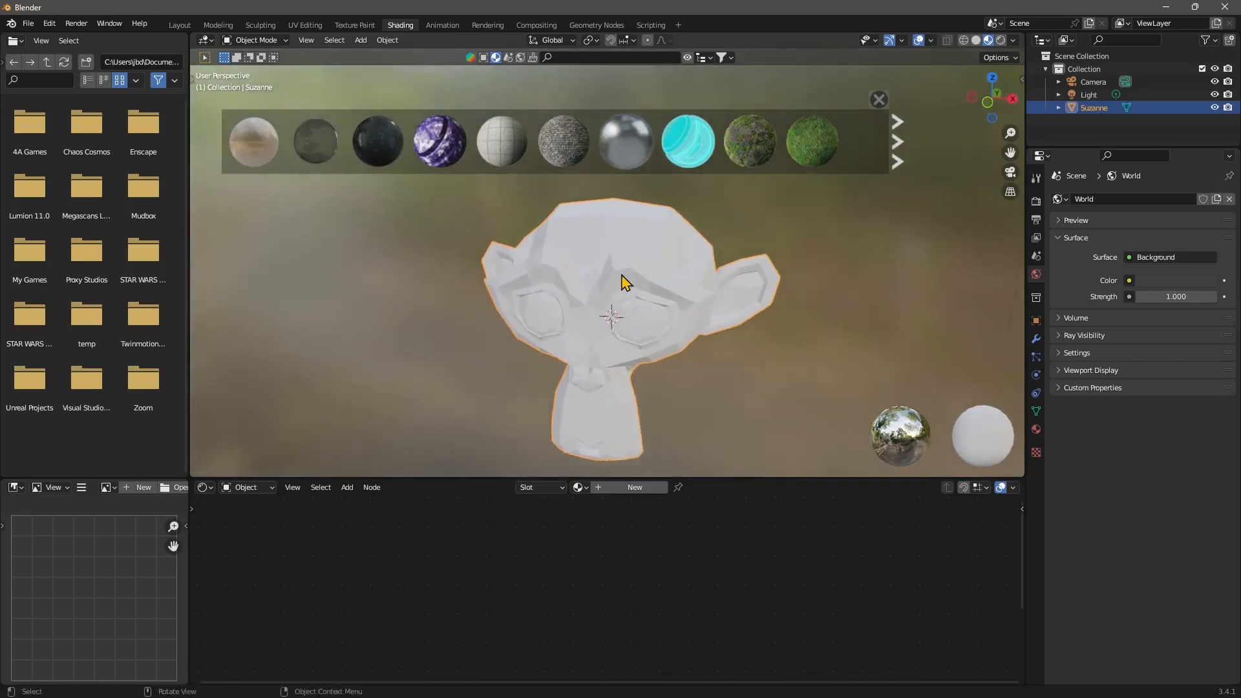
Shade Suzanne smooth and activate its Subdivision modifier in Modifier properties
{"action": "right_click", "coordinate": [621, 282]}
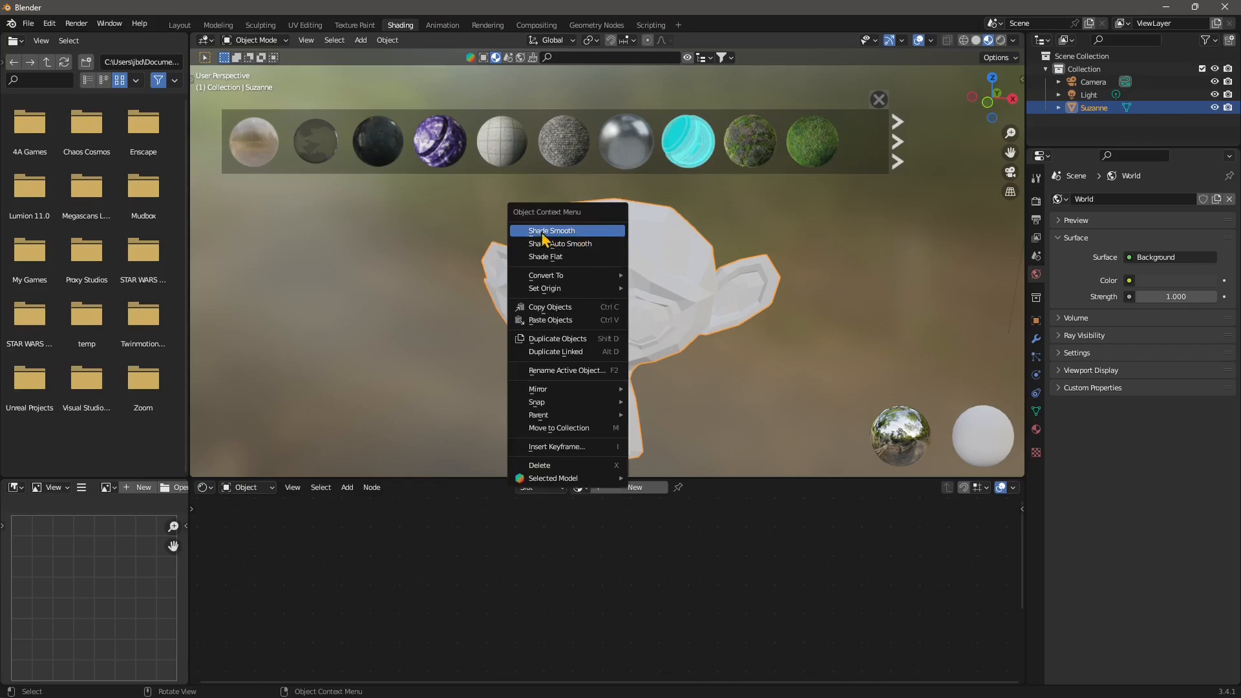
{"action": "left_click", "coordinate": [550, 230]}
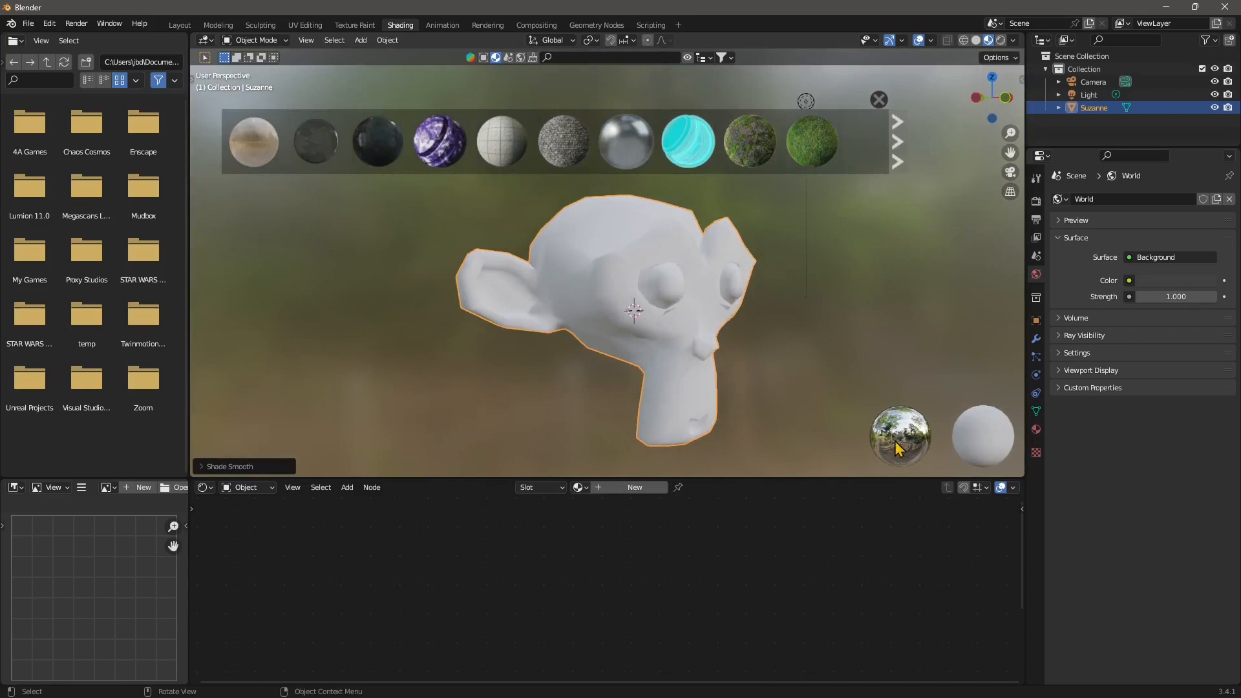
{"action": "mouse_move", "coordinate": [708, 364]}
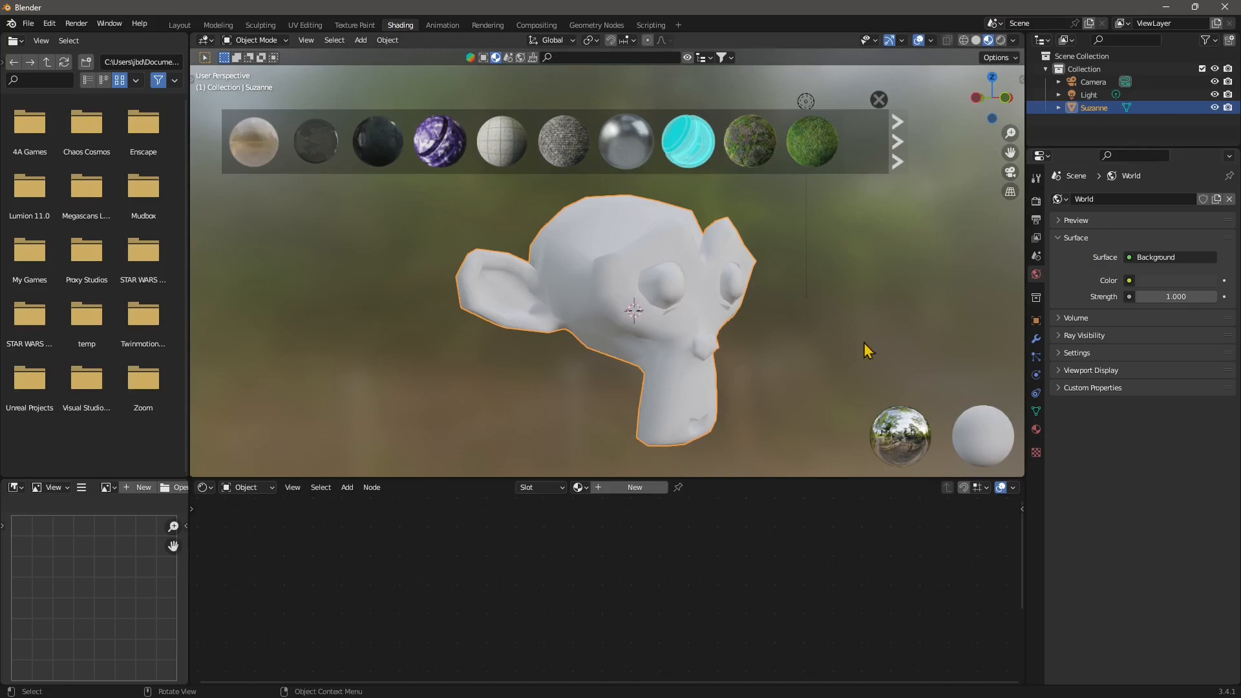
{"action": "left_click", "coordinate": [1033, 339]}
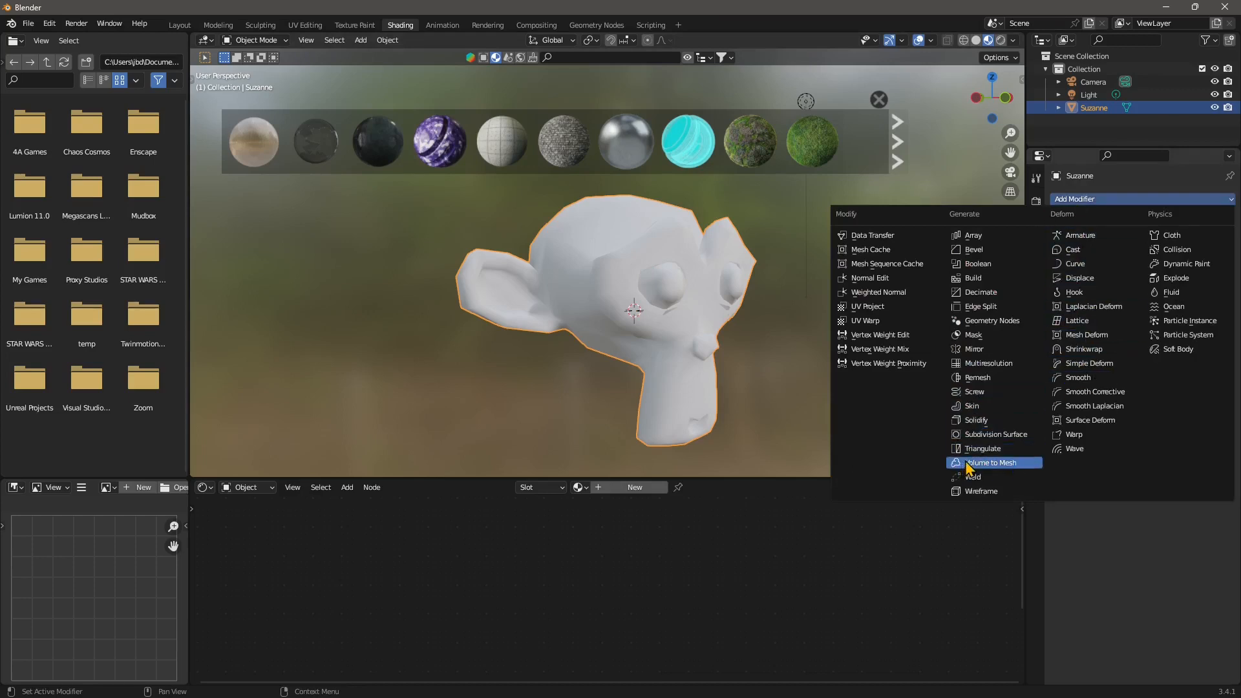
{"action": "left_click", "coordinate": [998, 434]}
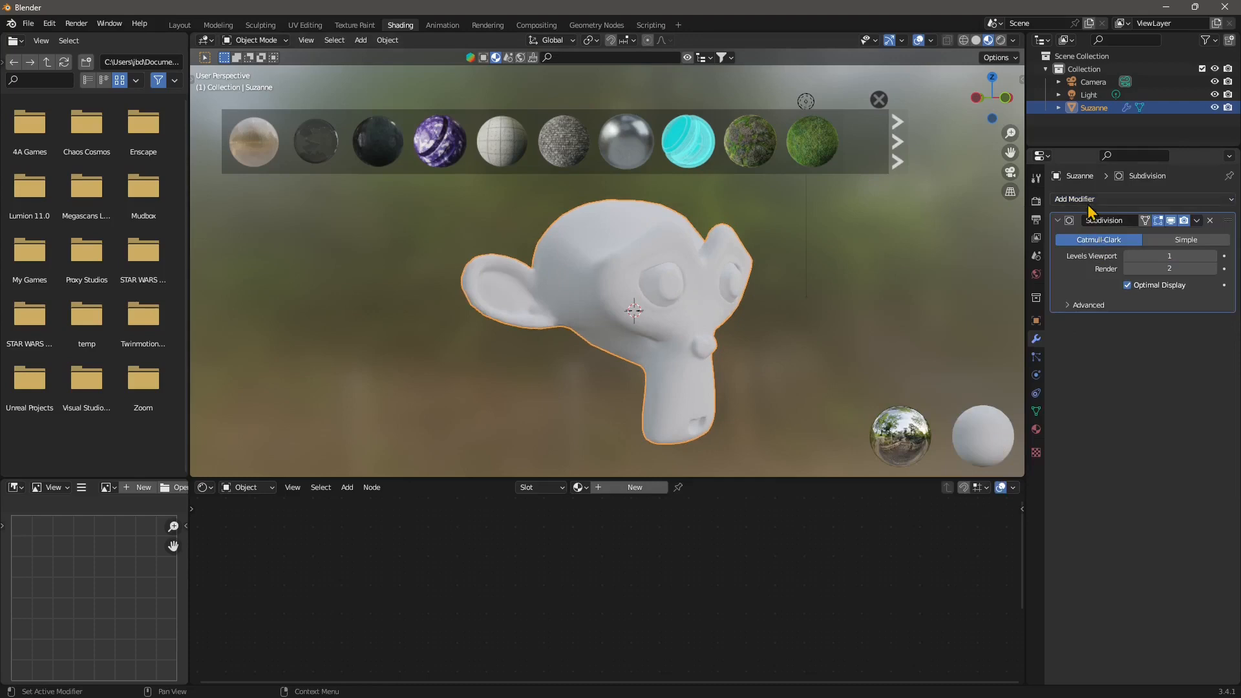
{"action": "mouse_move", "coordinate": [1035, 339]}
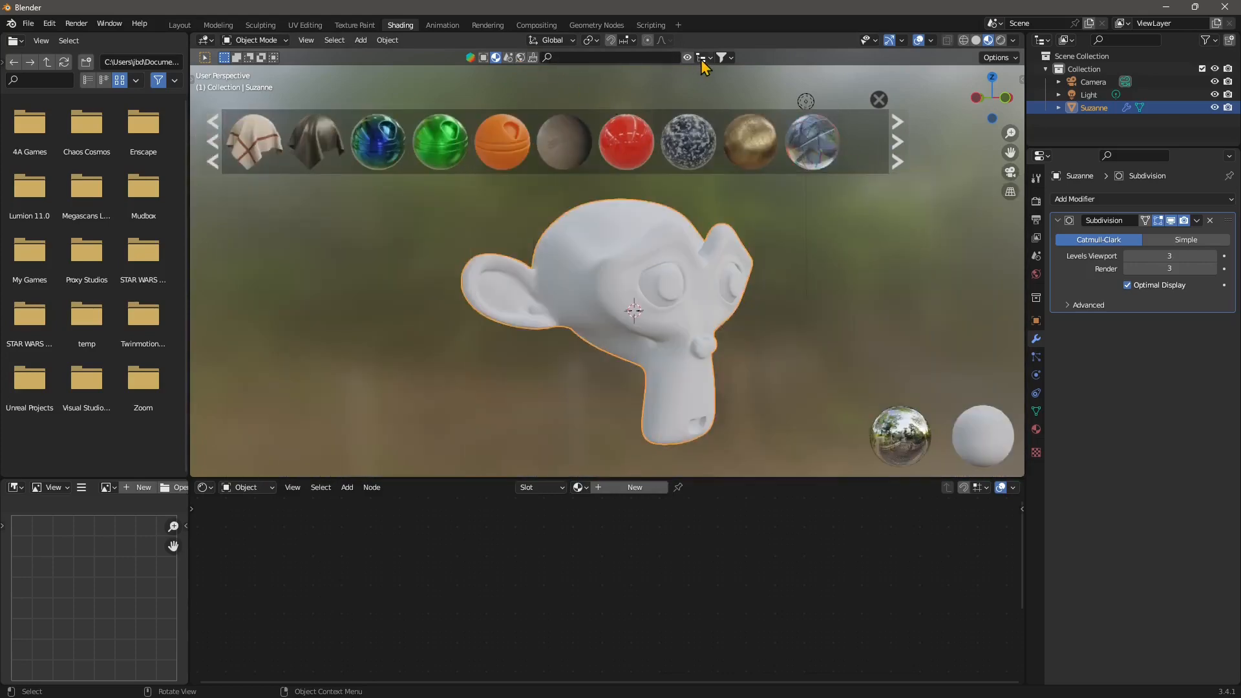
Browse BlenderKit material categories and apply Gravelly Slate - 01 to Suzanne
{"action": "left_click", "coordinate": [701, 57]}
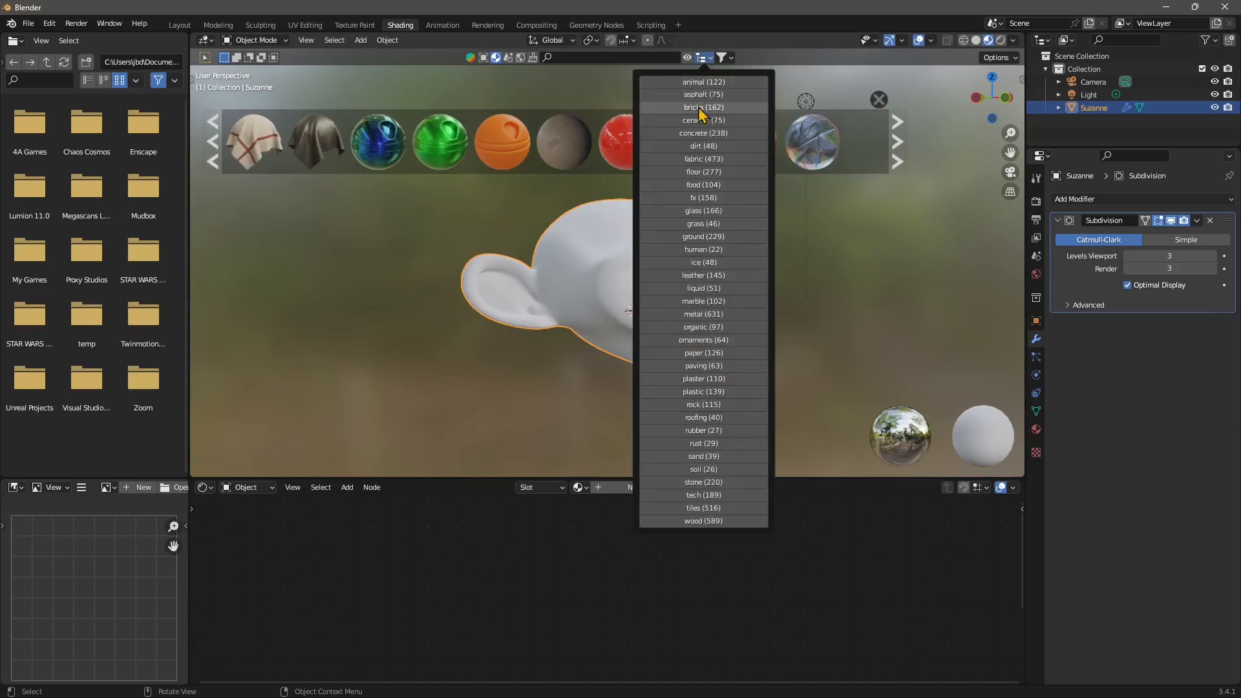
{"action": "mouse_move", "coordinate": [719, 366]}
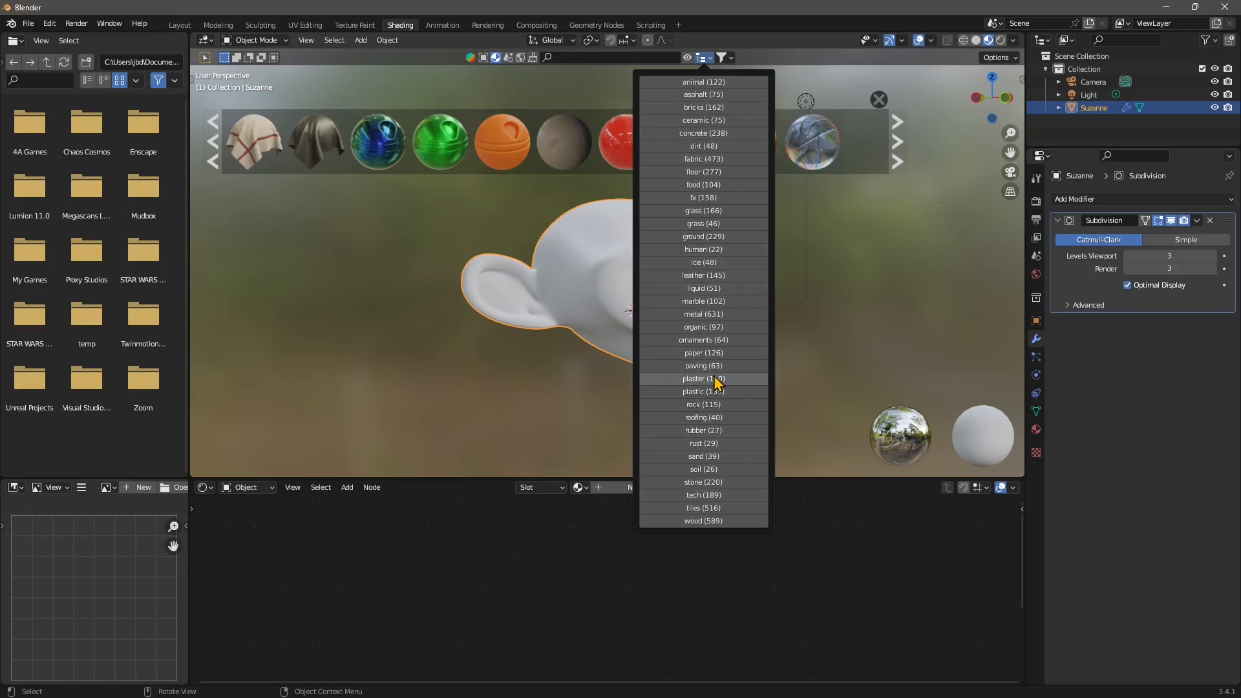
{"action": "left_click", "coordinate": [702, 391]}
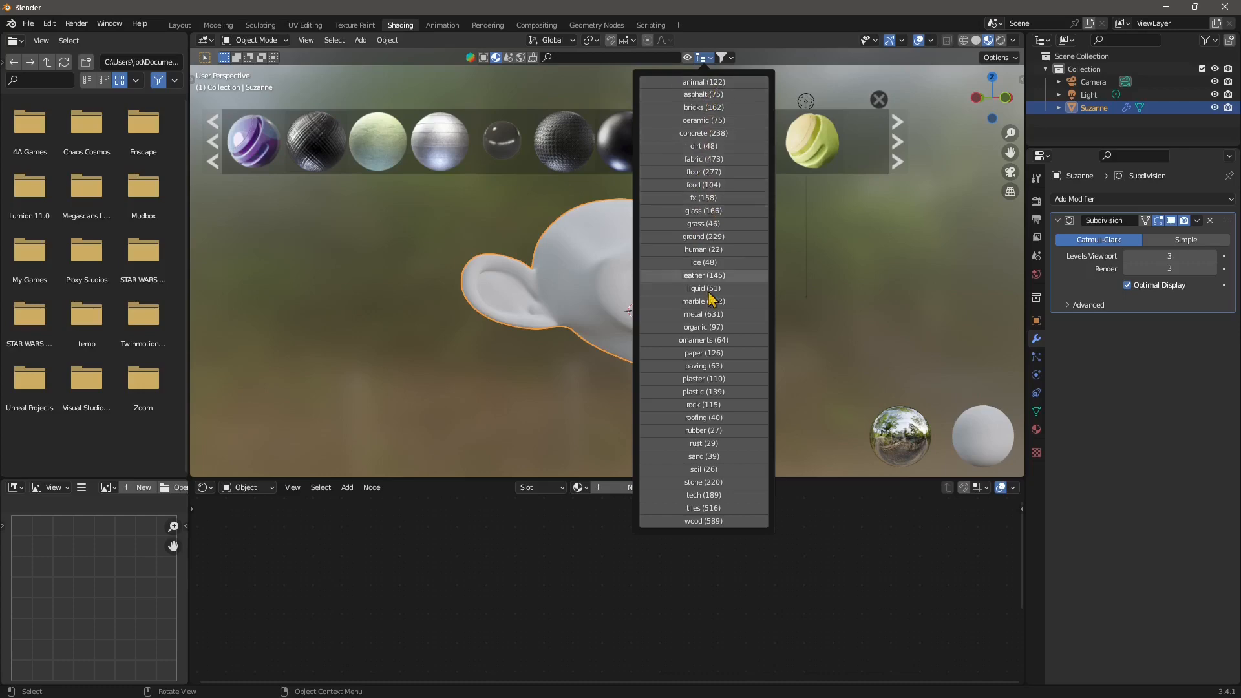
{"action": "left_click", "coordinate": [702, 480]}
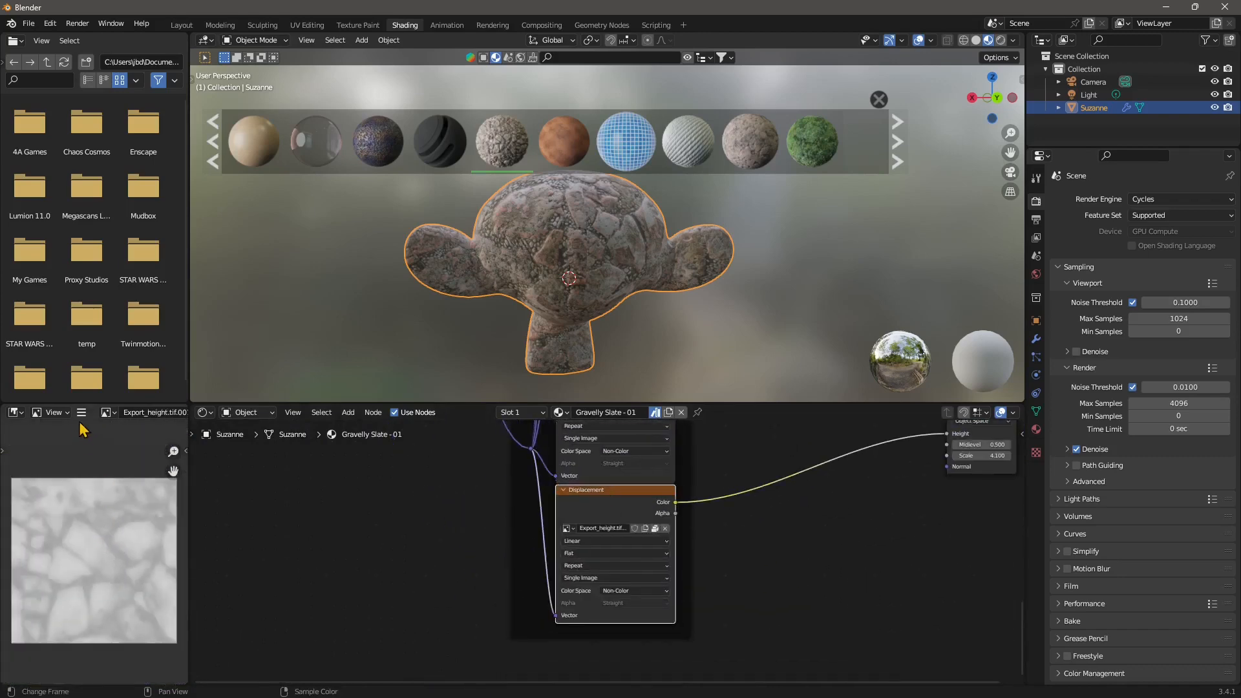
Inspect the loaded height image and Texture Paint workspace, then return to Shading
{"action": "left_click", "coordinate": [105, 412]}
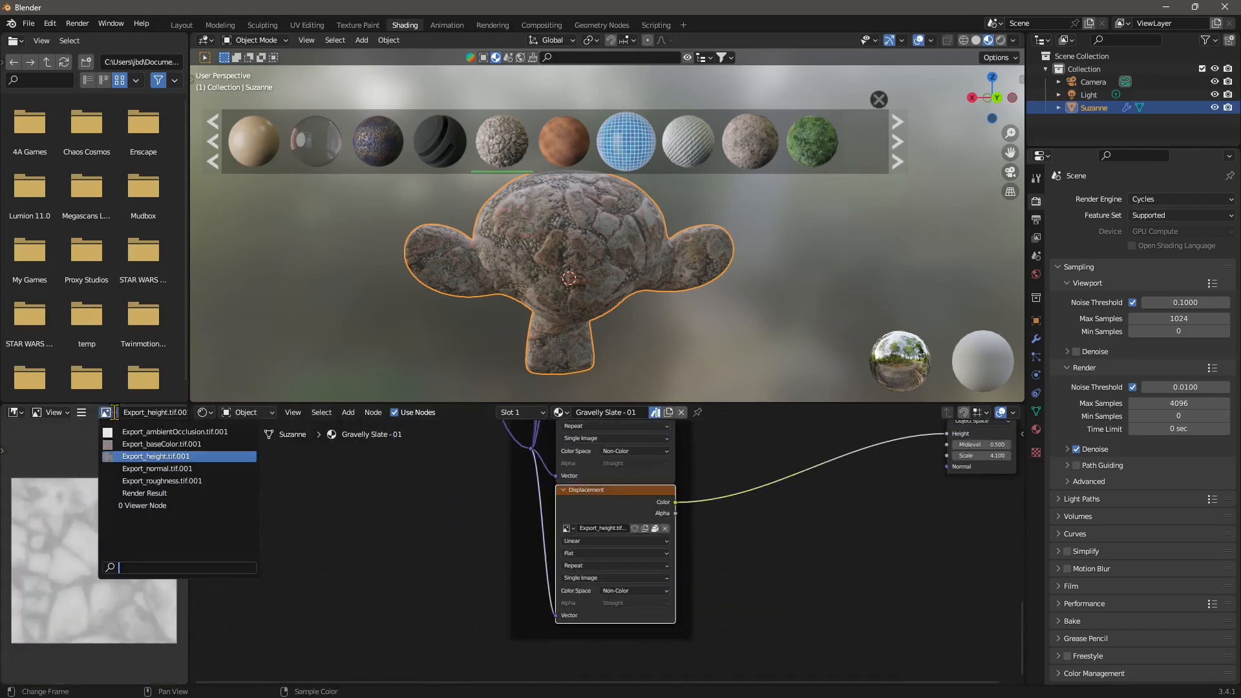
{"action": "left_click", "coordinate": [155, 457]}
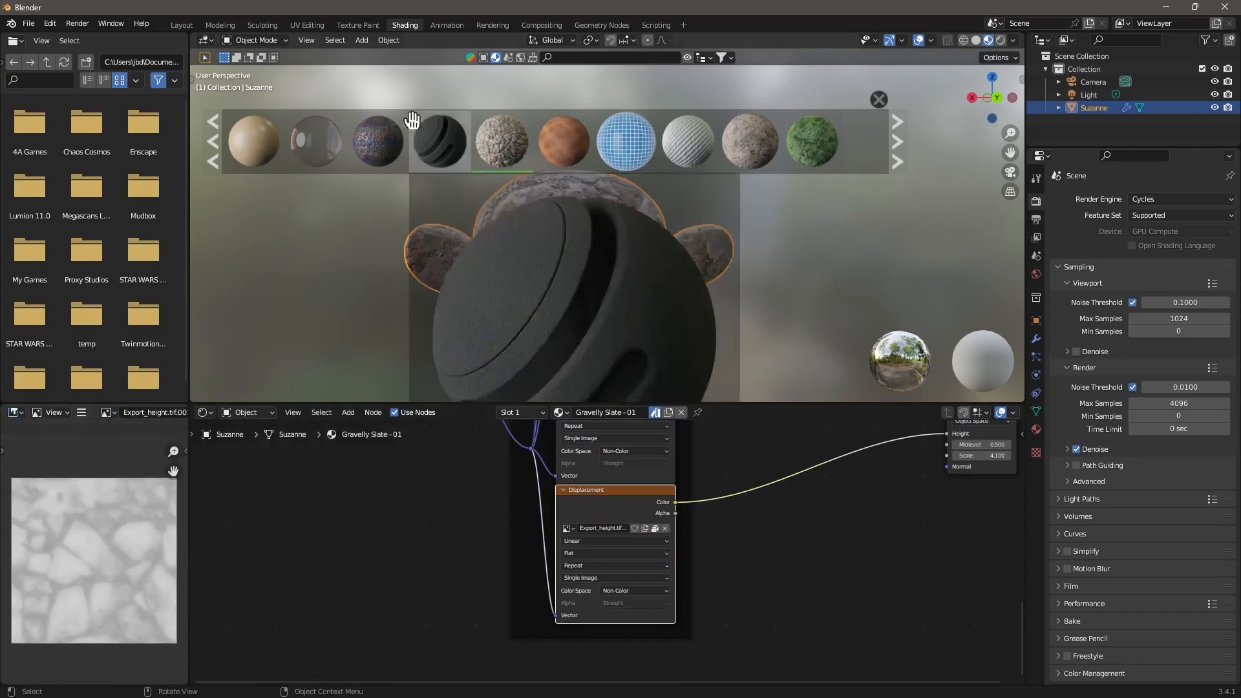
{"action": "left_click", "coordinate": [357, 24]}
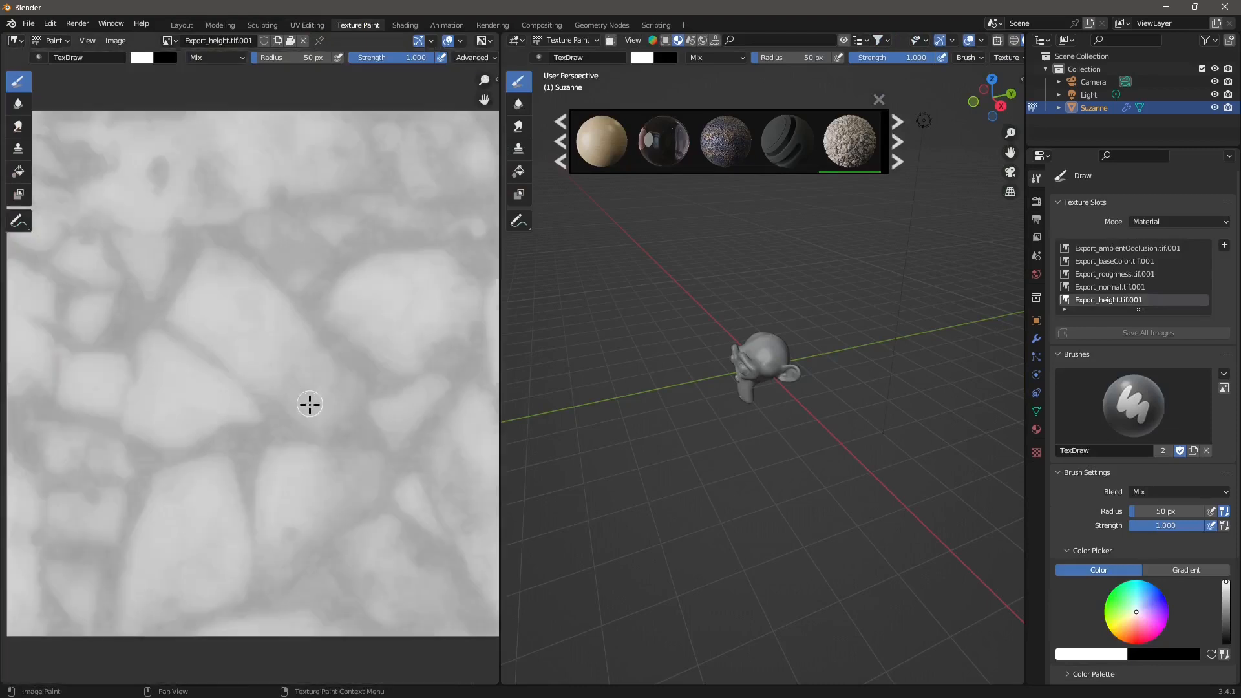
{"action": "left_click", "coordinate": [115, 40]}
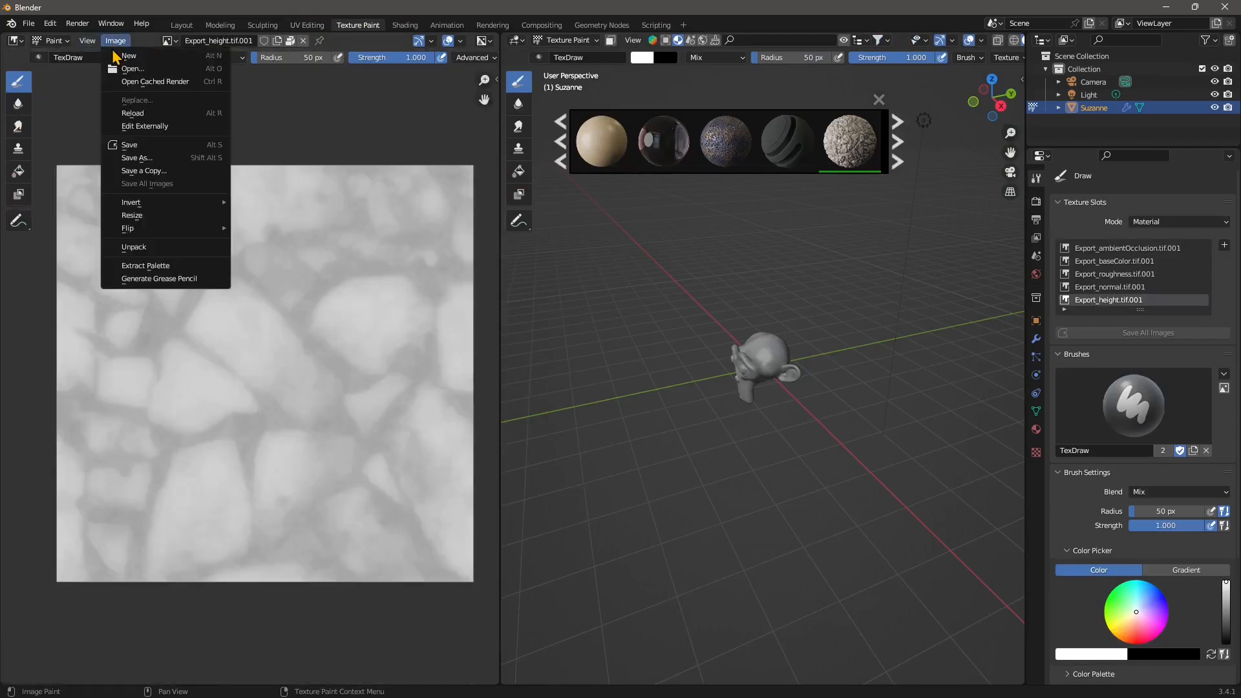
{"action": "left_click", "coordinate": [612, 334]}
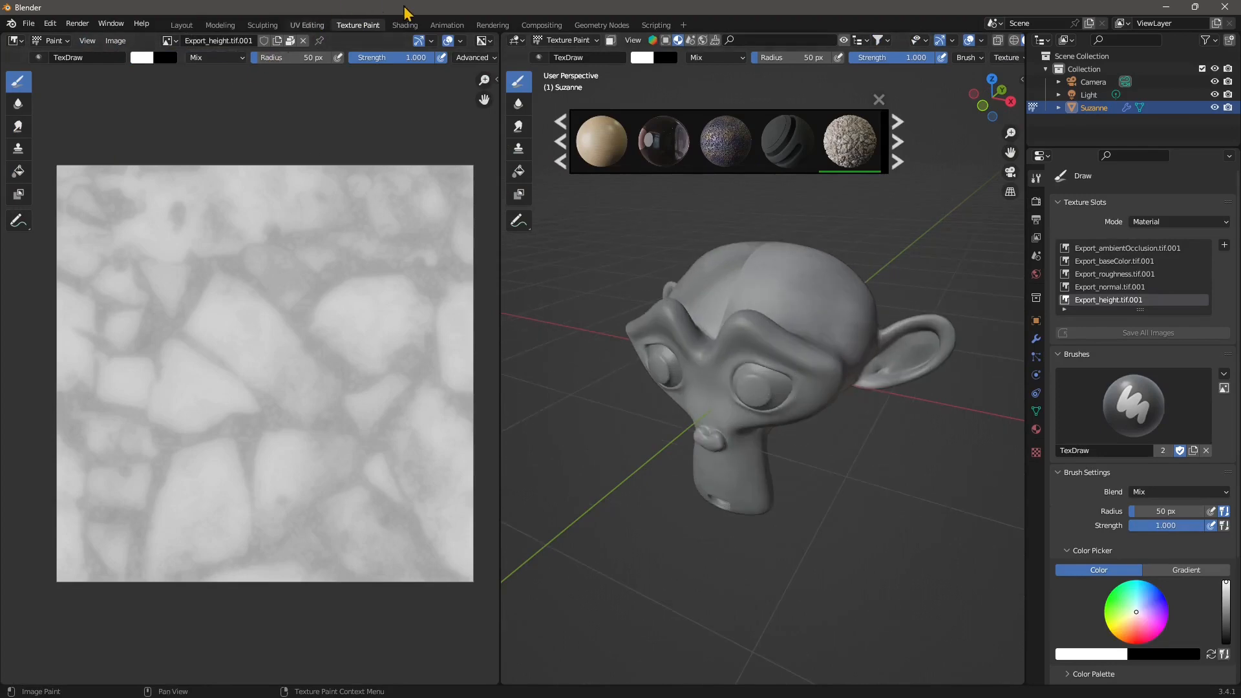
{"action": "left_click", "coordinate": [405, 24]}
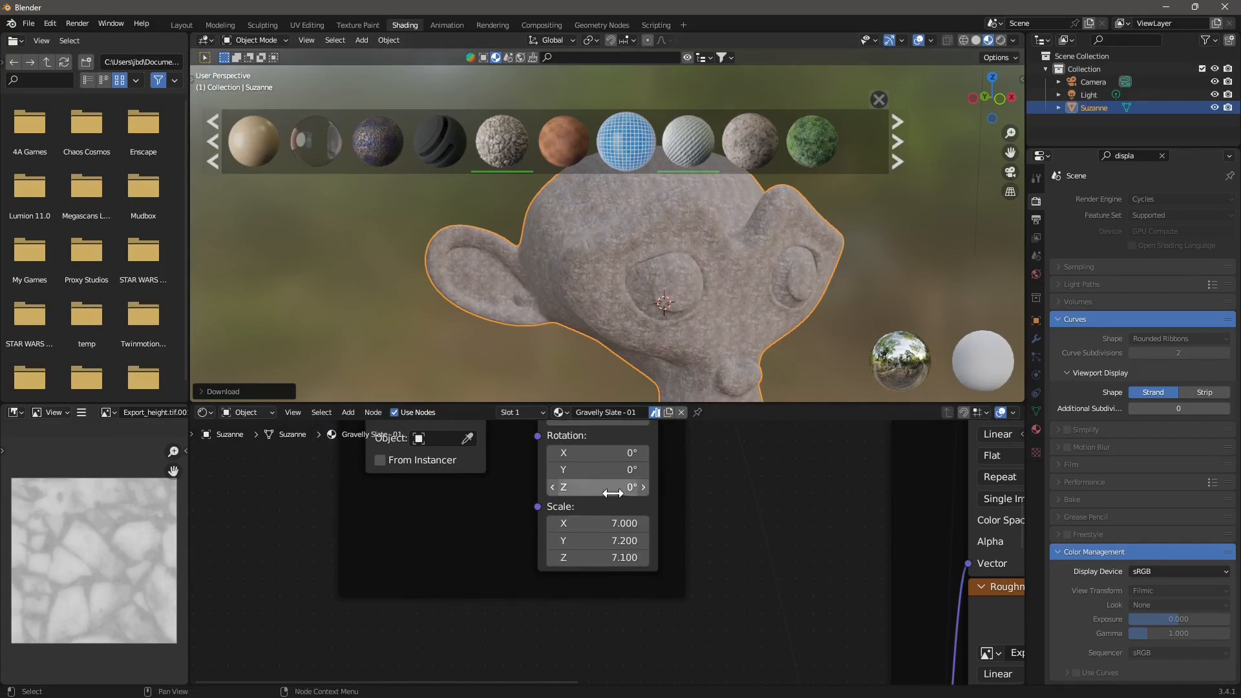
Reset the Mapping node Scale X, Y and Z to 1.000
{"action": "double_click", "coordinate": [597, 523]}
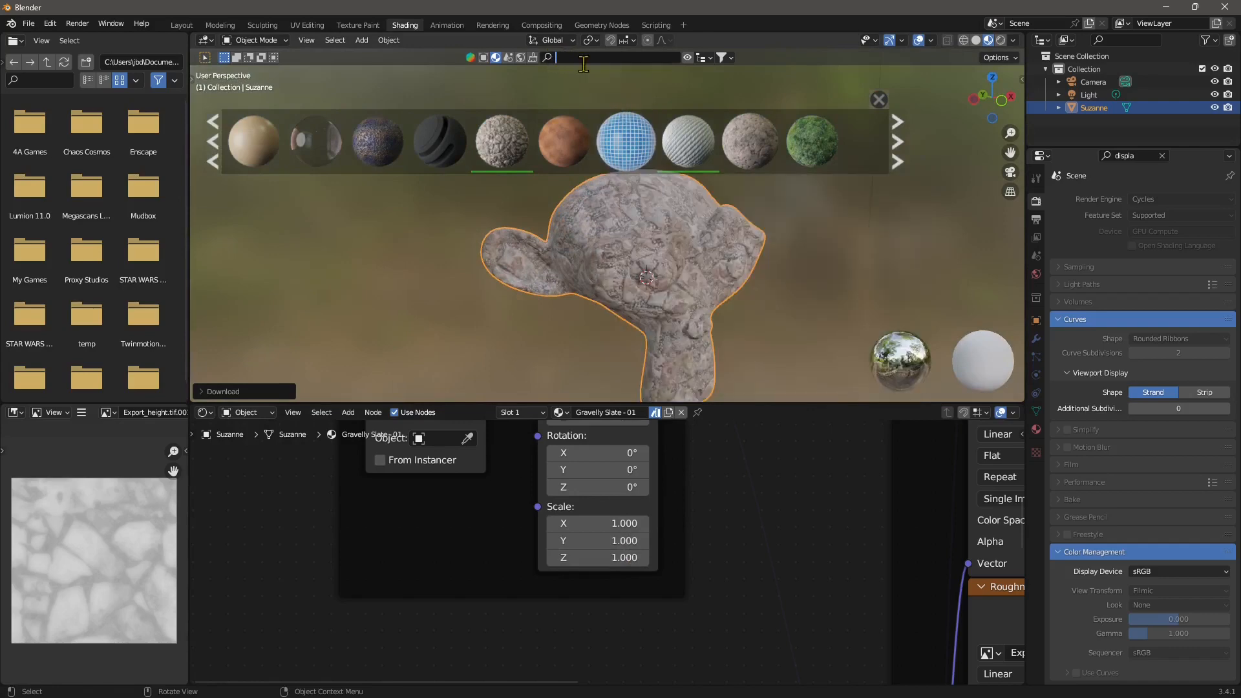
Search BlenderKit for 'rust metal' and apply two different Rust materials to Suzanne
{"action": "type", "text": "me"}
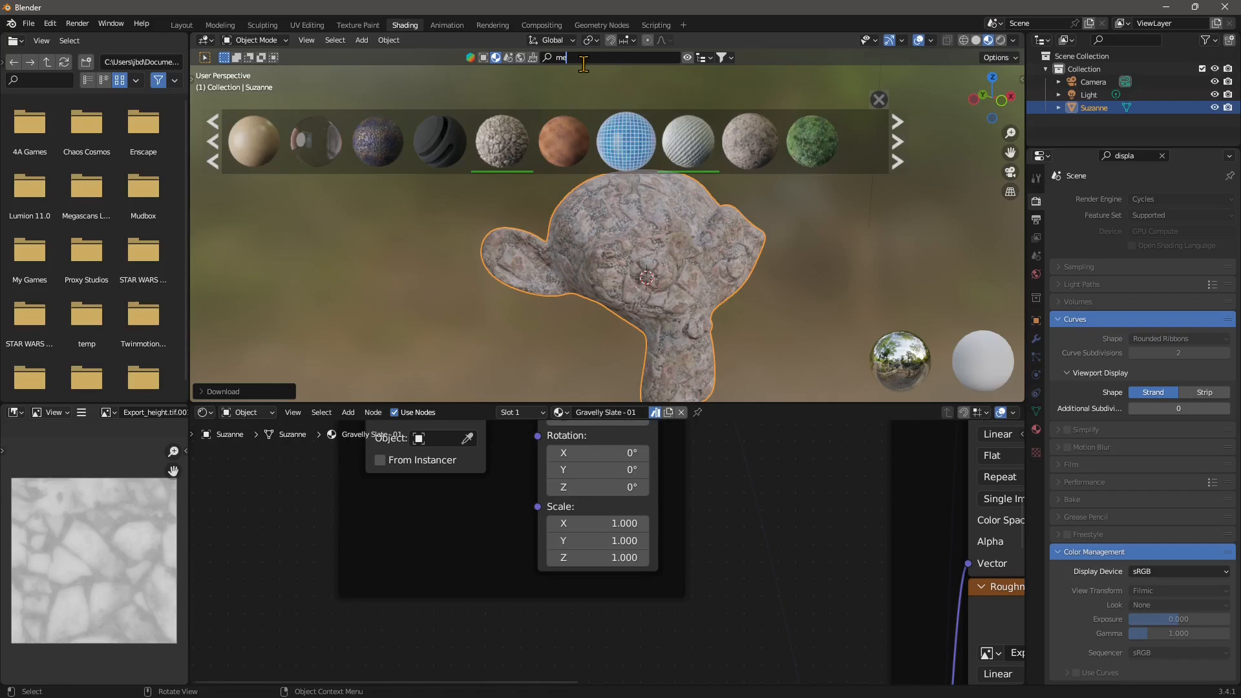
{"action": "type", "text": "rust metal"}
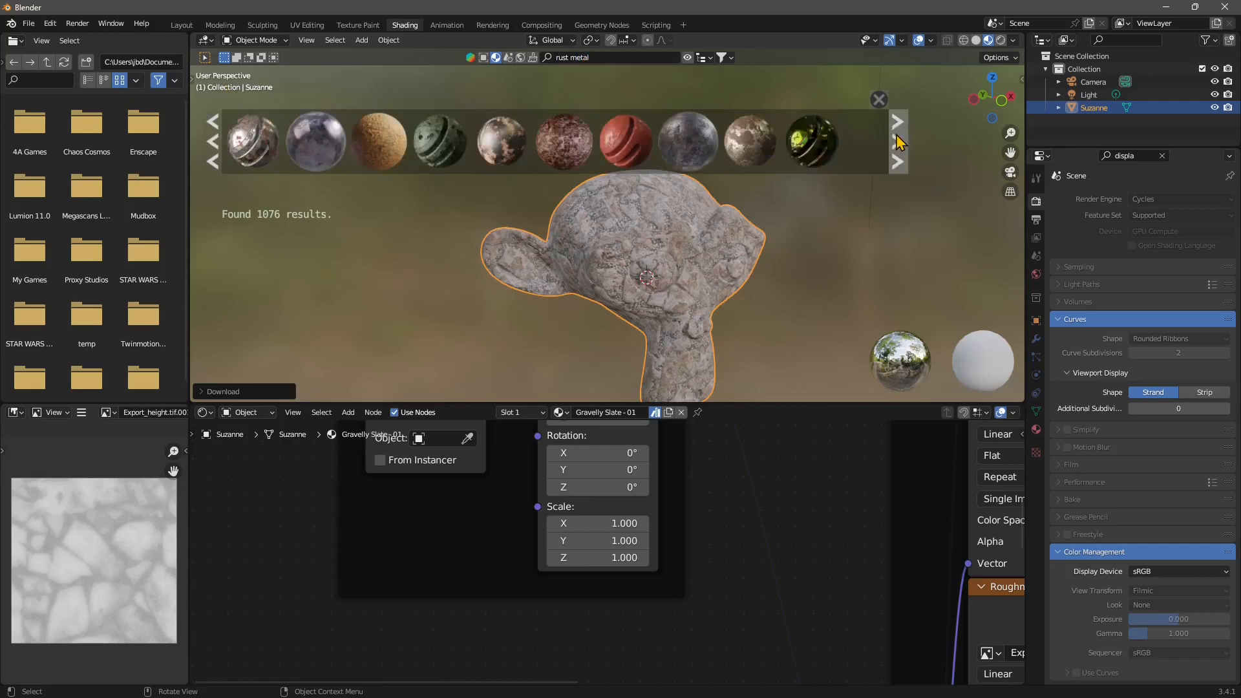
{"action": "left_click", "coordinate": [500, 142]}
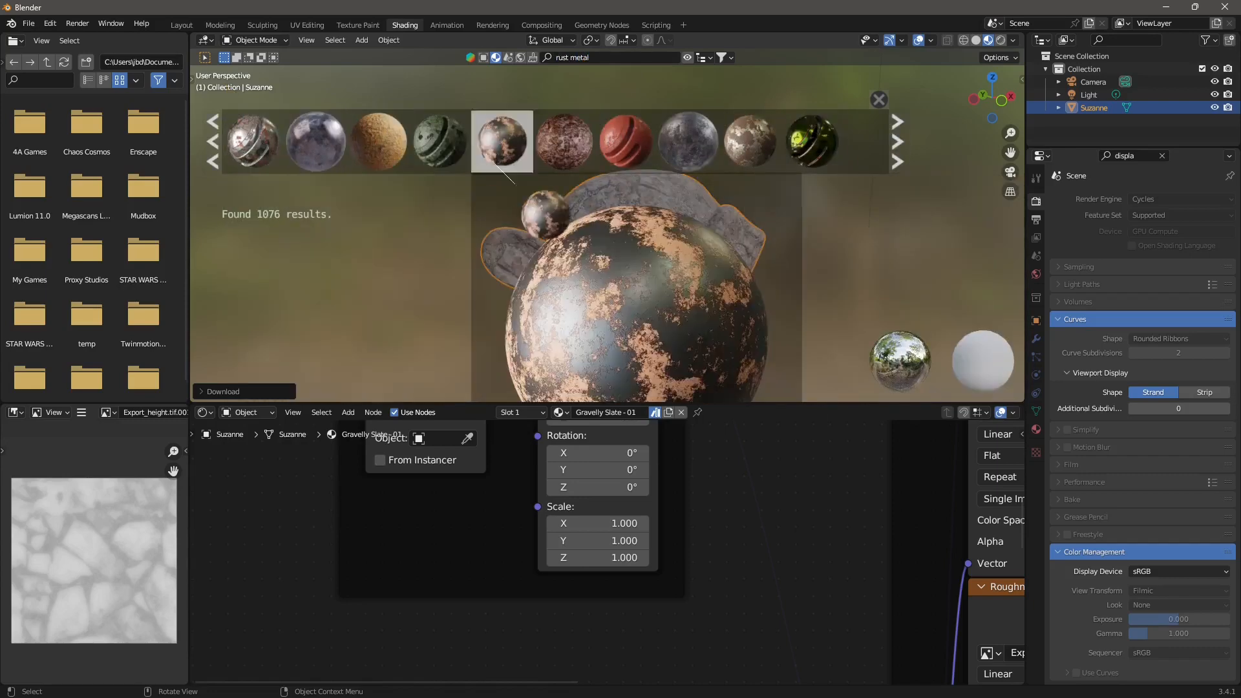
{"action": "left_click", "coordinate": [501, 141]}
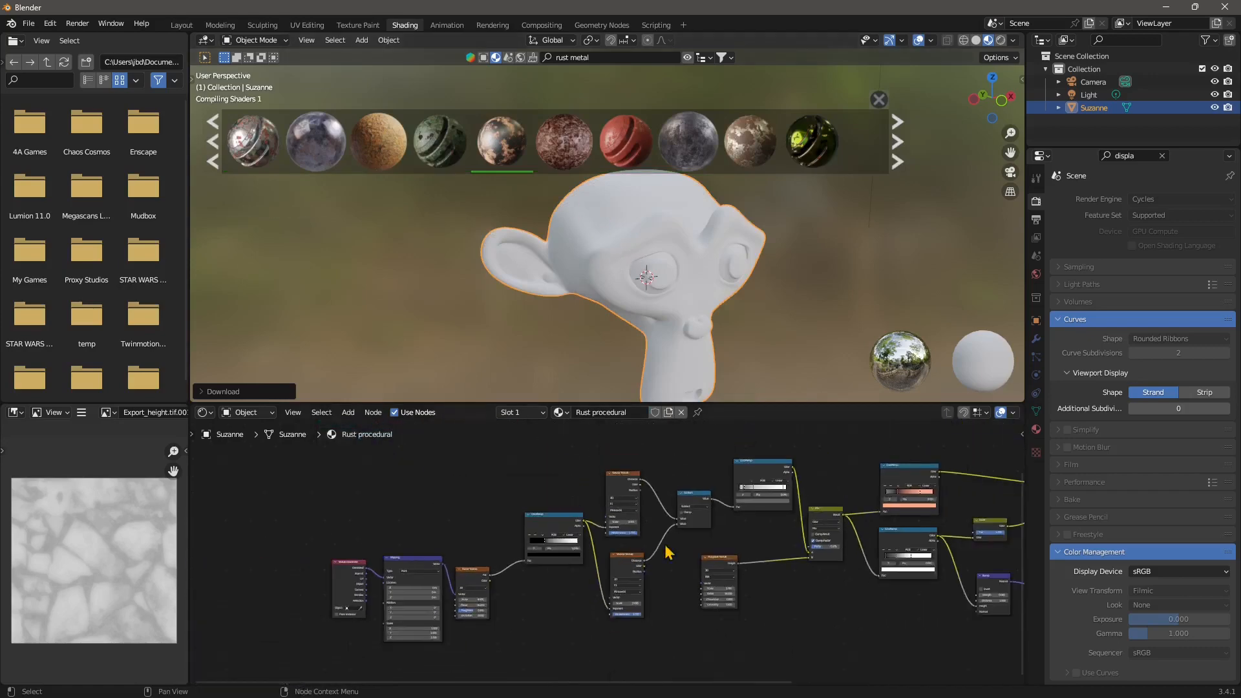
{"action": "left_click_drag", "start_coordinate": [665, 554], "coordinate": [878, 570]}
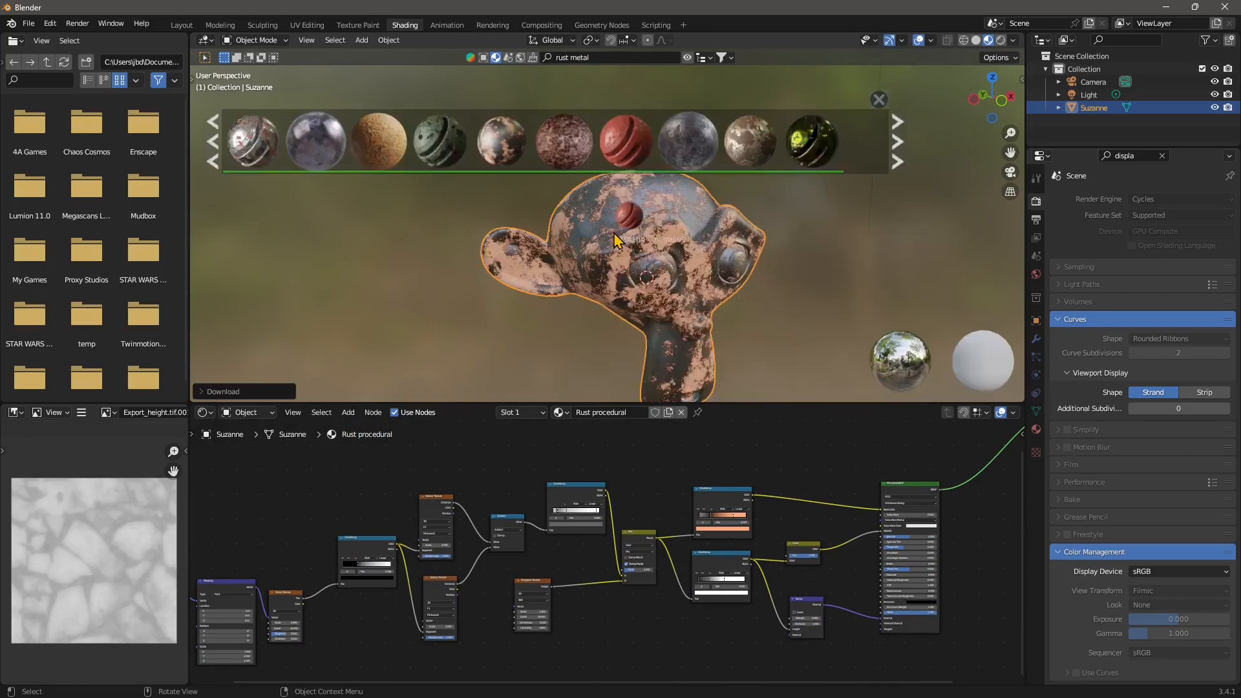
{"action": "left_click", "coordinate": [624, 140]}
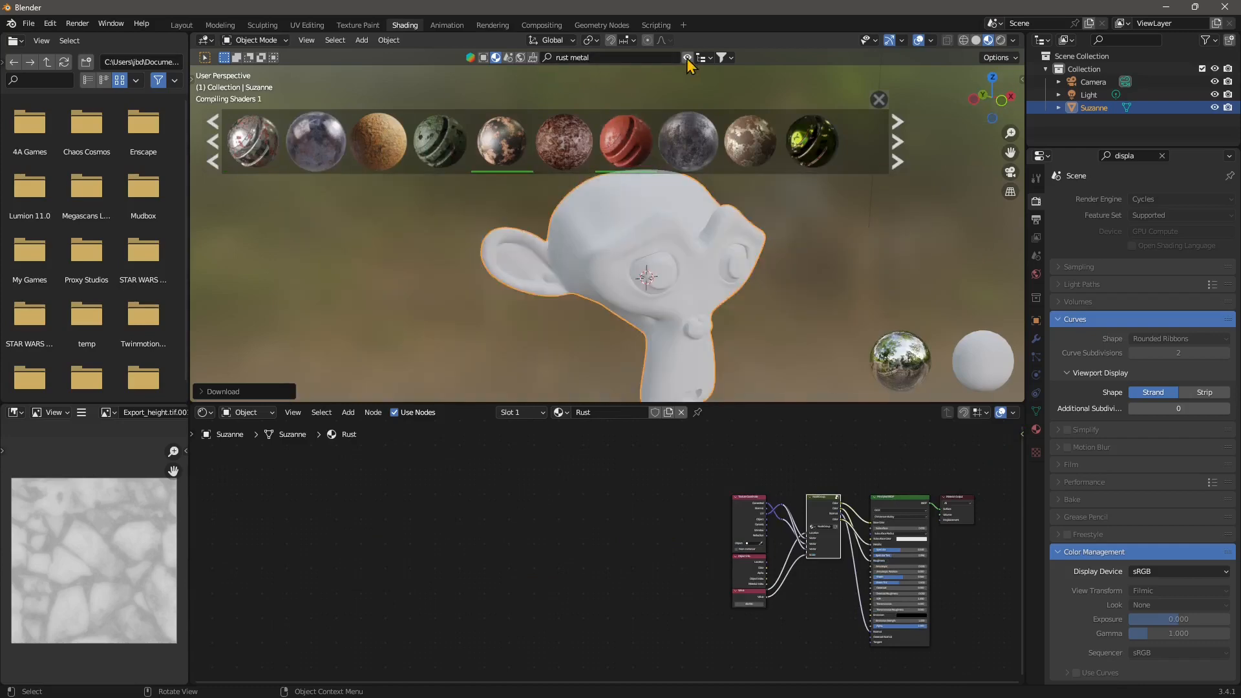
Apply BlenderKit's Simple Crystal glass material to Suzanne and bring its shader nodes into view
{"action": "left_click", "coordinate": [702, 57]}
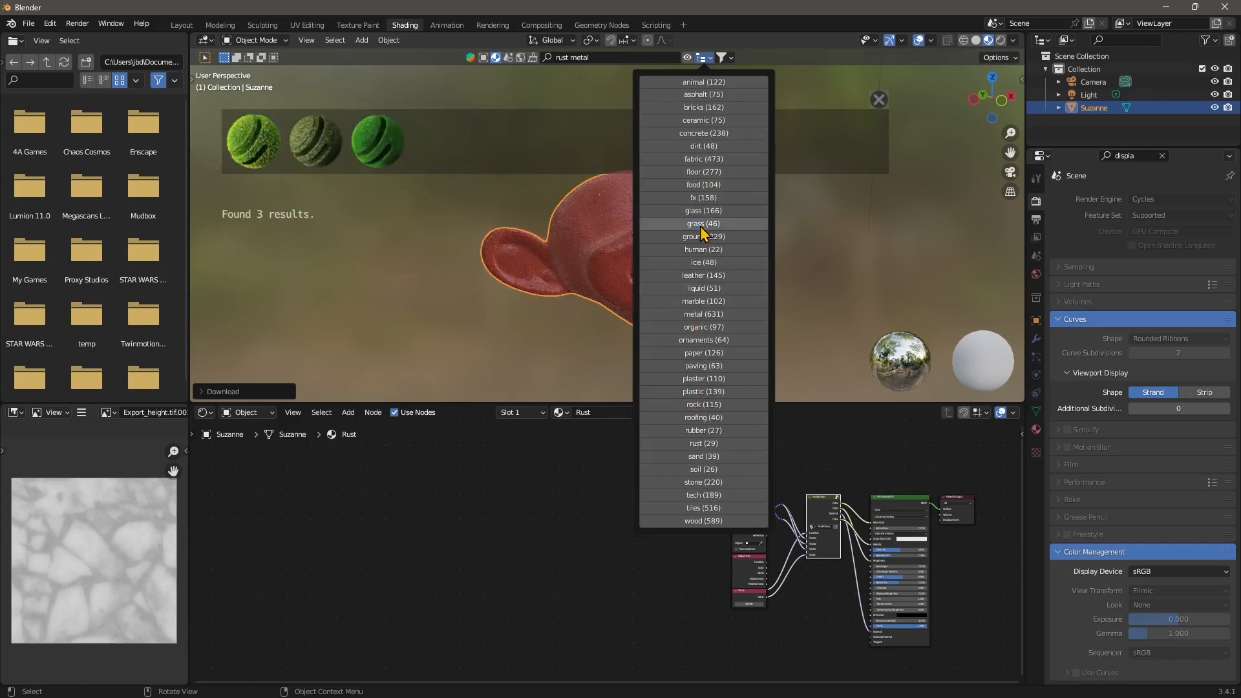
{"action": "mouse_move", "coordinate": [680, 262]}
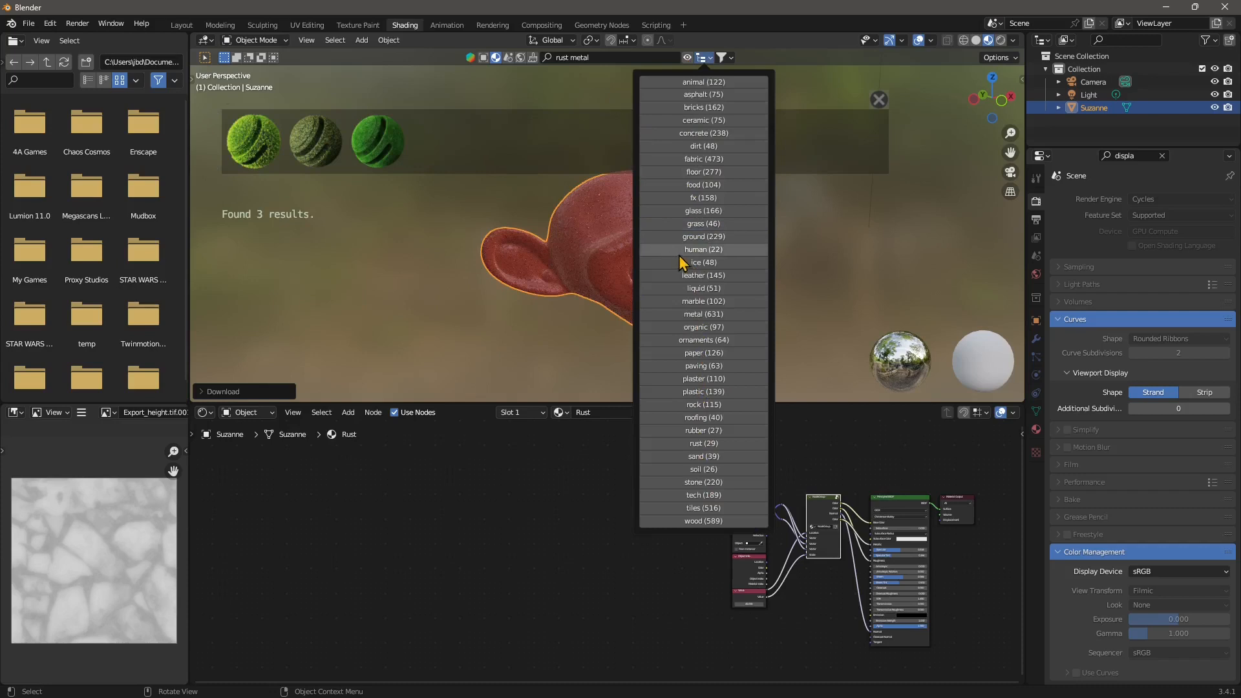
{"action": "mouse_move", "coordinate": [702, 229]}
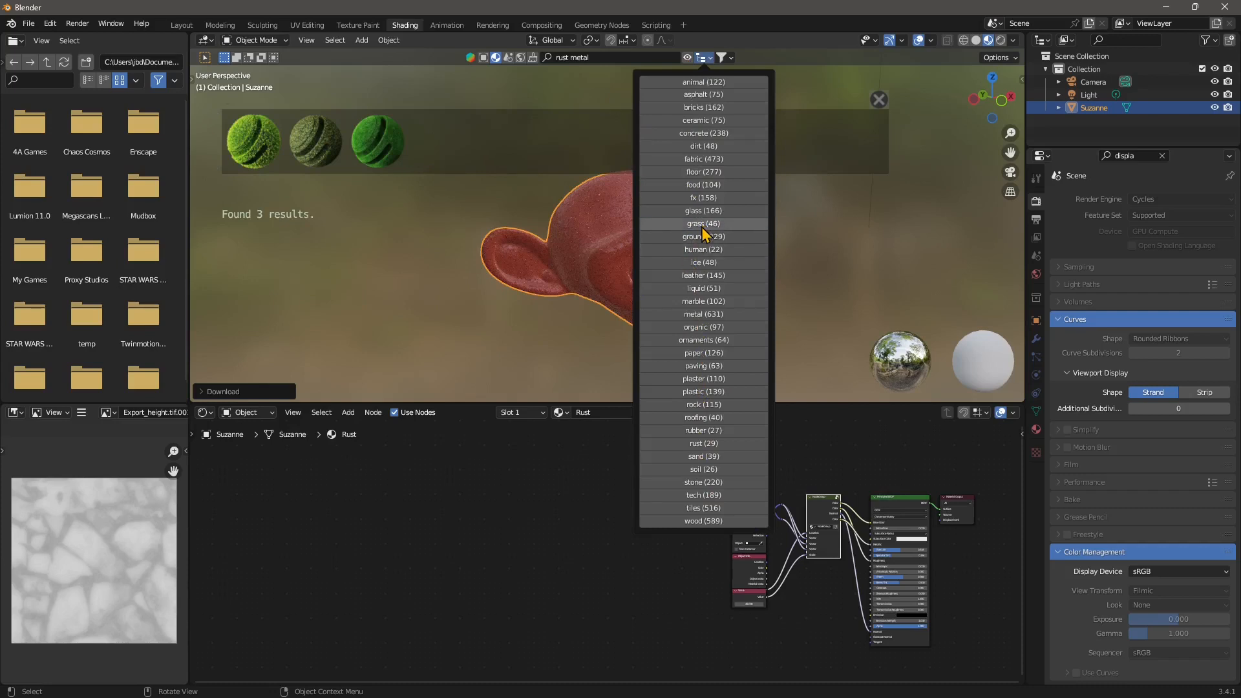
{"action": "mouse_move", "coordinate": [741, 239]}
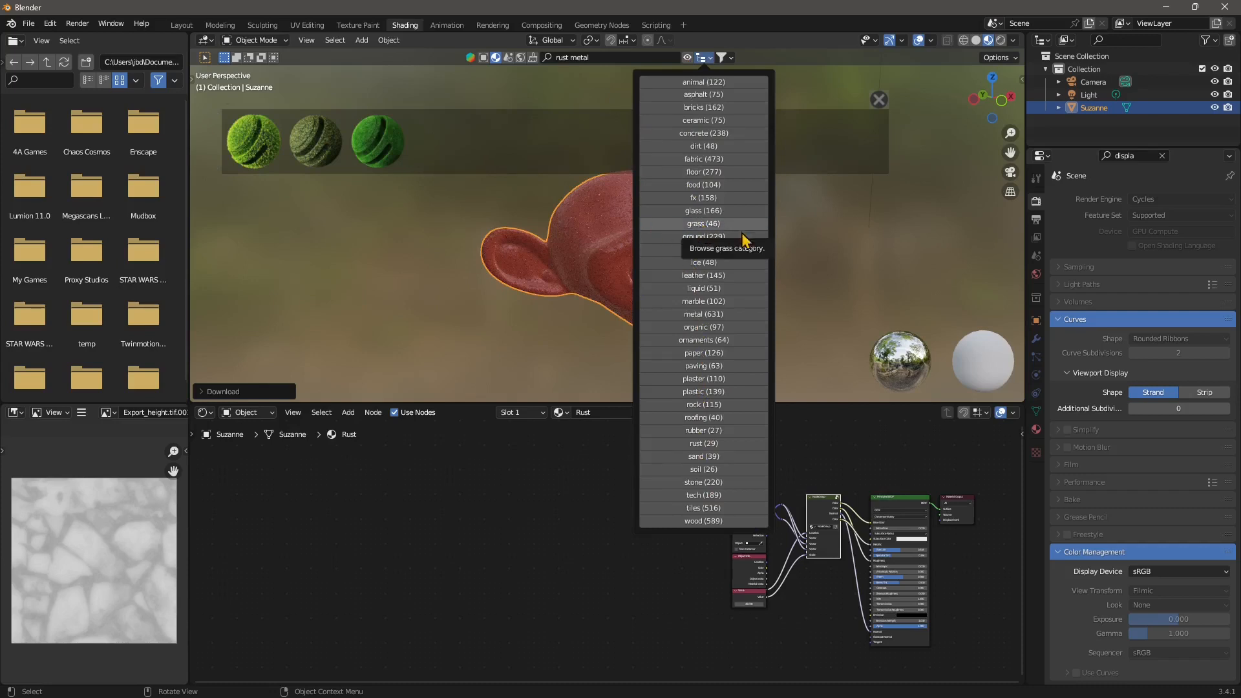
{"action": "mouse_move", "coordinate": [678, 230]}
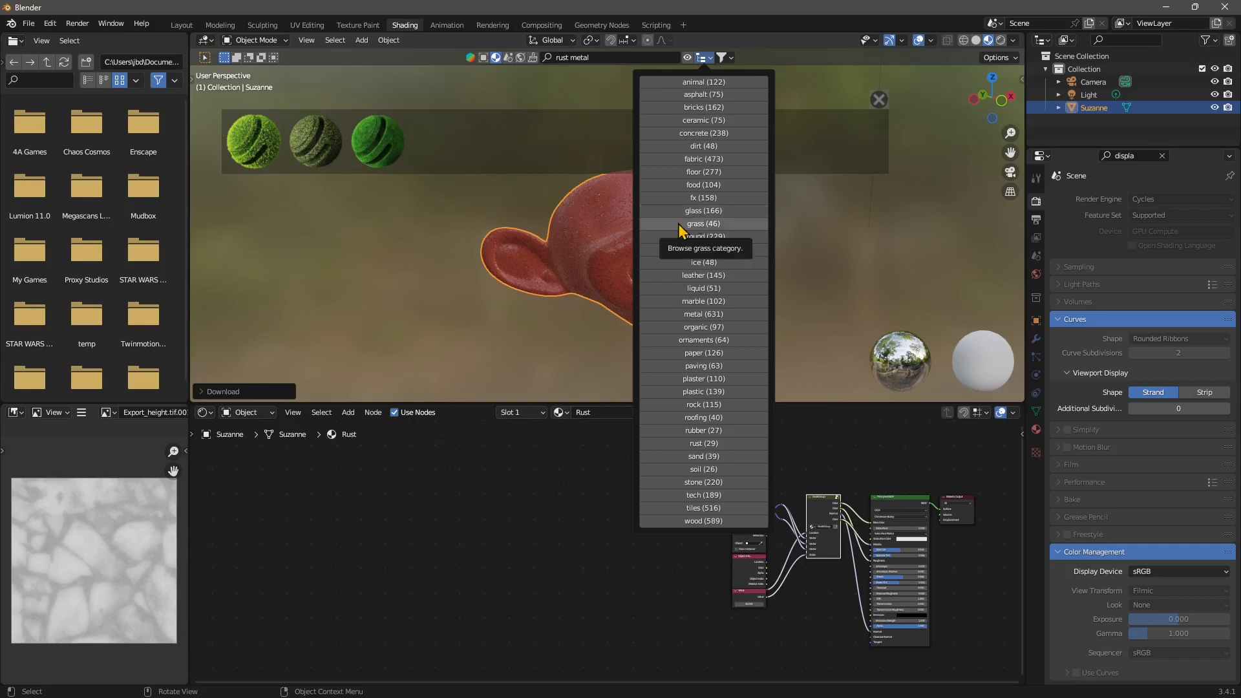
{"action": "left_click", "coordinate": [701, 223]}
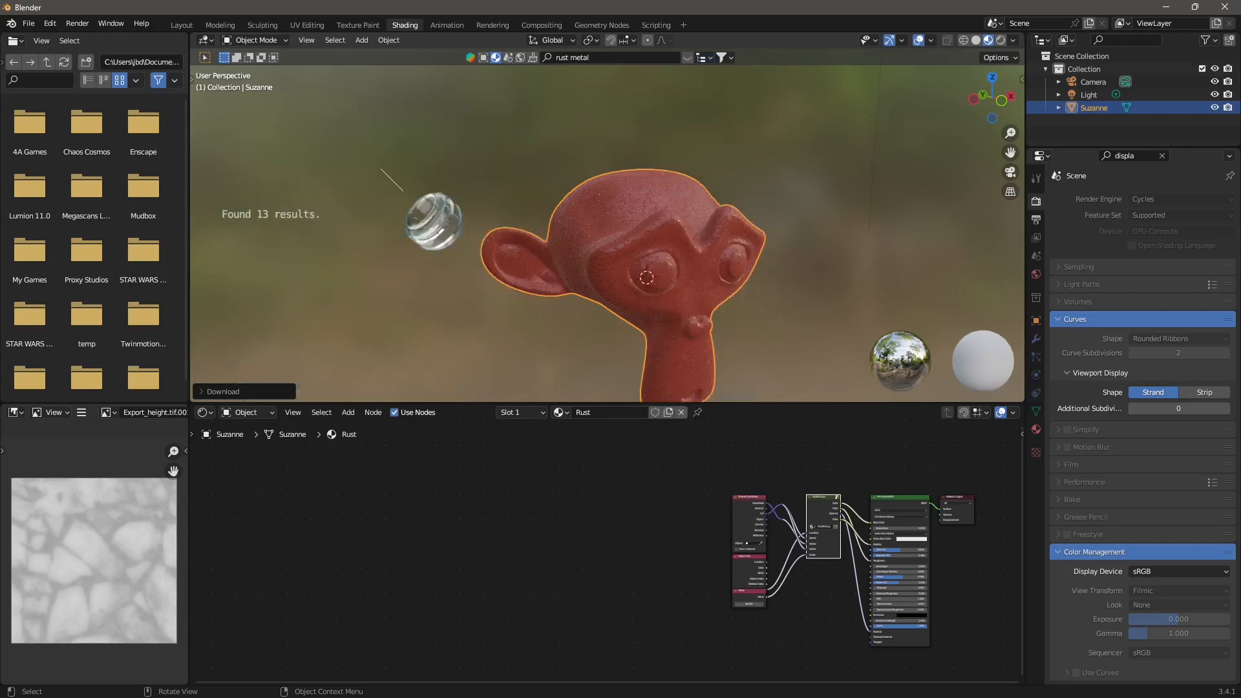
{"action": "left_click", "coordinate": [377, 141]}
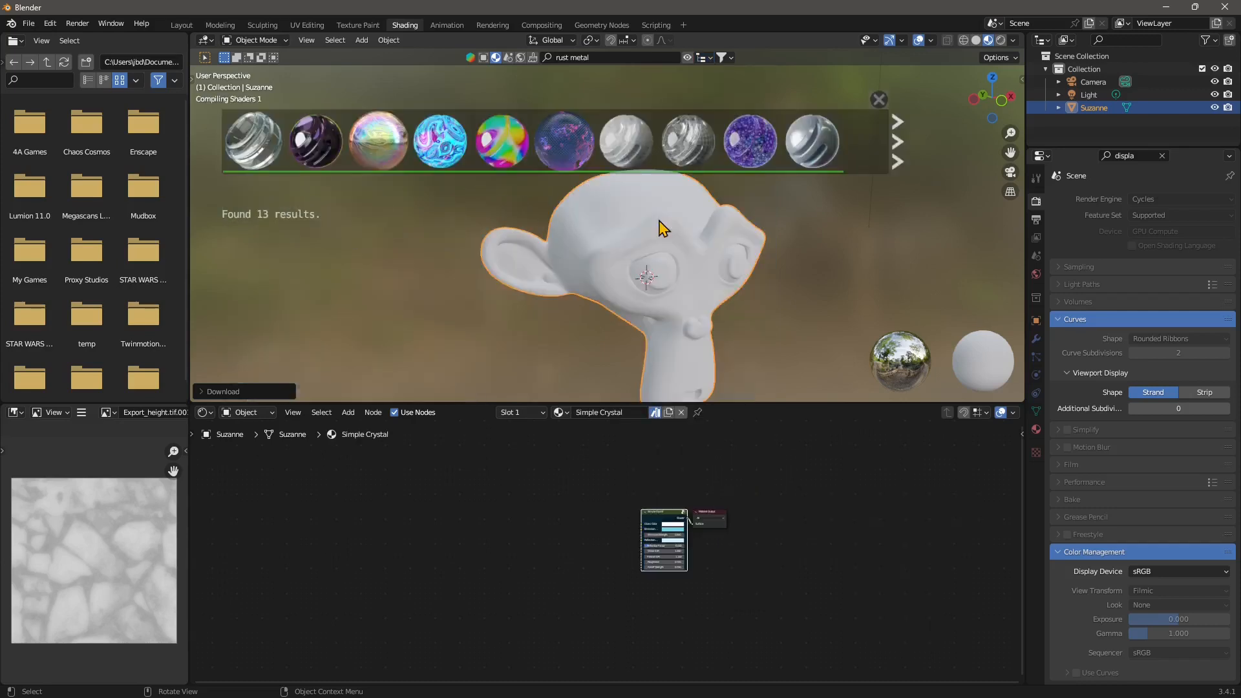
{"action": "left_click", "coordinate": [811, 141]}
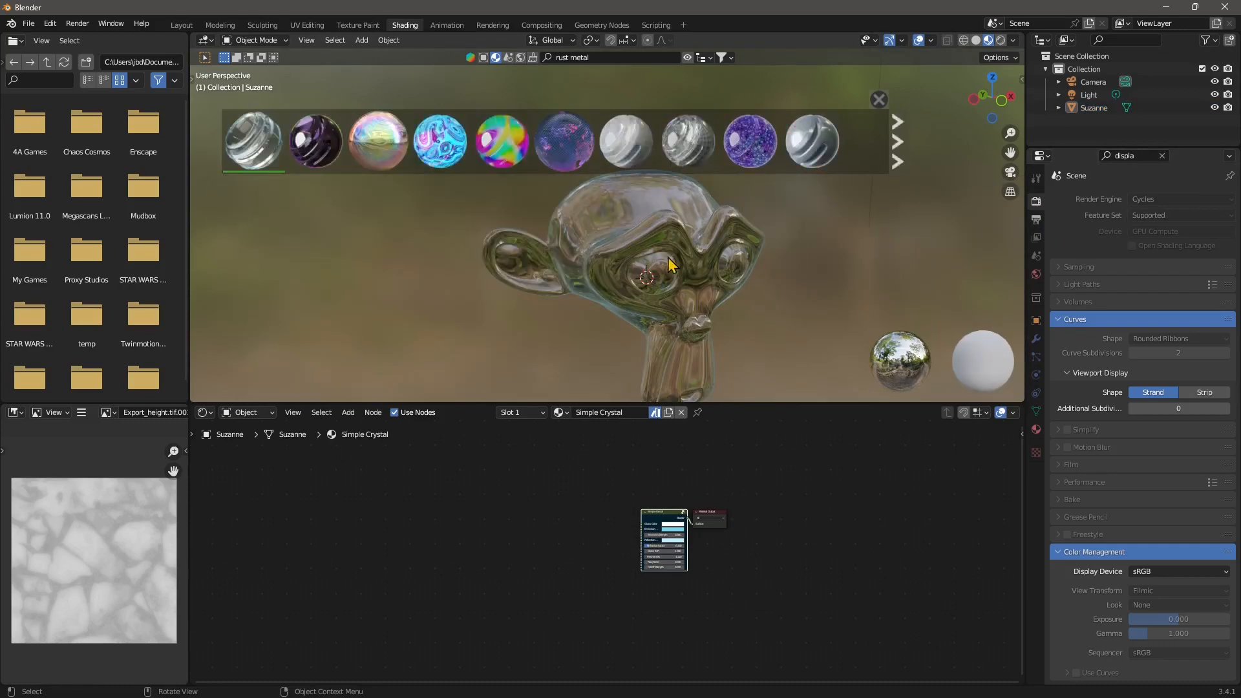
{"action": "left_click_drag", "start_coordinate": [669, 265], "coordinate": [661, 299]}
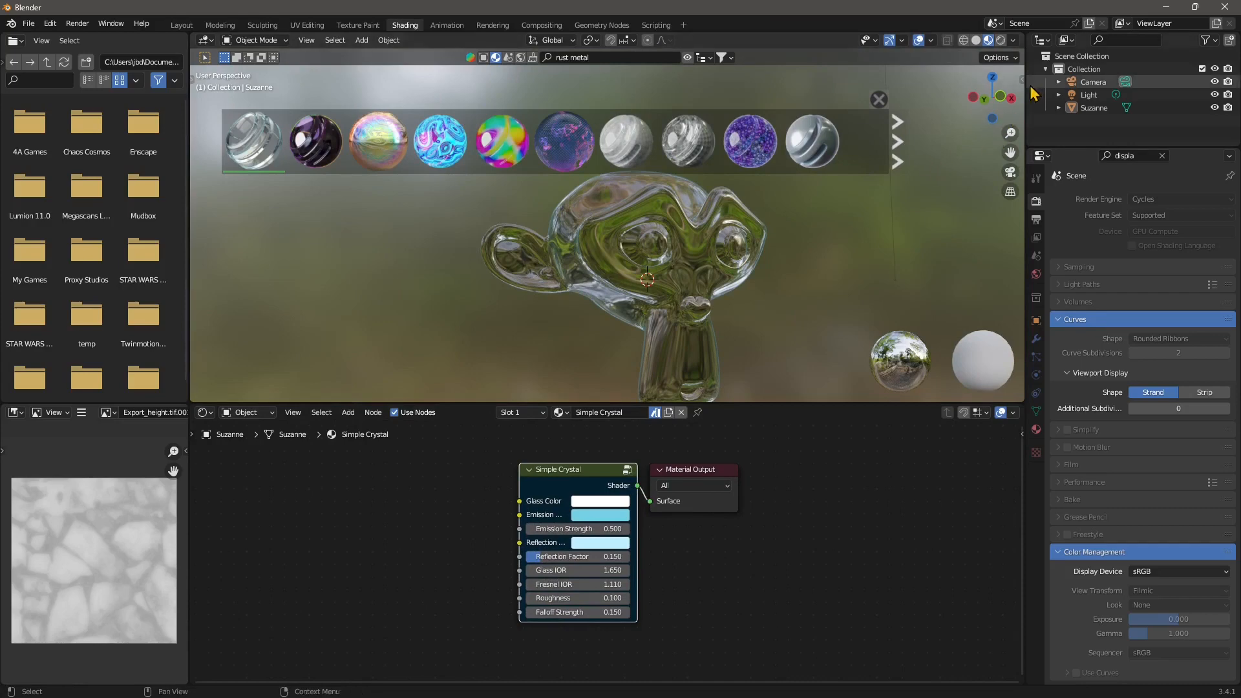
Show the BlenderKit search filters and expand the material Categories list
{"action": "left_click", "coordinate": [722, 57]}
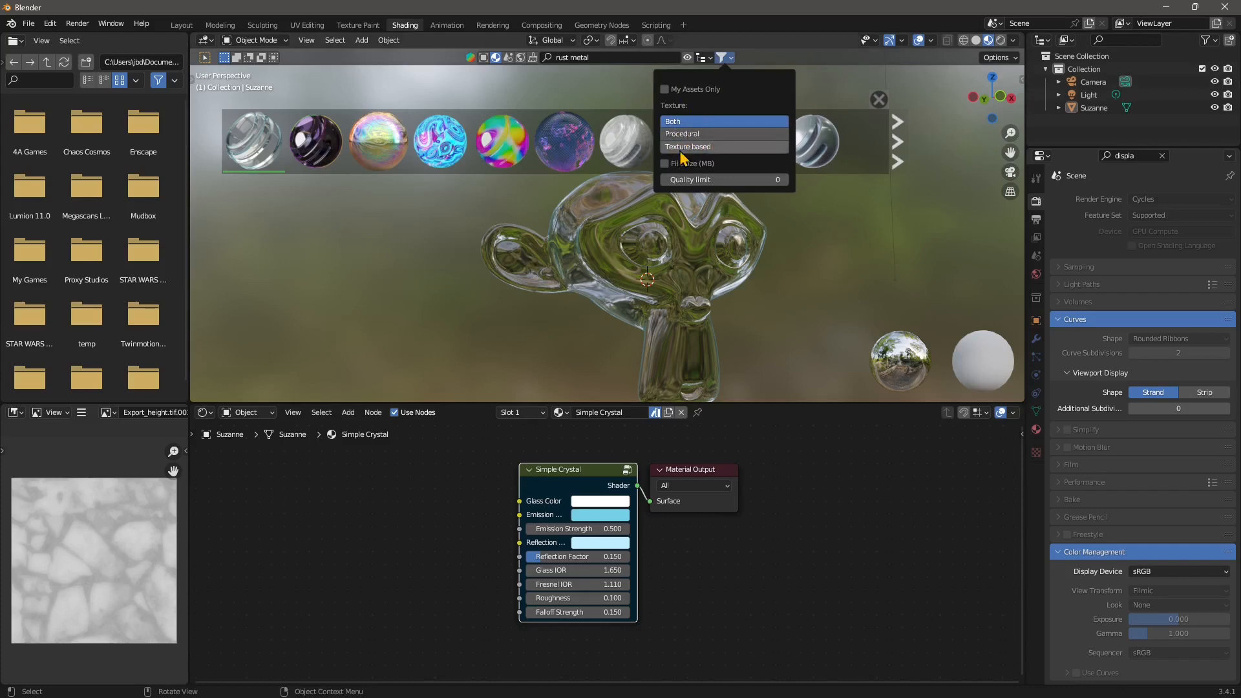
{"action": "mouse_move", "coordinate": [743, 151]}
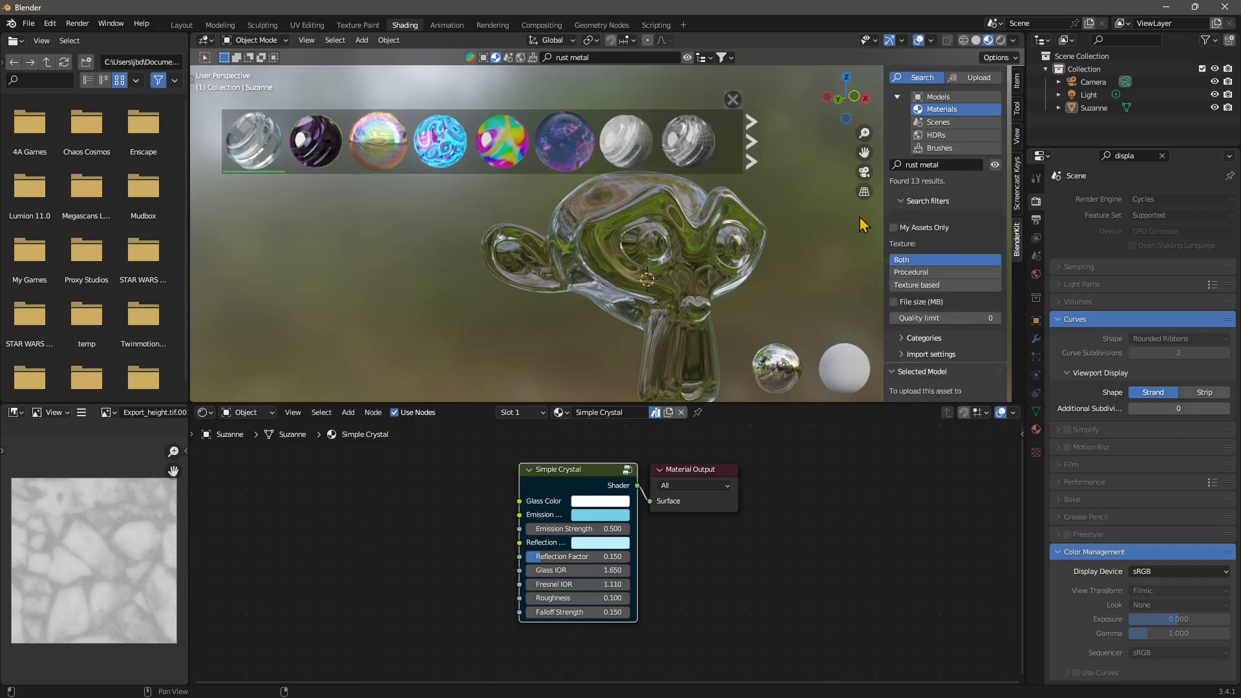
{"action": "left_click", "coordinate": [922, 337]}
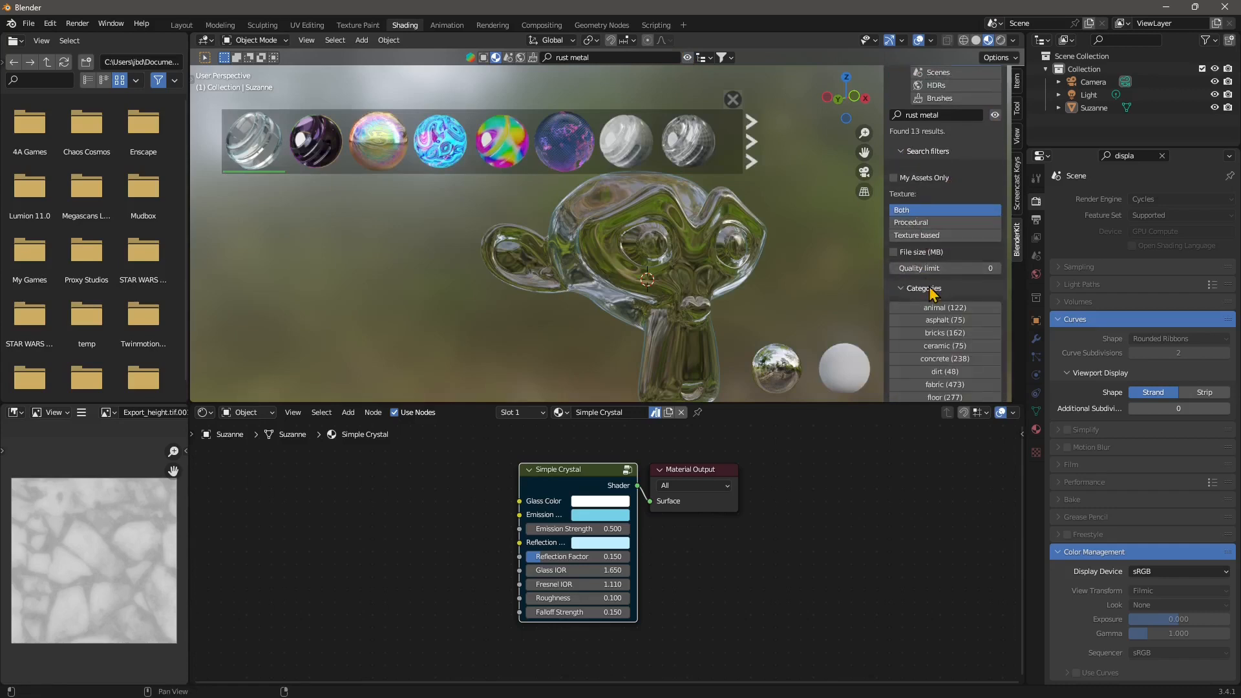